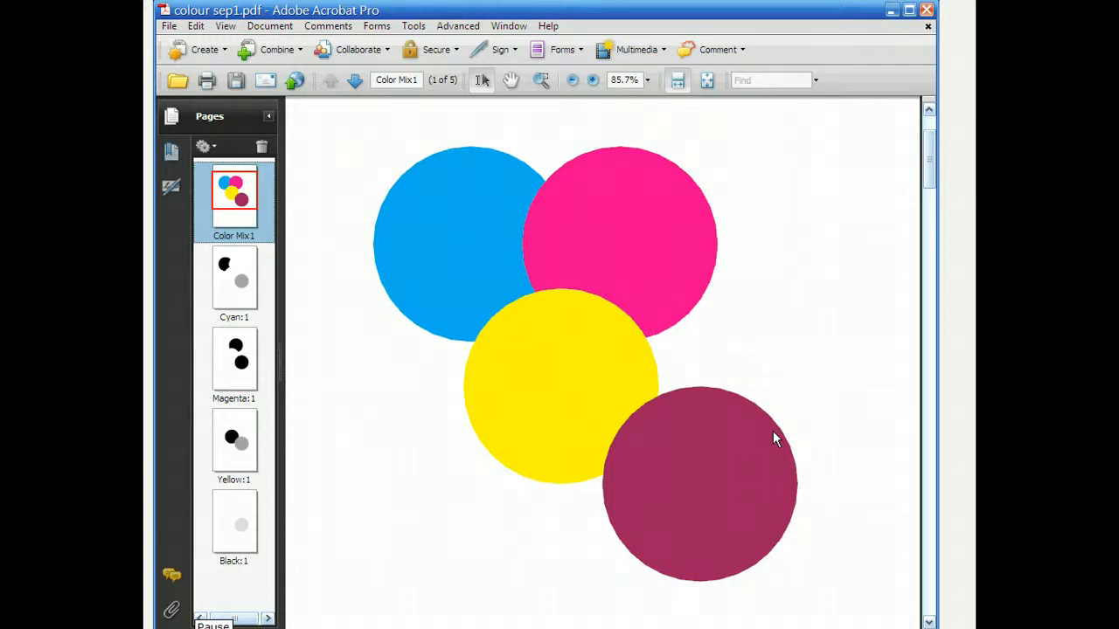
{"action": "mouse_move", "coordinate": [763, 425]}
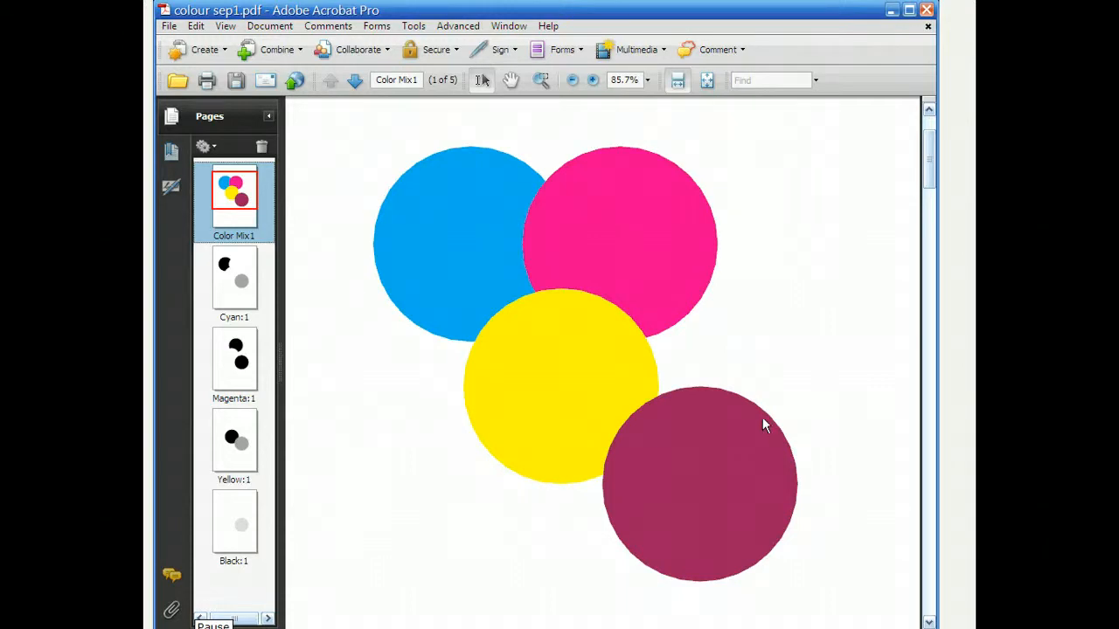
{"action": "mouse_move", "coordinate": [756, 426]}
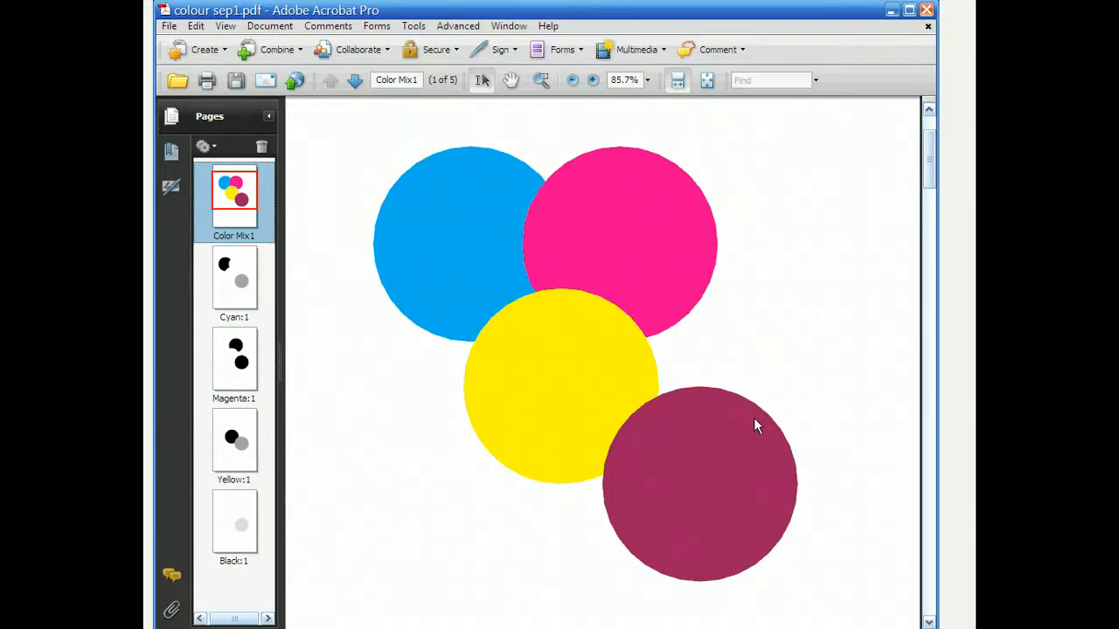
{"action": "mouse_move", "coordinate": [441, 240]}
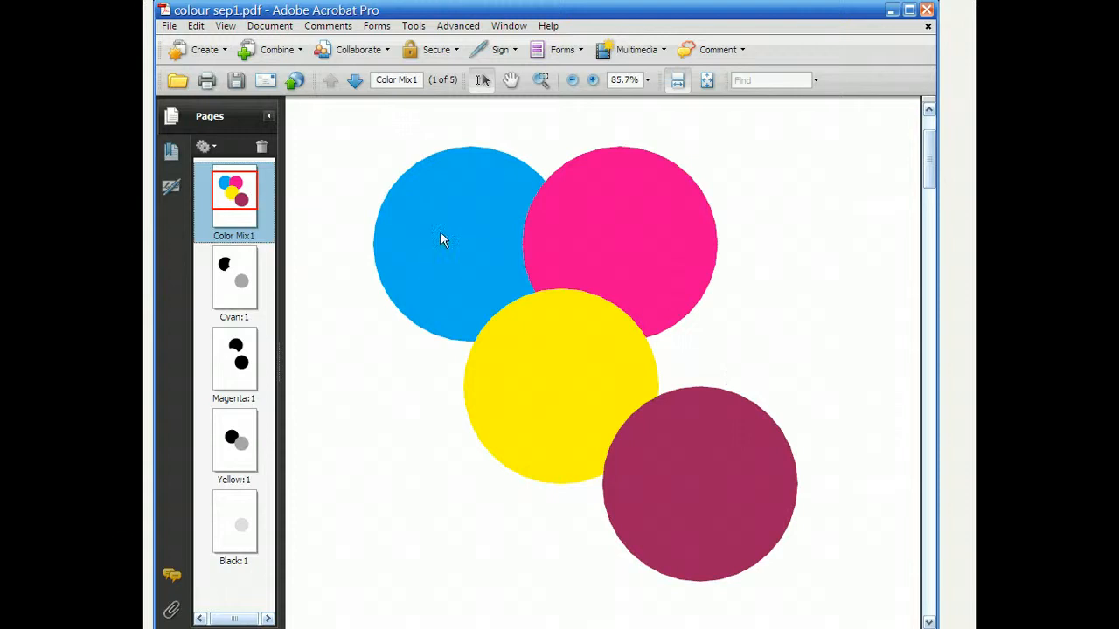
{"action": "mouse_move", "coordinate": [518, 320]}
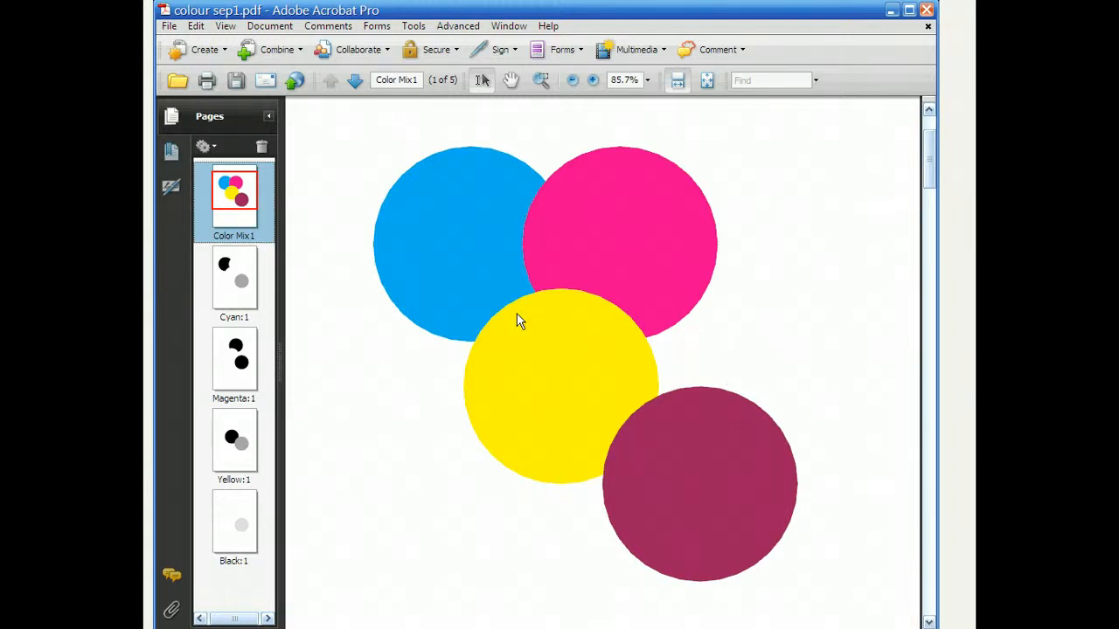
{"action": "mouse_move", "coordinate": [904, 511]}
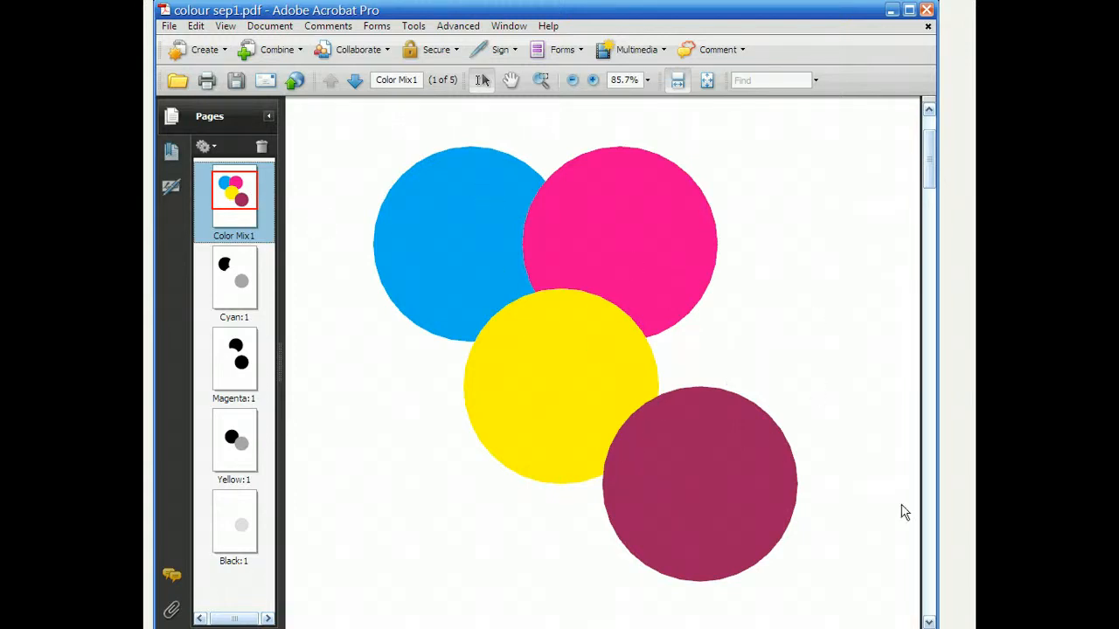
{"action": "mouse_move", "coordinate": [489, 265]}
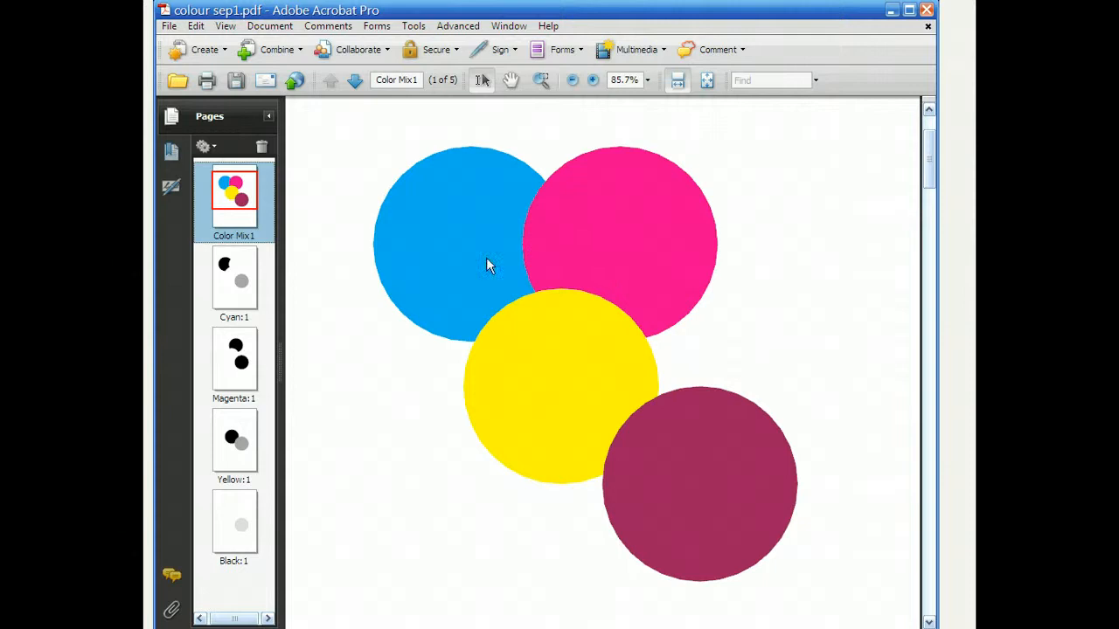
{"action": "mouse_move", "coordinate": [649, 475]}
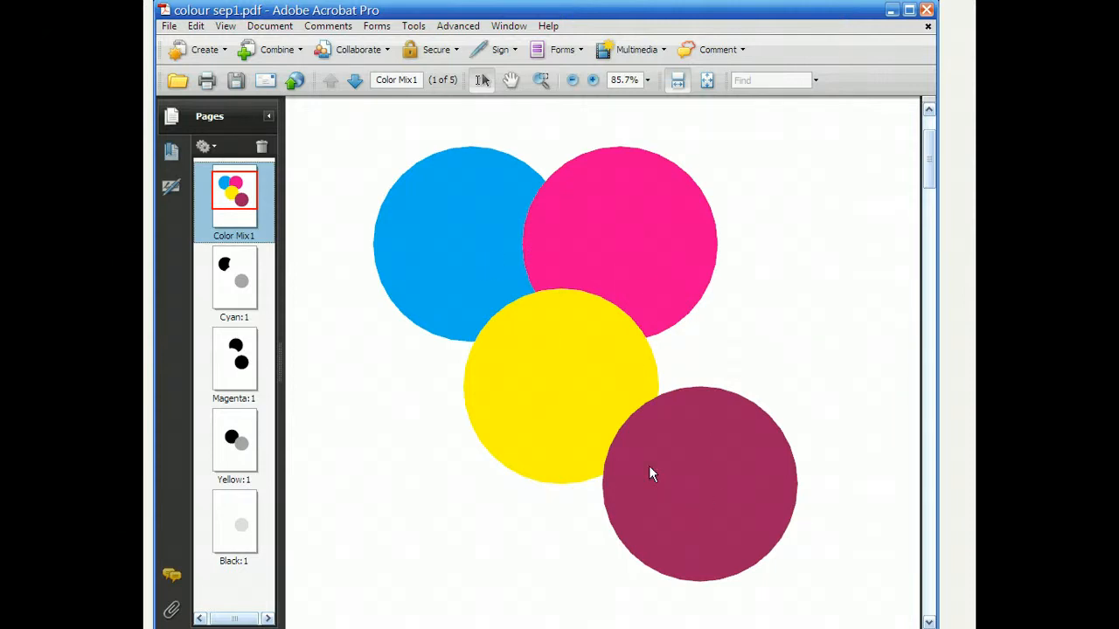
{"action": "mouse_move", "coordinate": [599, 380]}
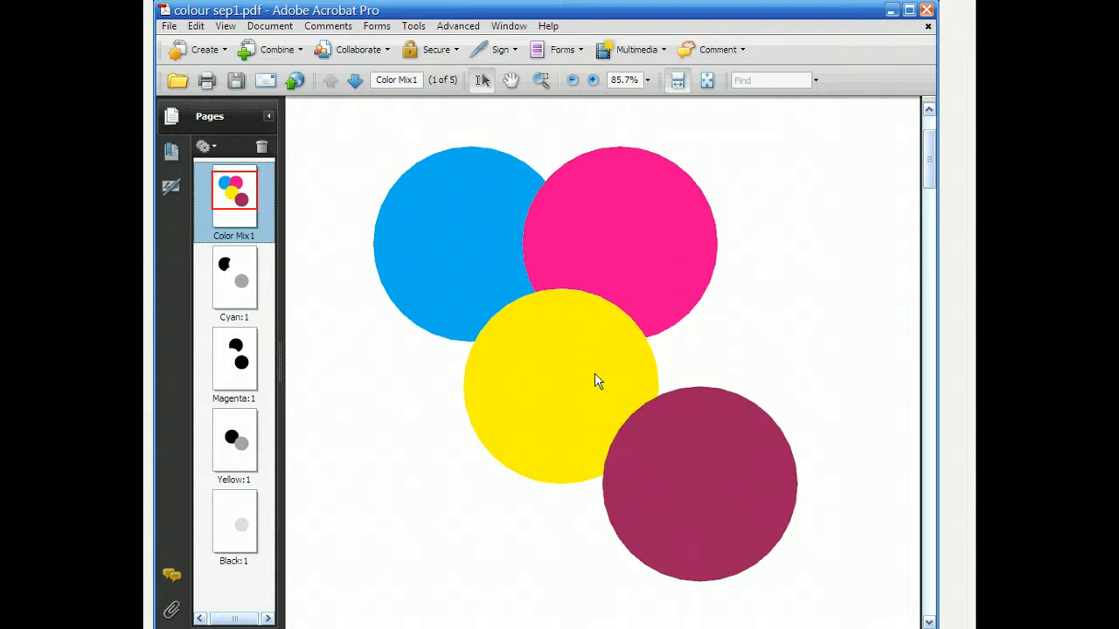
{"action": "mouse_move", "coordinate": [525, 301]}
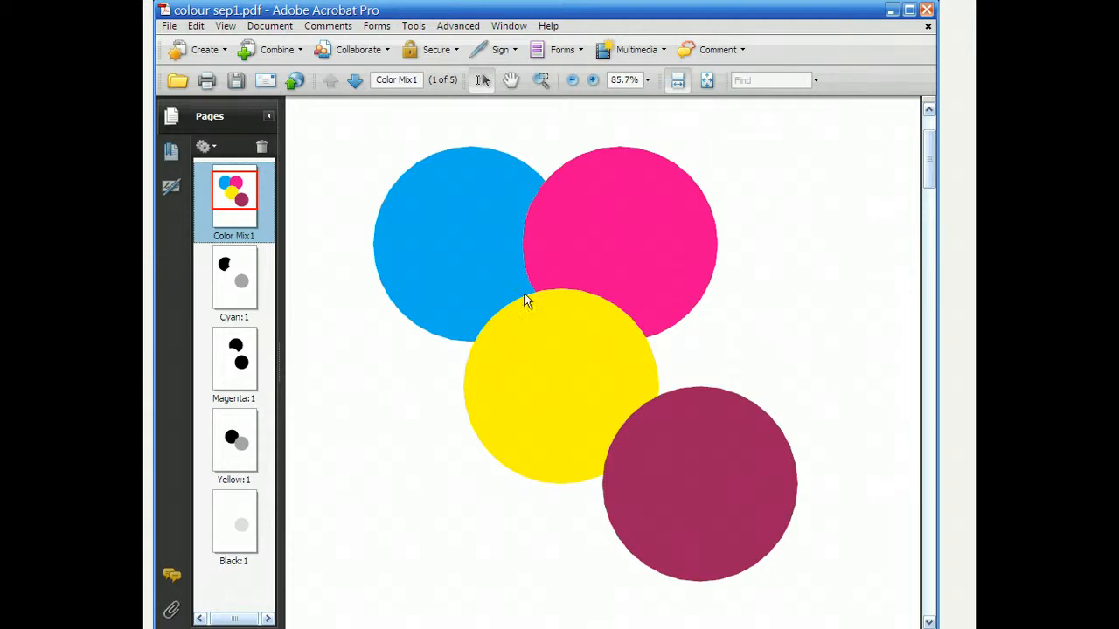
{"action": "mouse_move", "coordinate": [600, 474]}
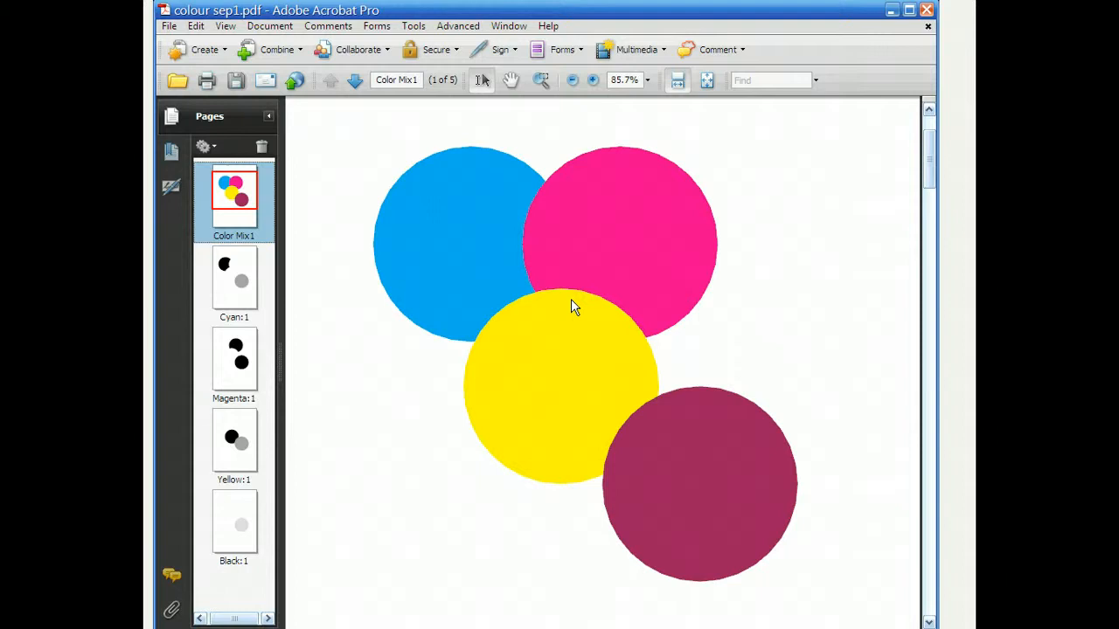
{"action": "mouse_move", "coordinate": [427, 280]}
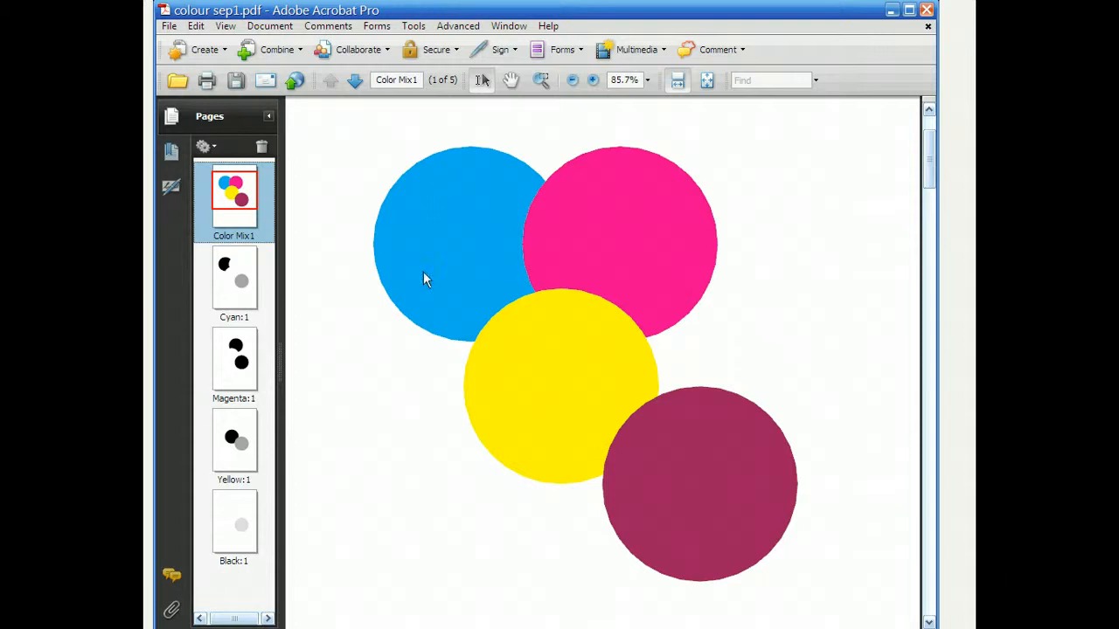
{"action": "mouse_move", "coordinate": [638, 238]}
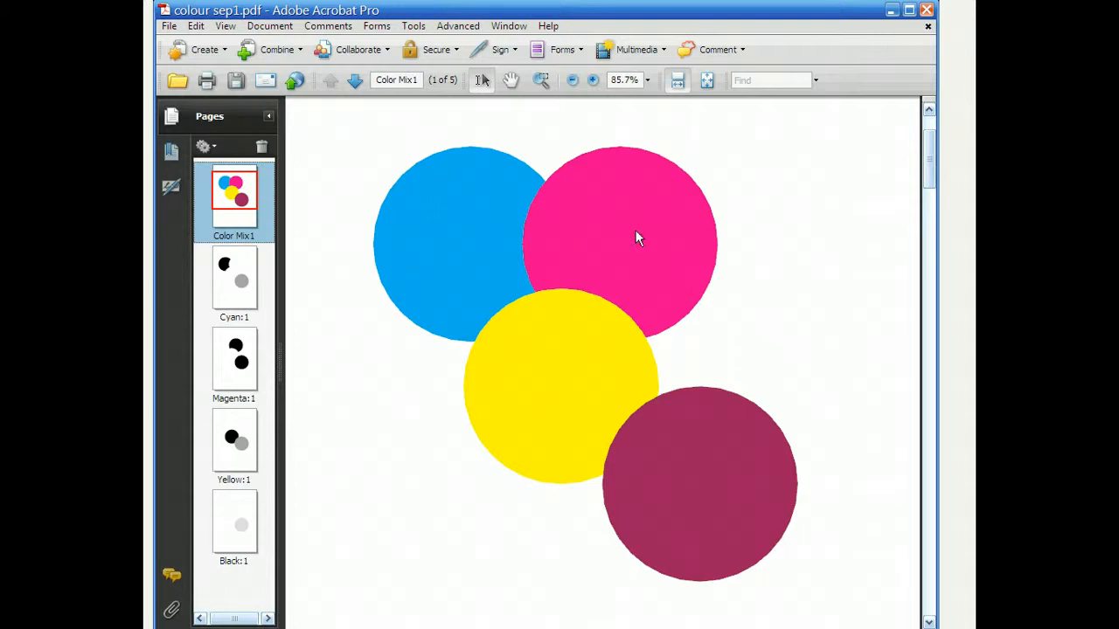
{"action": "mouse_move", "coordinate": [645, 266]}
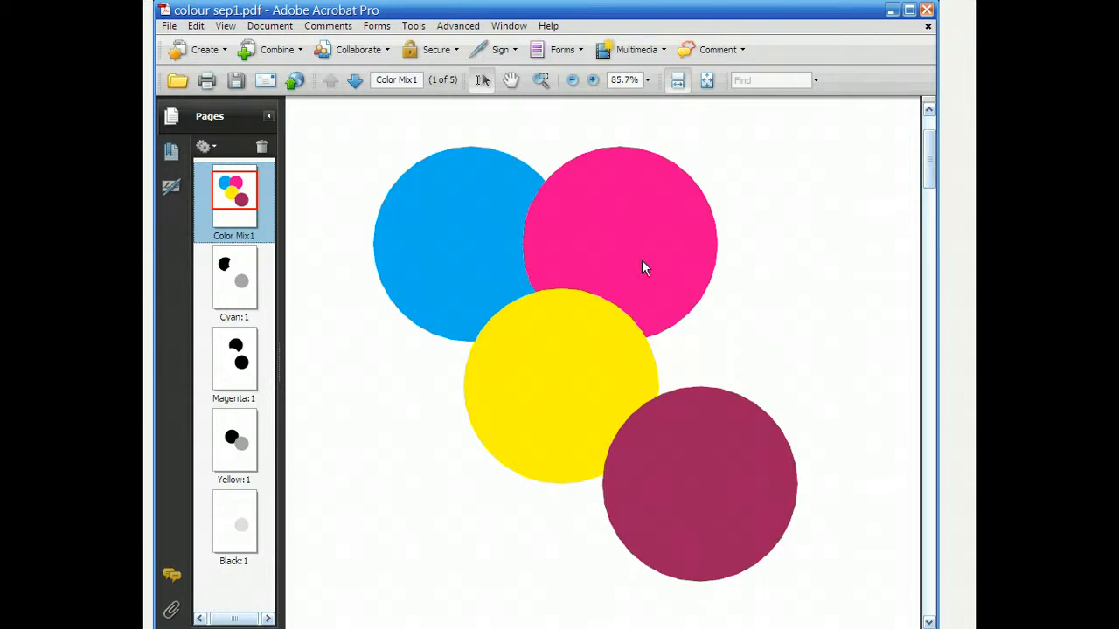
{"action": "mouse_move", "coordinate": [543, 385]}
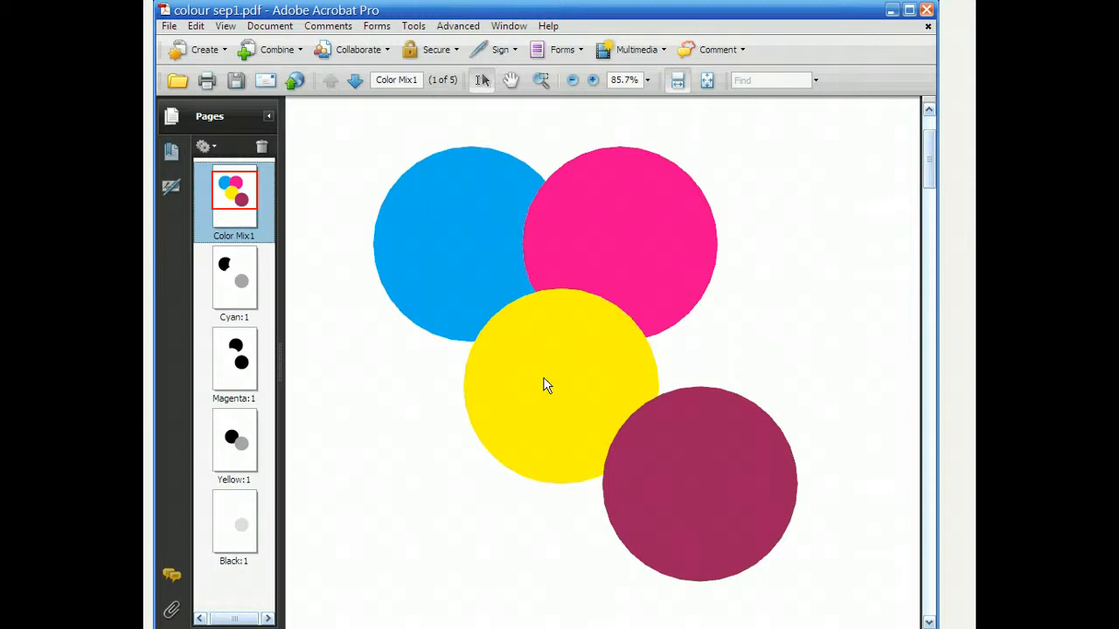
{"action": "mouse_move", "coordinate": [711, 475]}
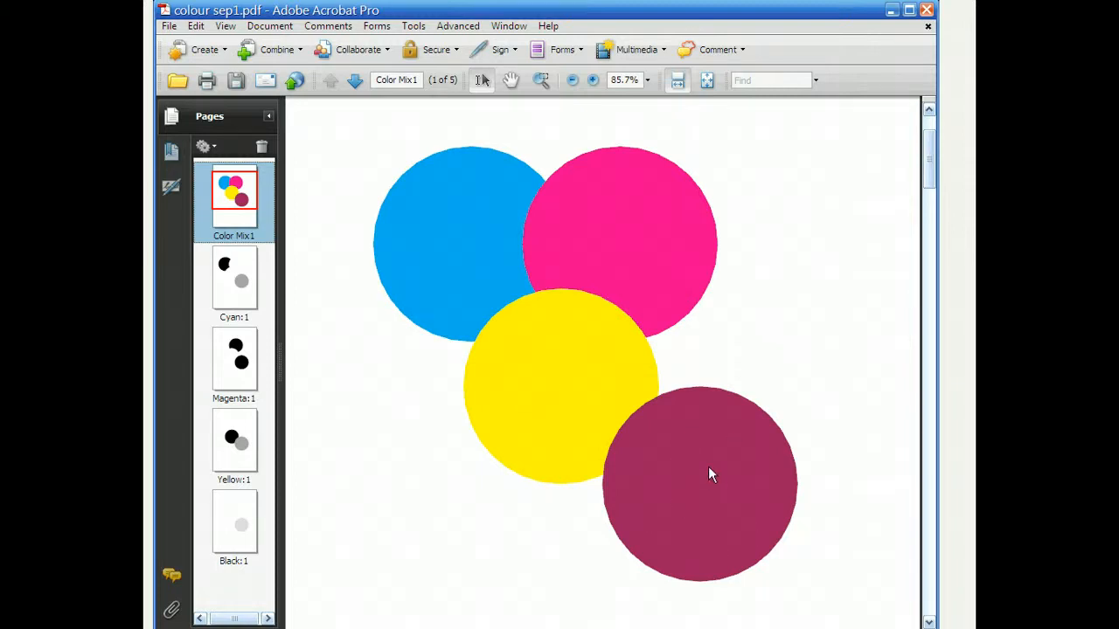
{"action": "mouse_move", "coordinate": [693, 461]}
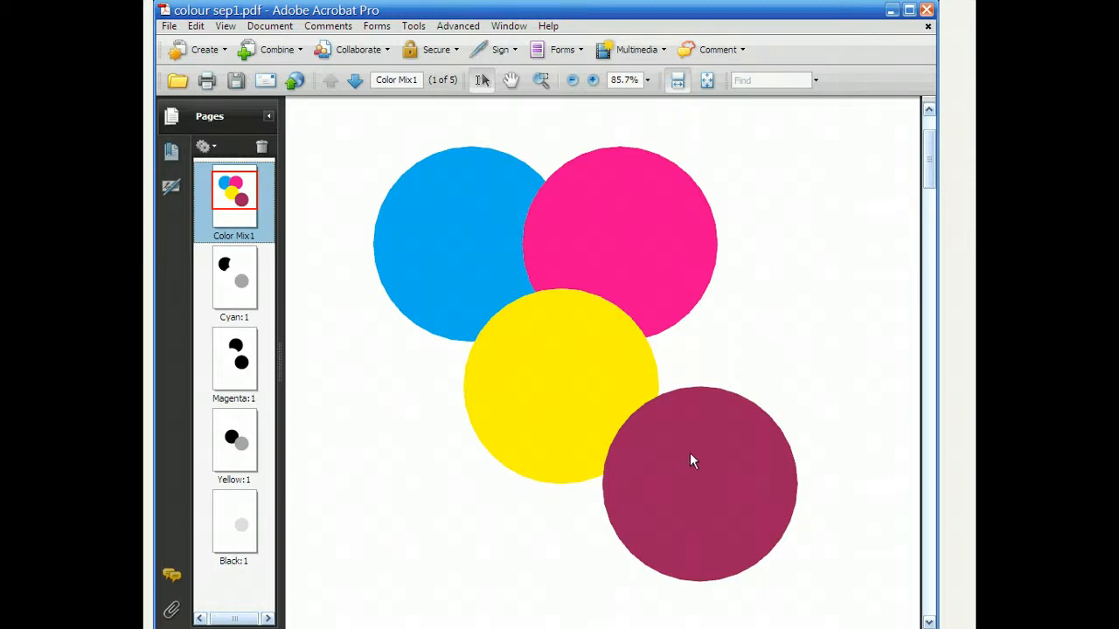
{"action": "mouse_move", "coordinate": [721, 439]}
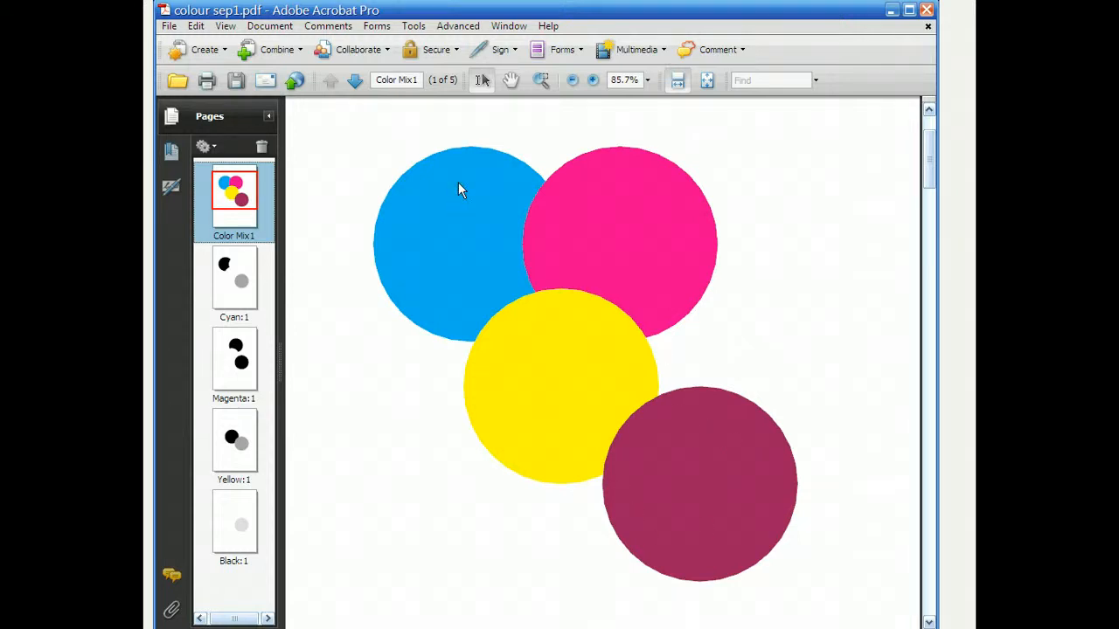
{"action": "mouse_move", "coordinate": [452, 244]}
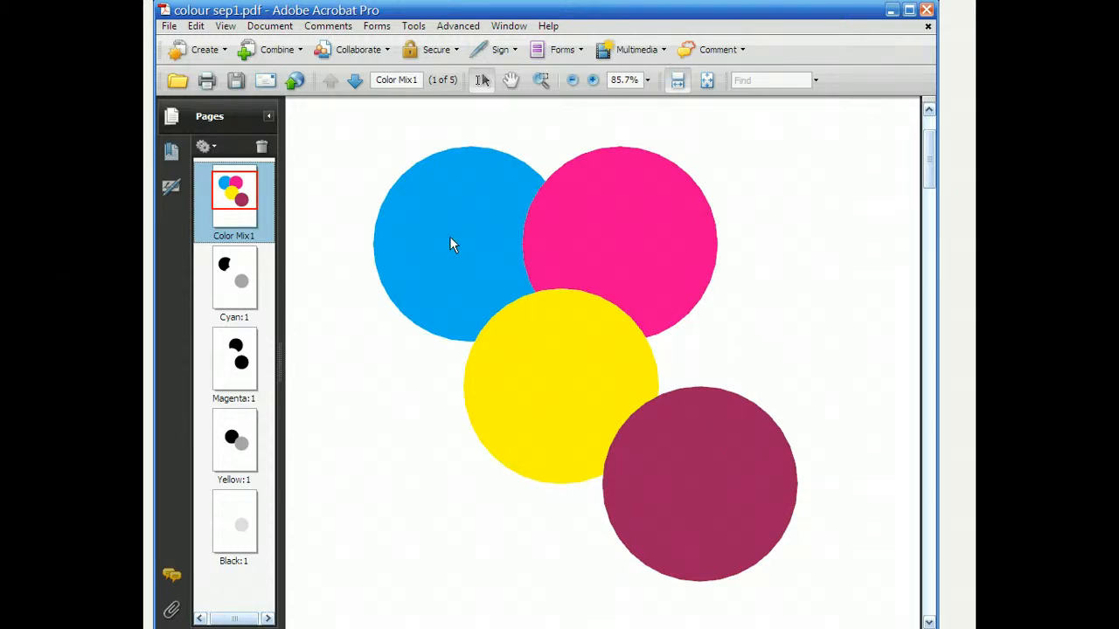
{"action": "mouse_move", "coordinate": [638, 264]}
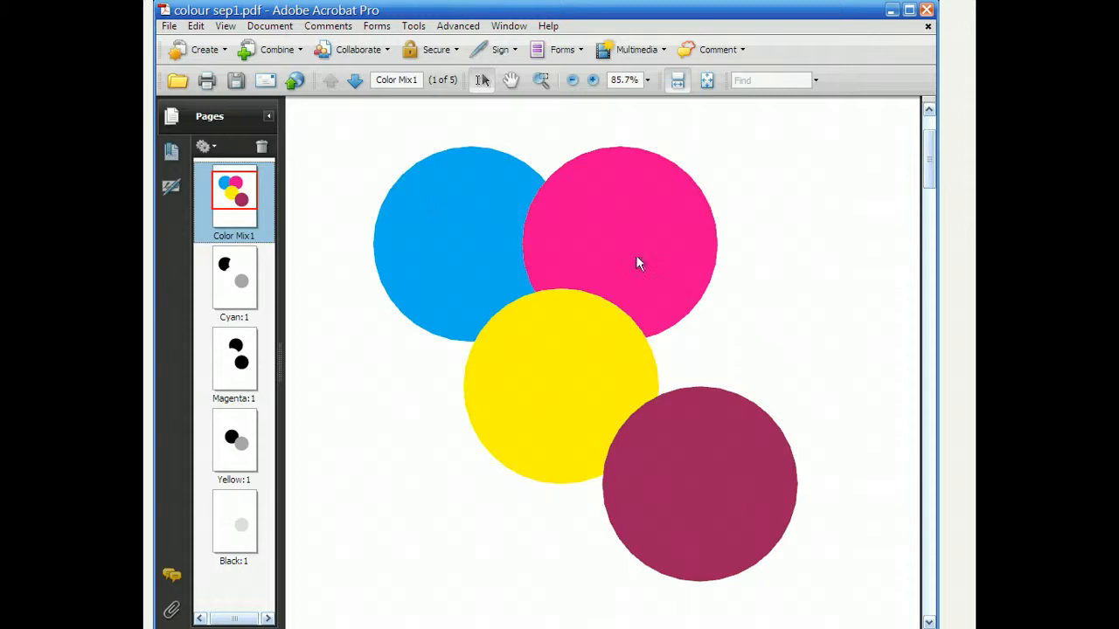
{"action": "mouse_move", "coordinate": [658, 513]}
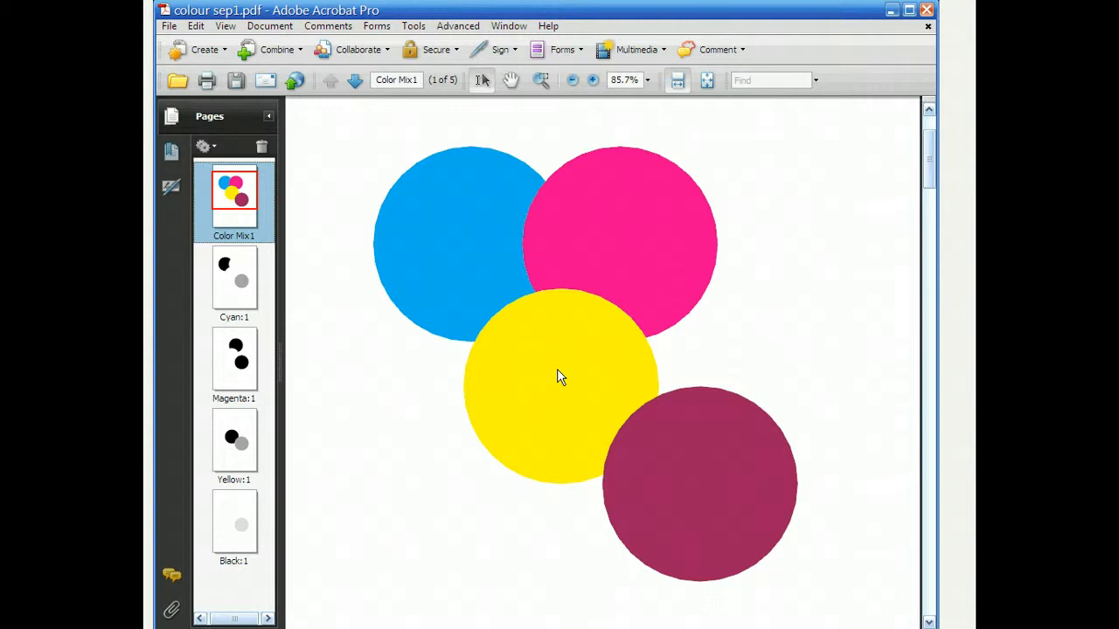
{"action": "mouse_move", "coordinate": [700, 518]}
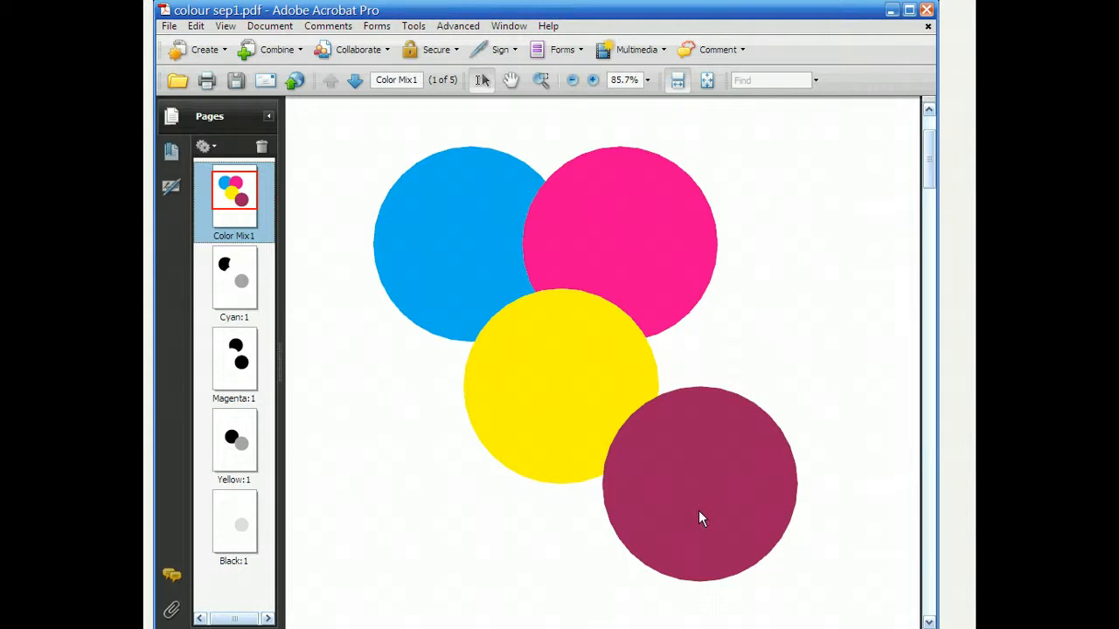
{"action": "mouse_move", "coordinate": [716, 542]}
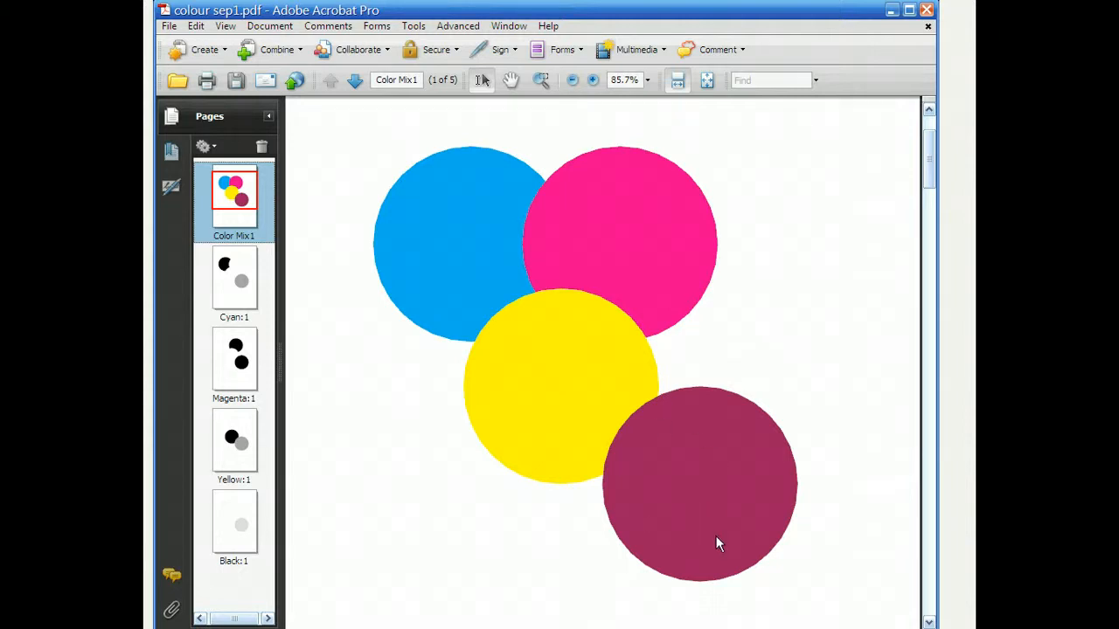
{"action": "mouse_move", "coordinate": [747, 538]}
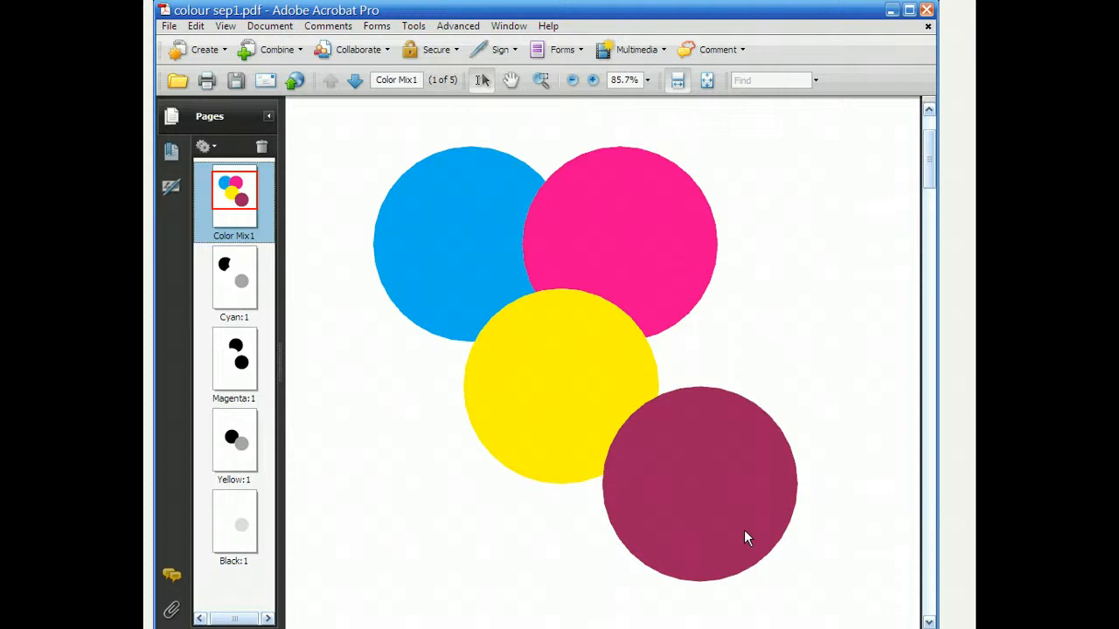
{"action": "mouse_move", "coordinate": [582, 324]}
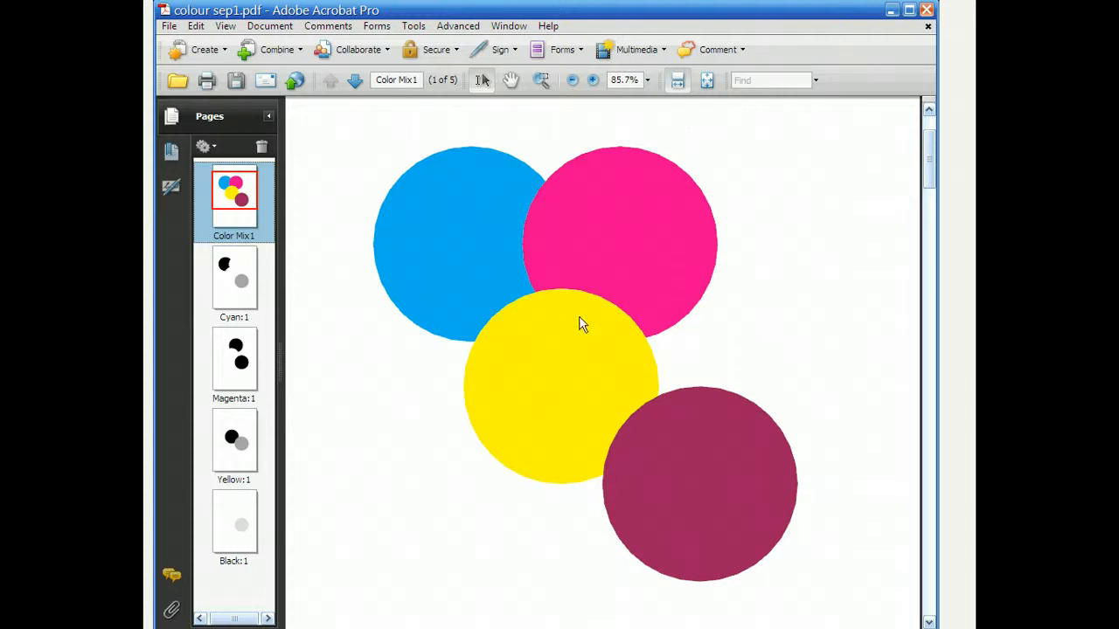
{"action": "mouse_move", "coordinate": [251, 302]}
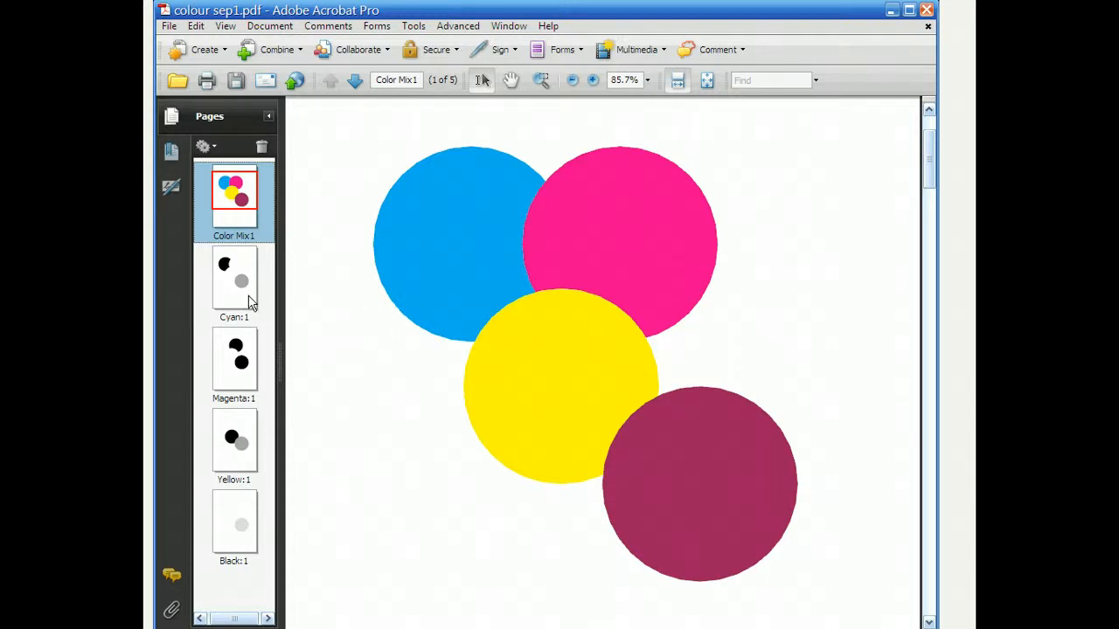
View the Cyan separation page, then return to the Color Mix1 composite page.
{"action": "left_click", "coordinate": [234, 275]}
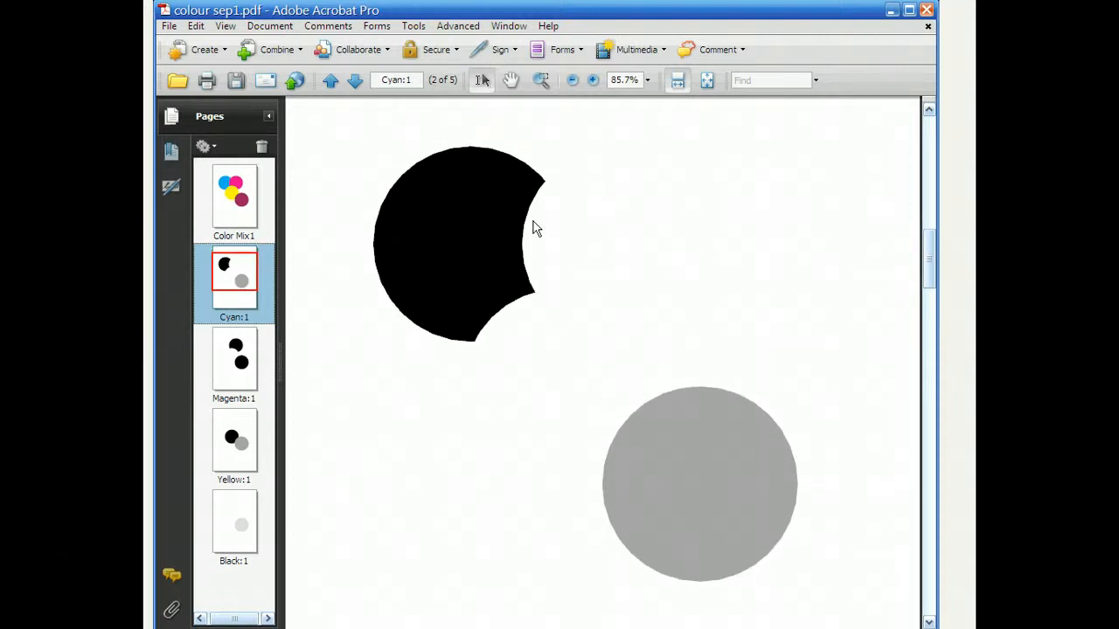
{"action": "mouse_move", "coordinate": [514, 139]}
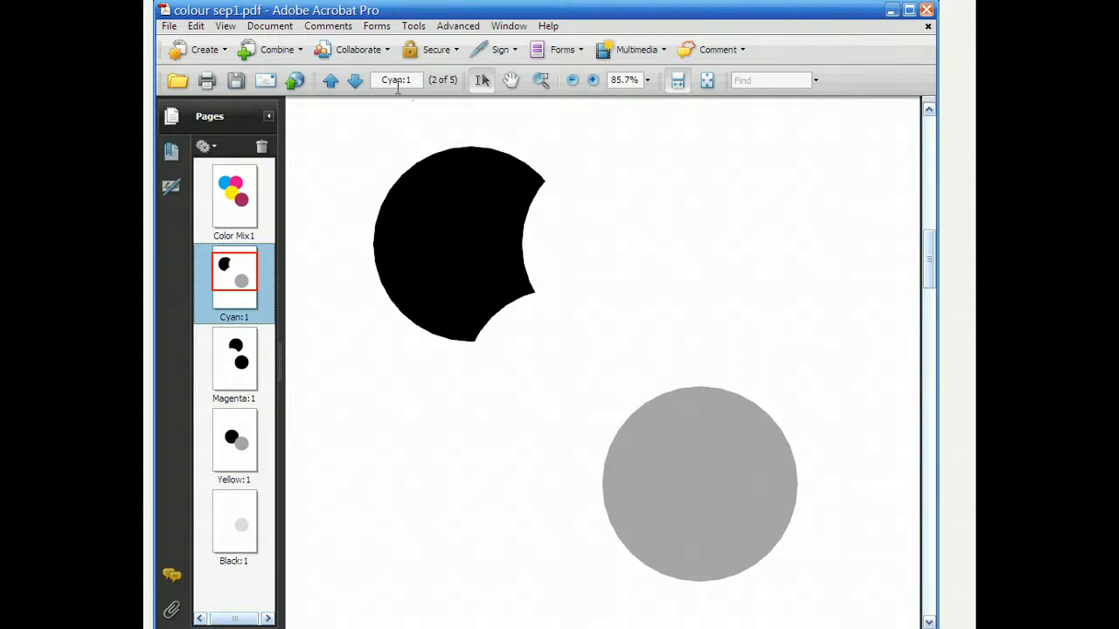
{"action": "mouse_move", "coordinate": [393, 86]}
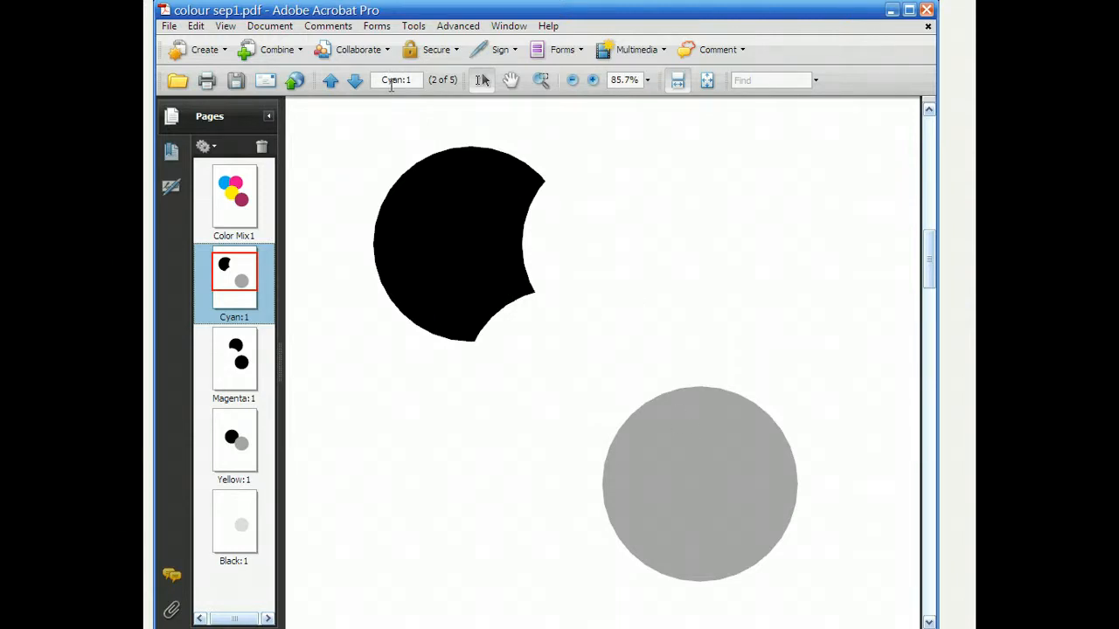
{"action": "mouse_move", "coordinate": [376, 99]}
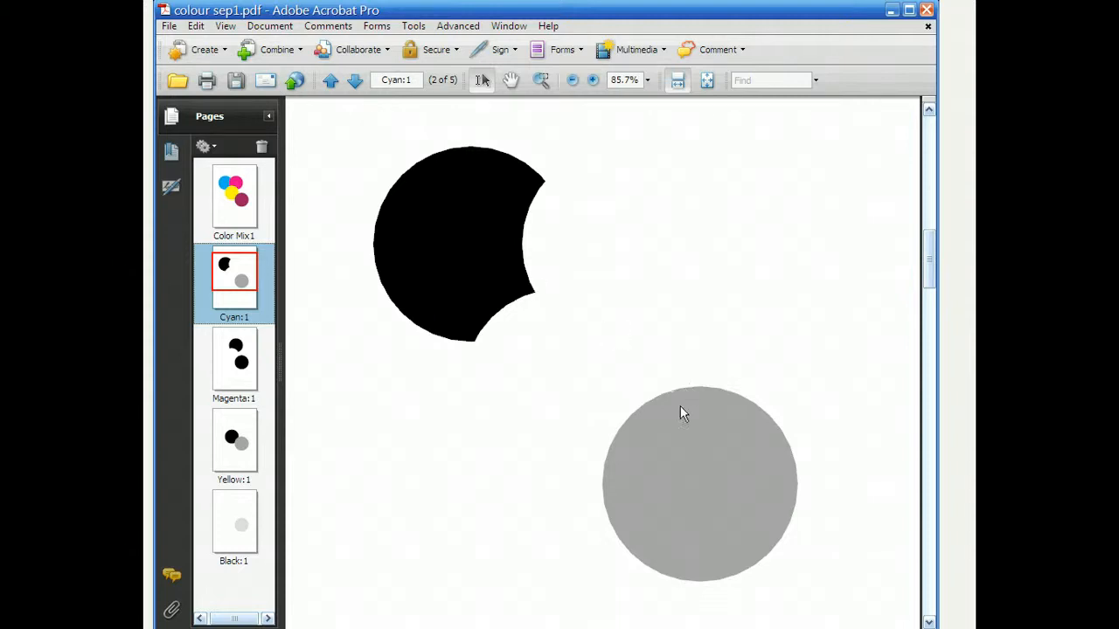
{"action": "mouse_move", "coordinate": [454, 163]}
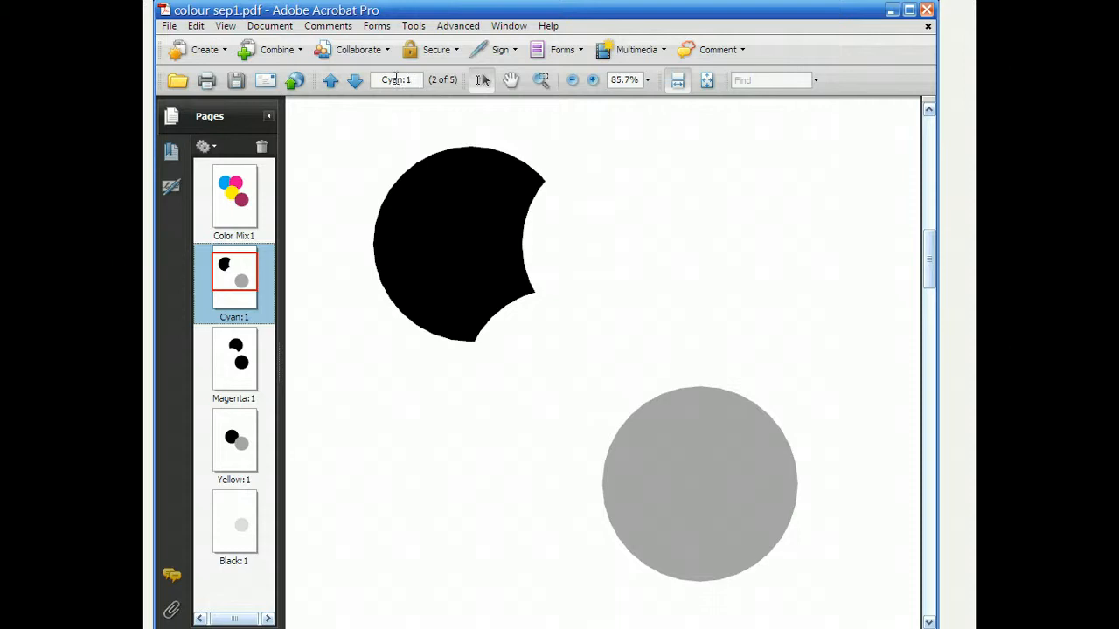
{"action": "mouse_move", "coordinate": [533, 229]}
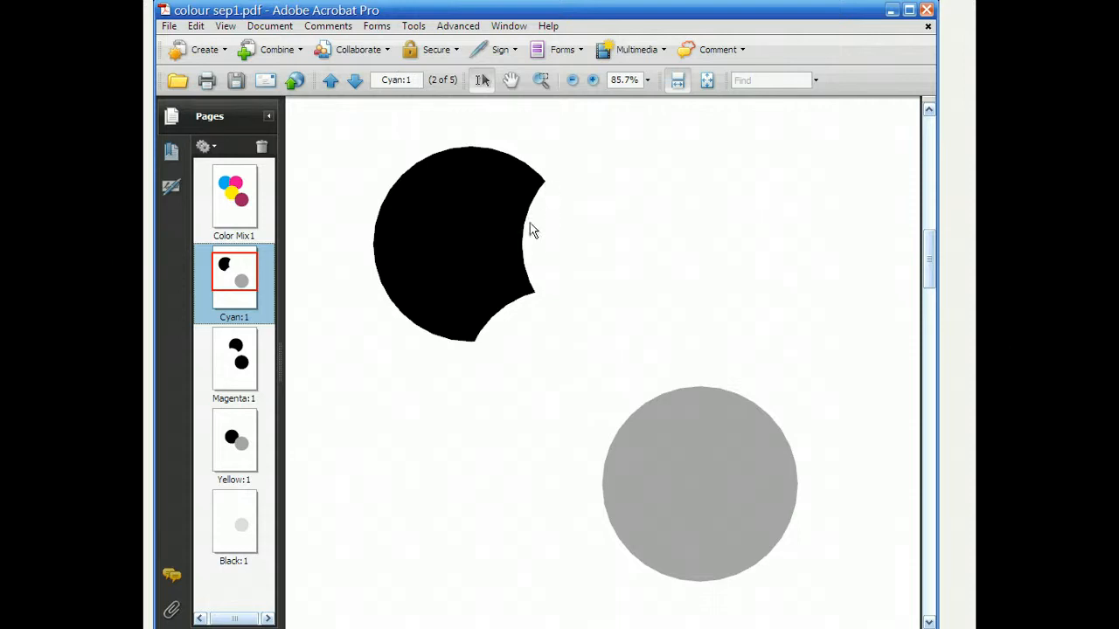
{"action": "mouse_move", "coordinate": [529, 182]}
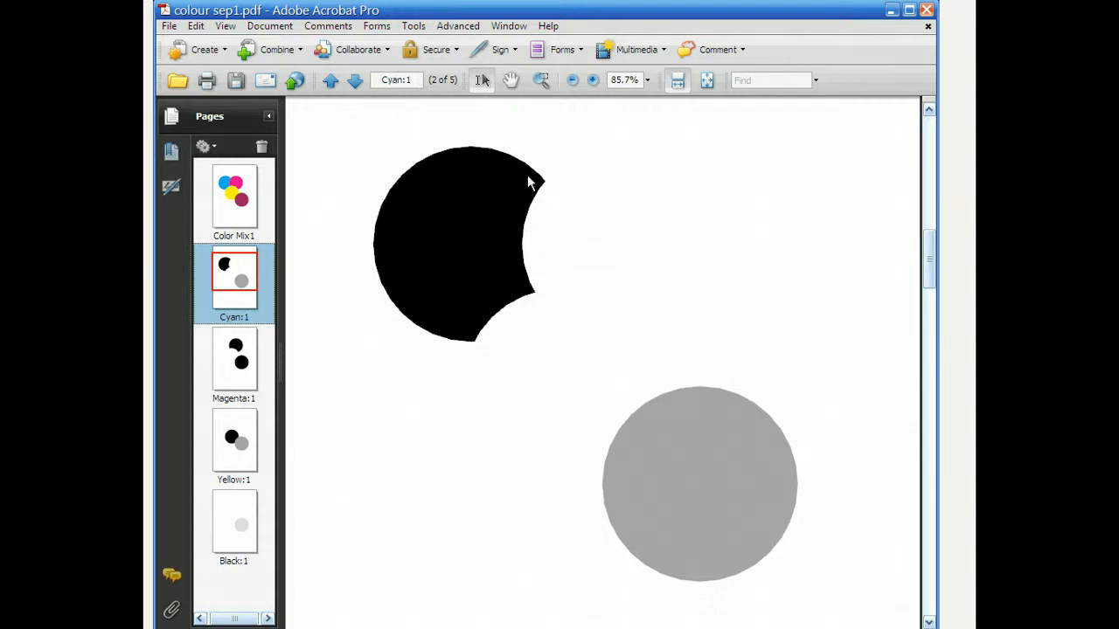
{"action": "mouse_move", "coordinate": [529, 295]}
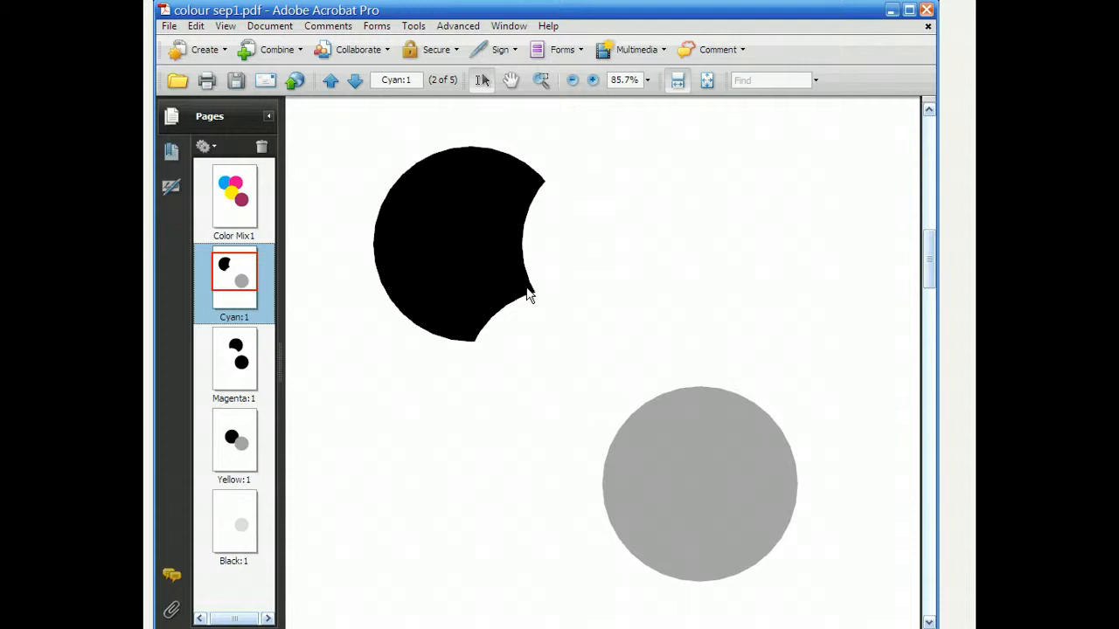
{"action": "mouse_move", "coordinate": [546, 212]}
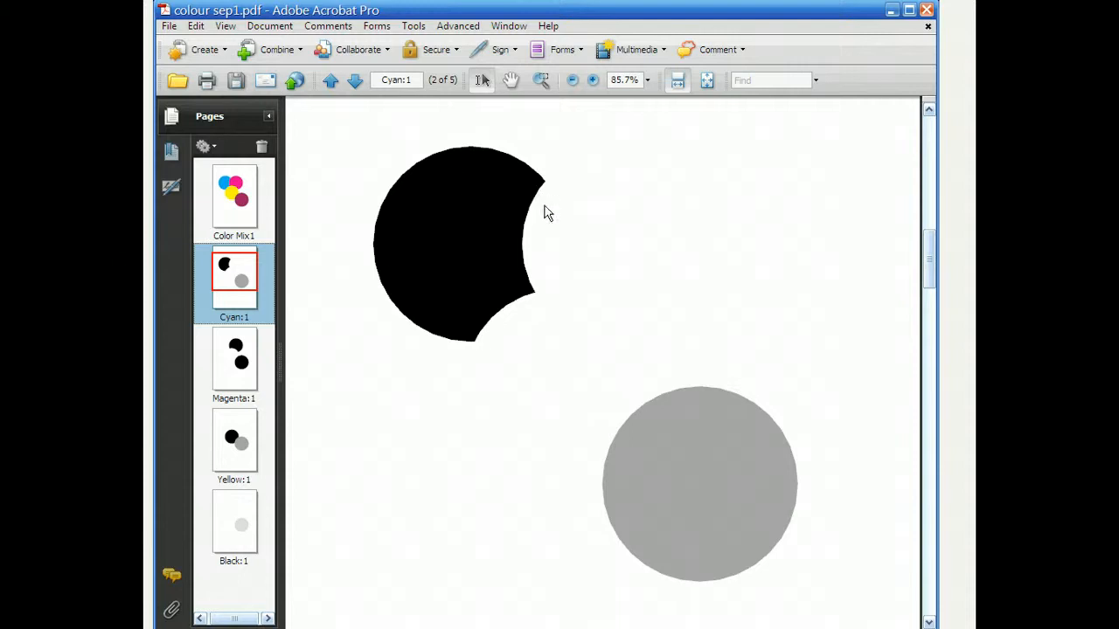
{"action": "mouse_move", "coordinate": [538, 249]}
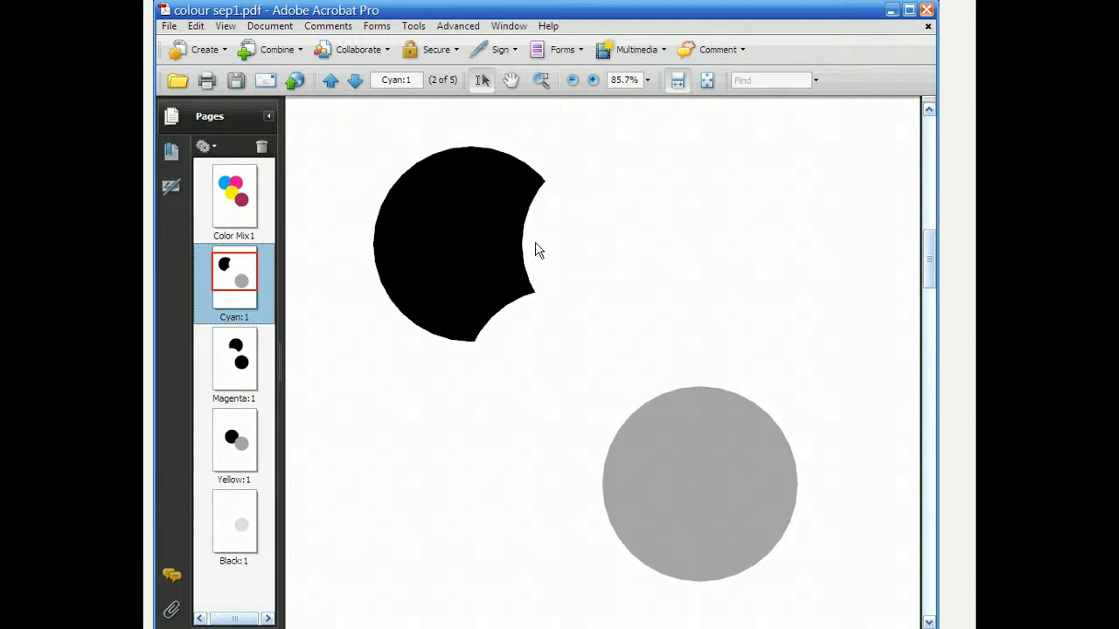
{"action": "mouse_move", "coordinate": [494, 227]}
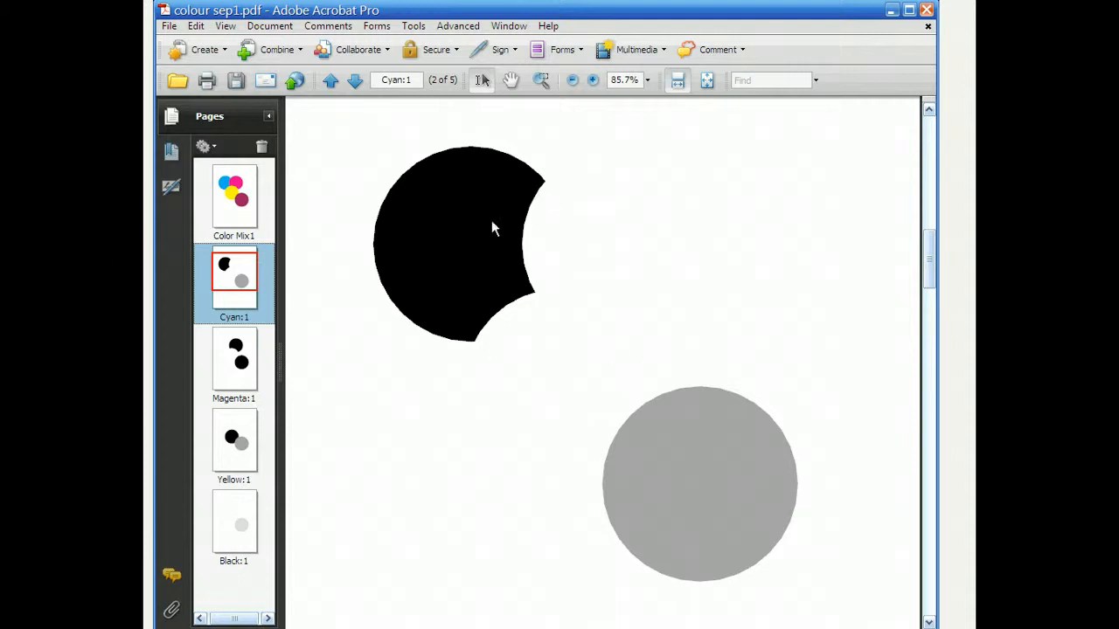
{"action": "mouse_move", "coordinate": [487, 251]}
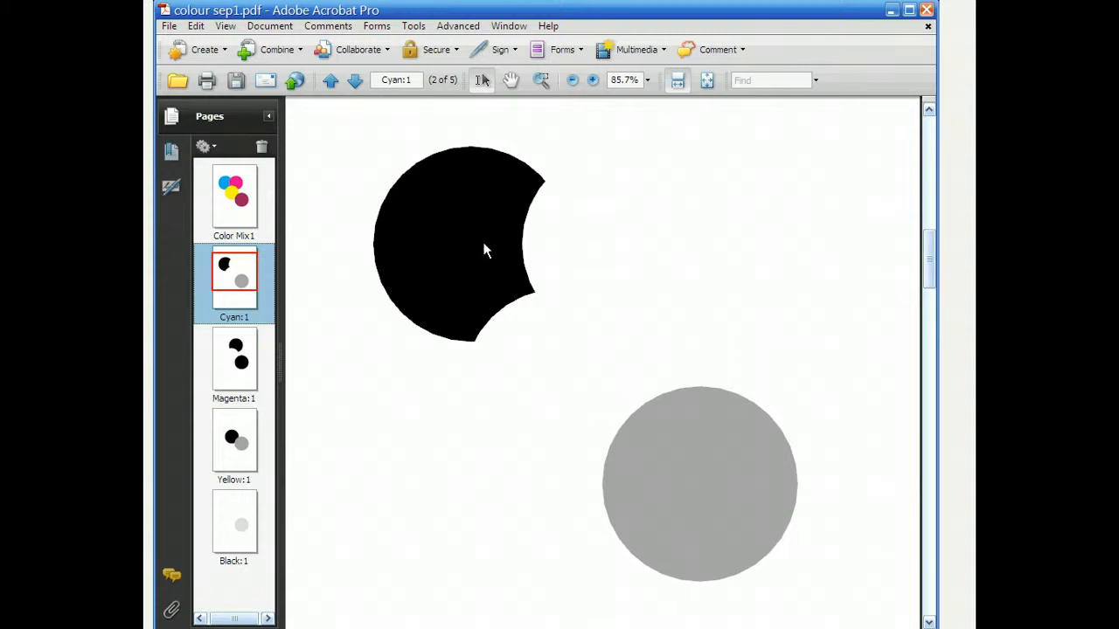
{"action": "mouse_move", "coordinate": [406, 278]}
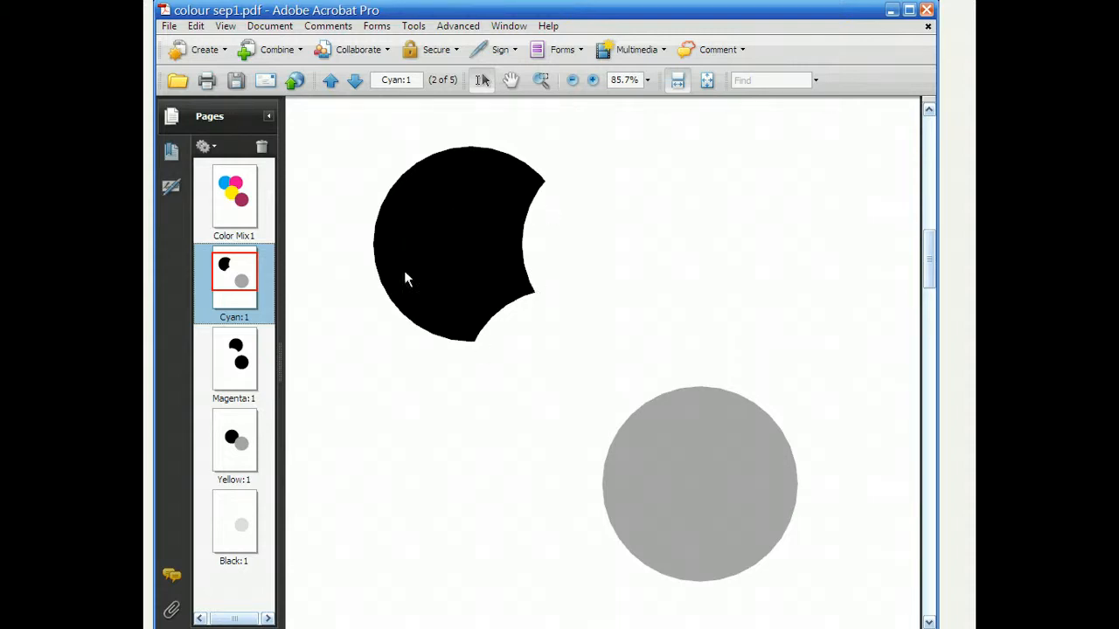
{"action": "mouse_move", "coordinate": [489, 253]}
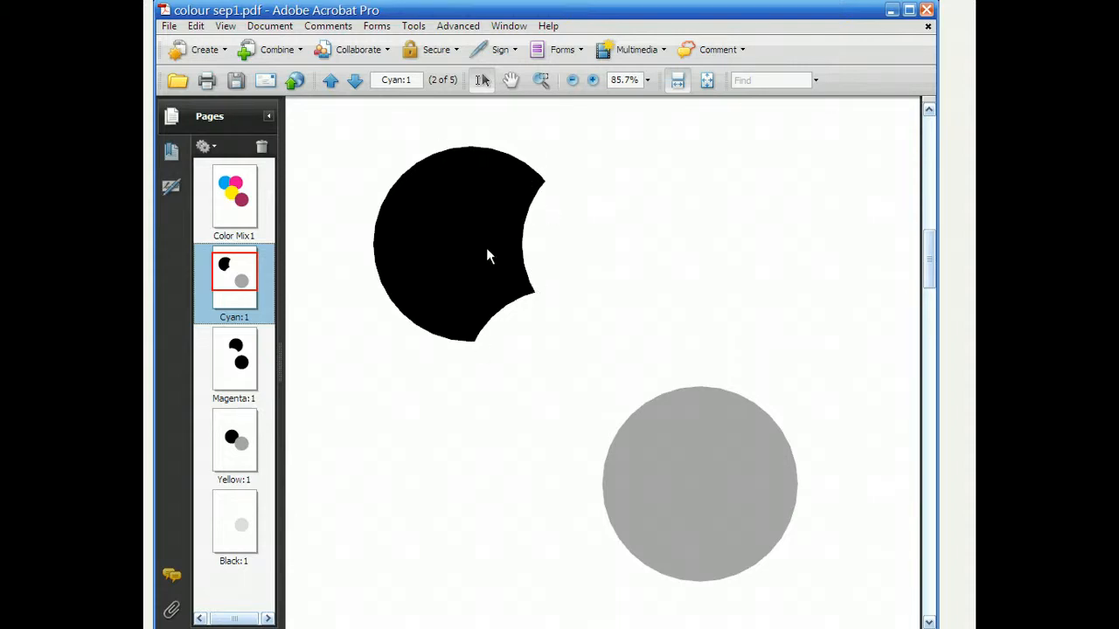
{"action": "mouse_move", "coordinate": [476, 245]}
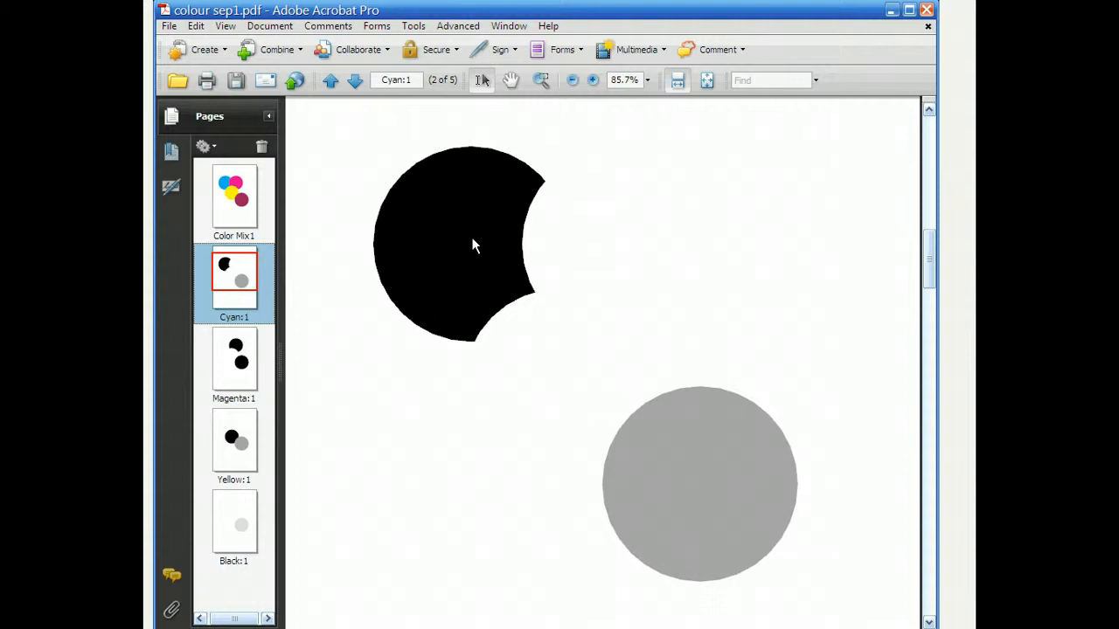
{"action": "mouse_move", "coordinate": [256, 220]}
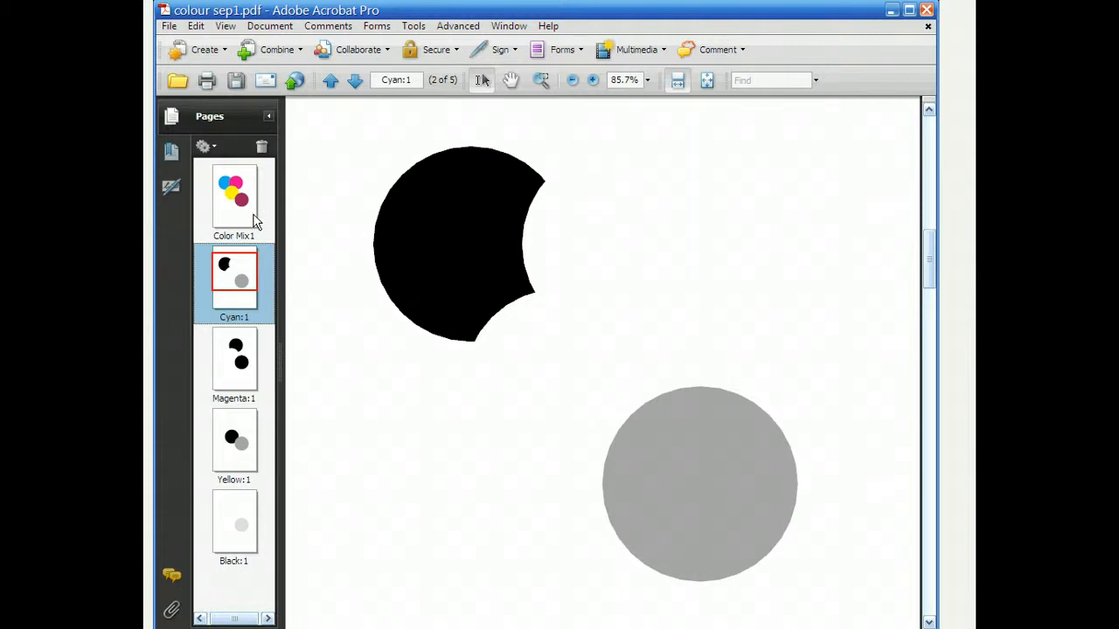
{"action": "left_click", "coordinate": [234, 197]}
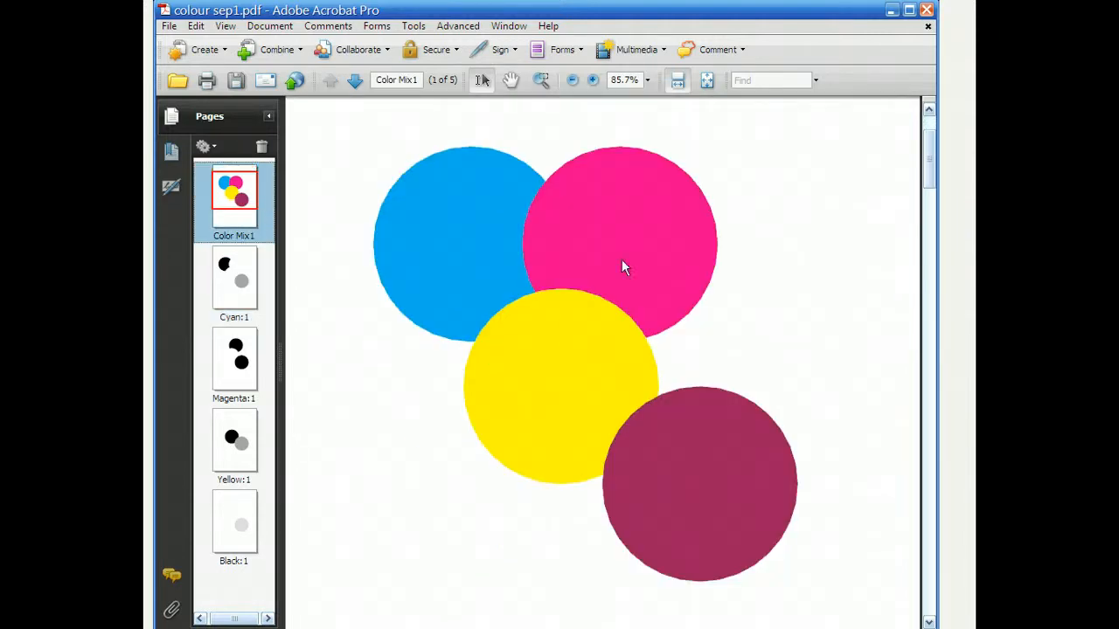
{"action": "mouse_move", "coordinate": [419, 207]}
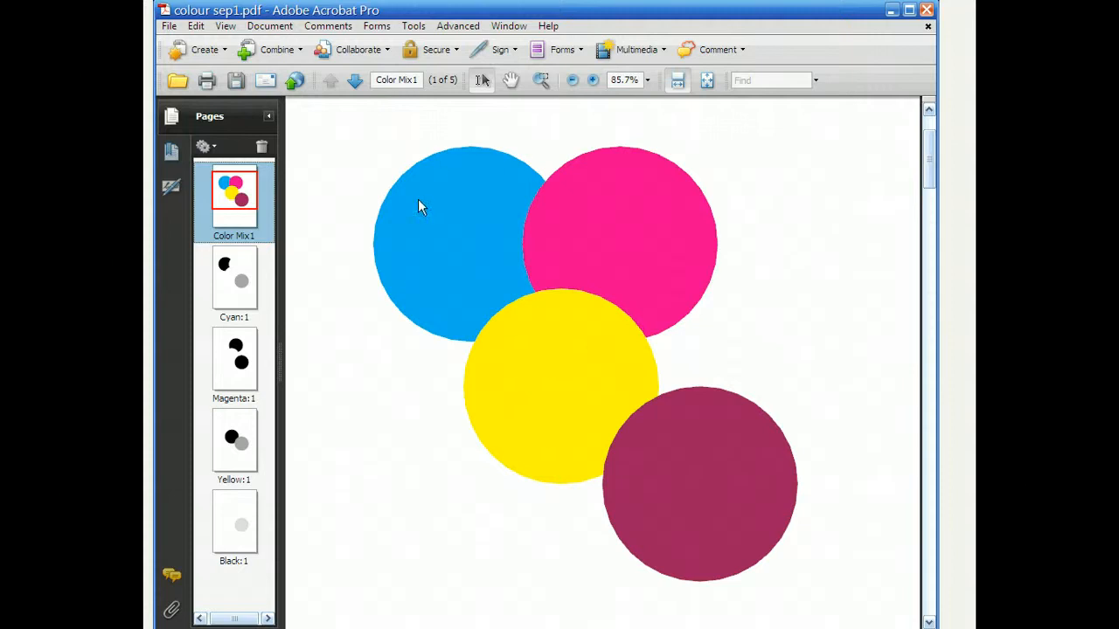
{"action": "mouse_move", "coordinate": [562, 223]}
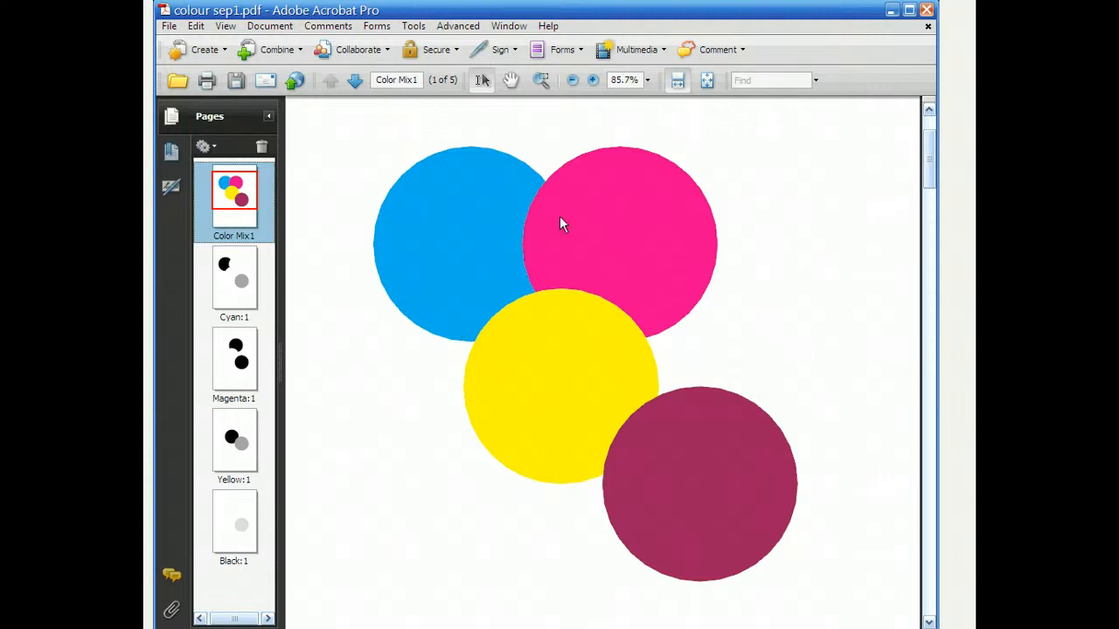
{"action": "mouse_move", "coordinate": [523, 207]}
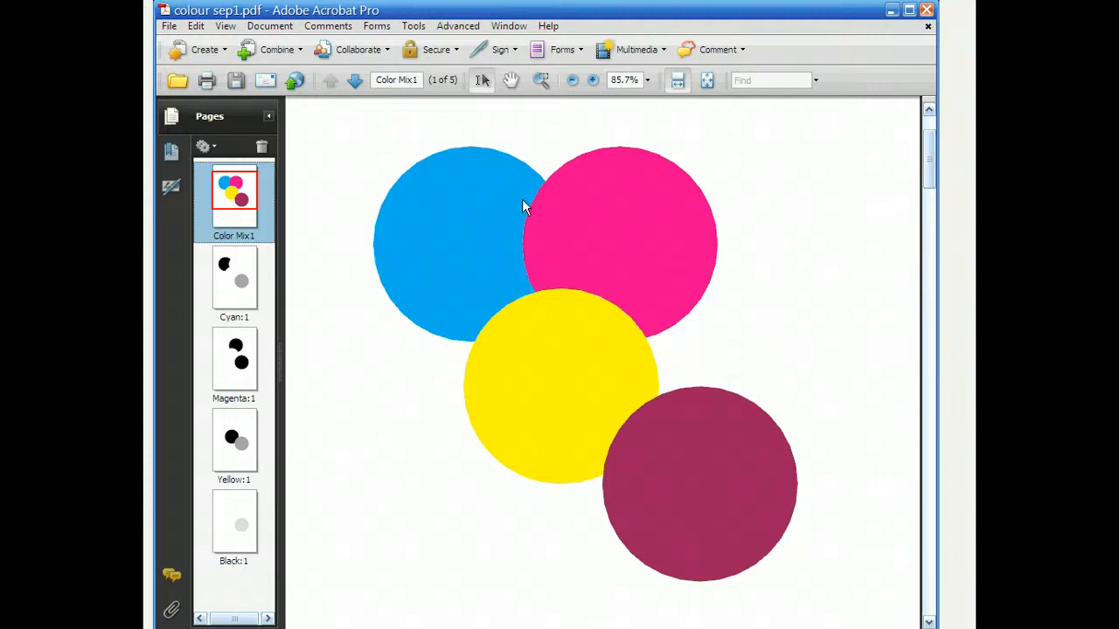
{"action": "mouse_move", "coordinate": [532, 337]}
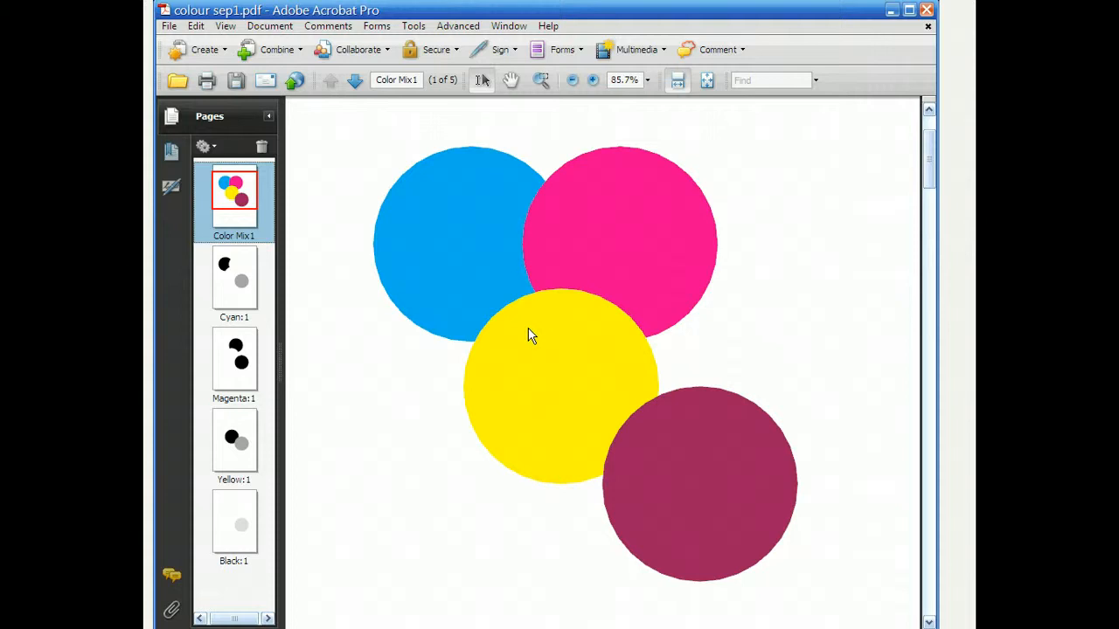
{"action": "mouse_move", "coordinate": [566, 303]}
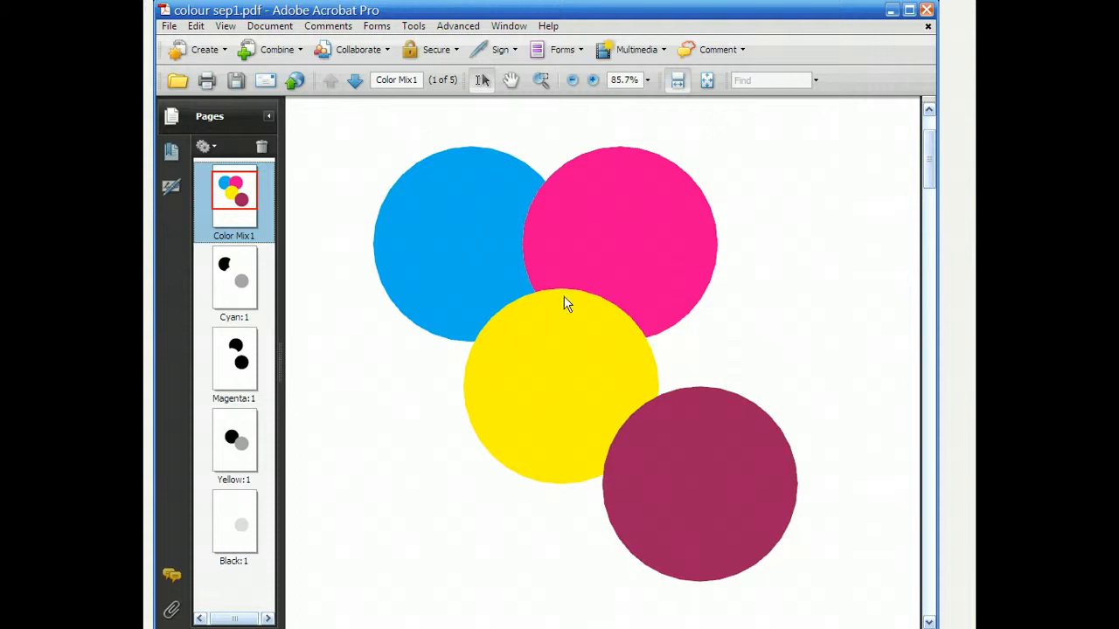
{"action": "mouse_move", "coordinate": [567, 313]}
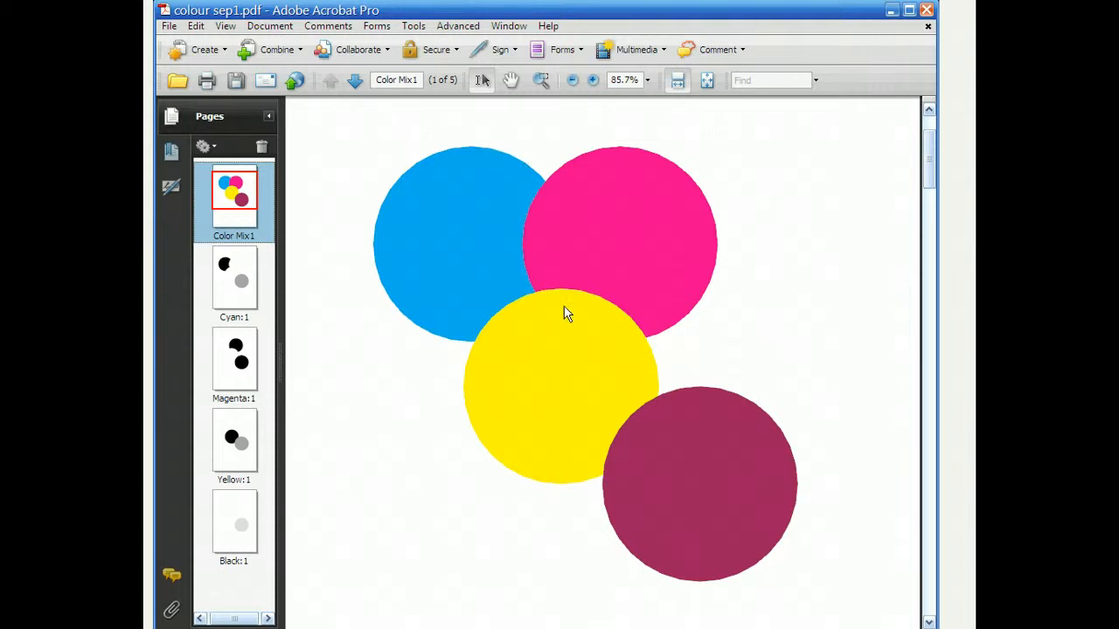
{"action": "mouse_move", "coordinate": [431, 173]}
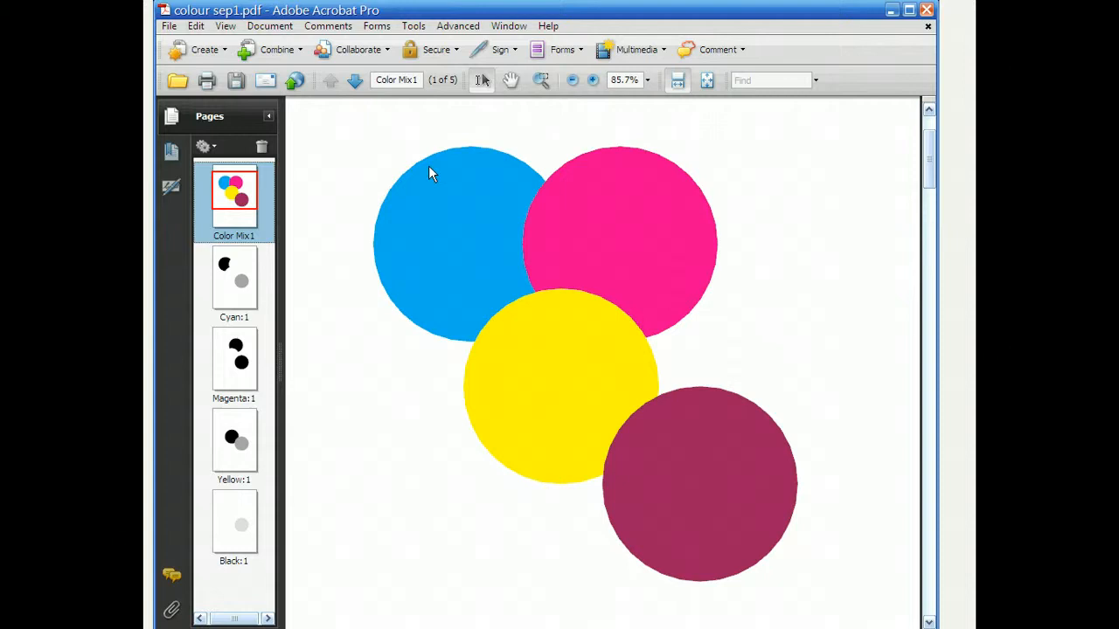
{"action": "mouse_move", "coordinate": [572, 321]}
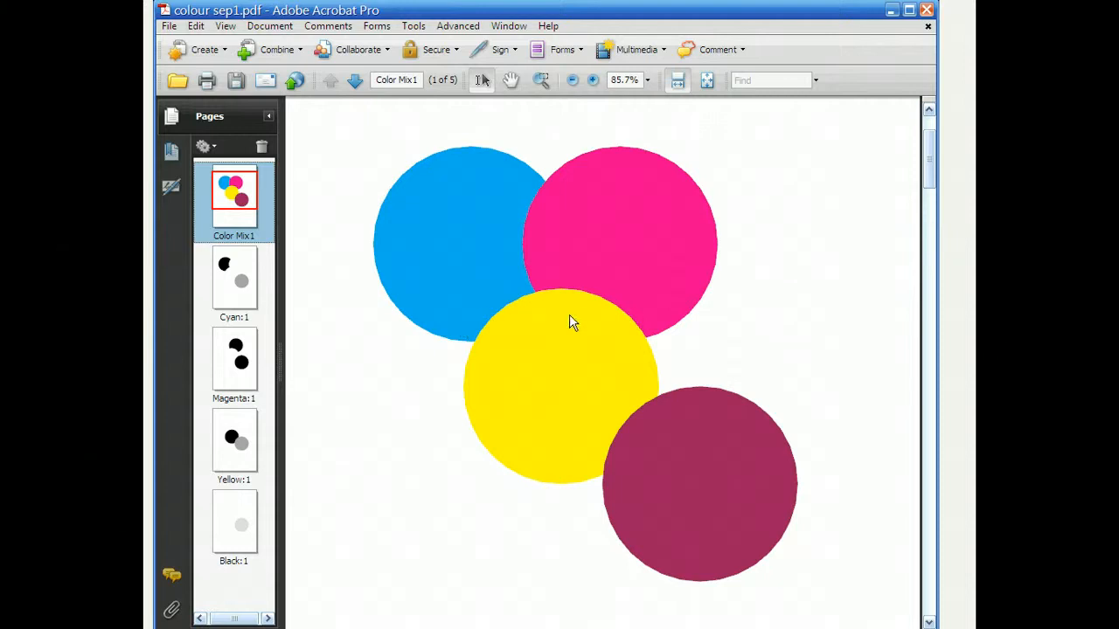
{"action": "mouse_move", "coordinate": [543, 338]}
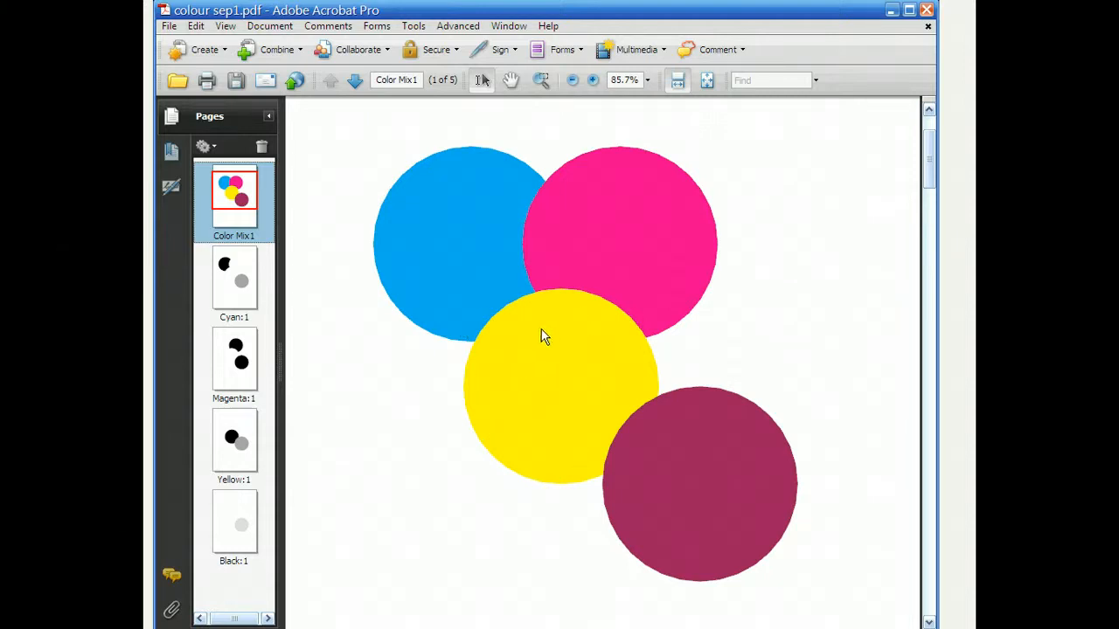
{"action": "mouse_move", "coordinate": [478, 336]}
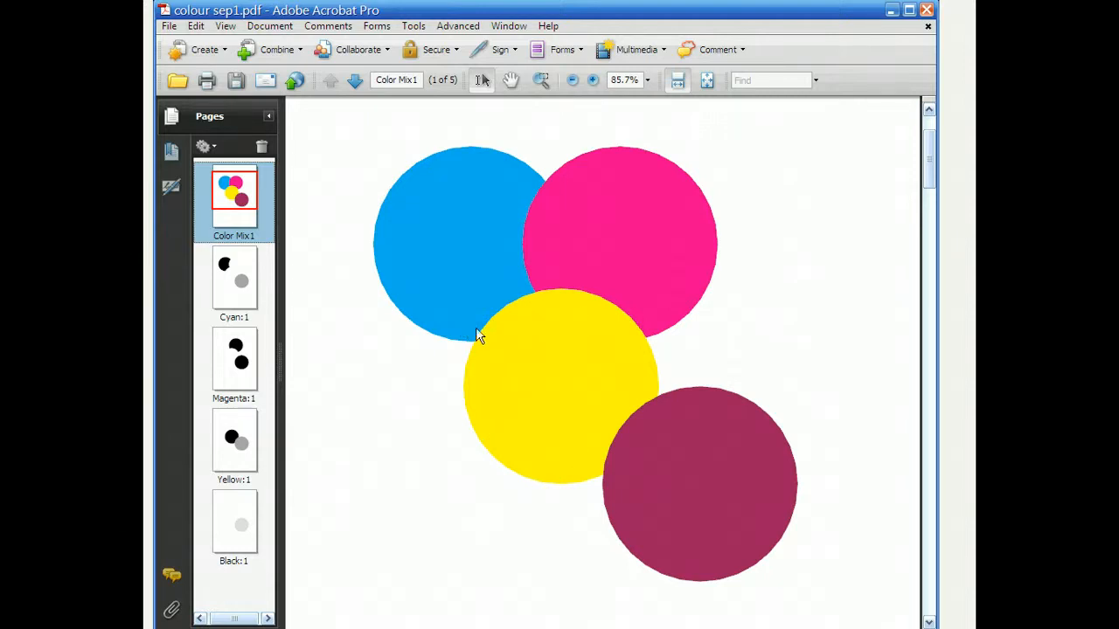
{"action": "mouse_move", "coordinate": [511, 325]}
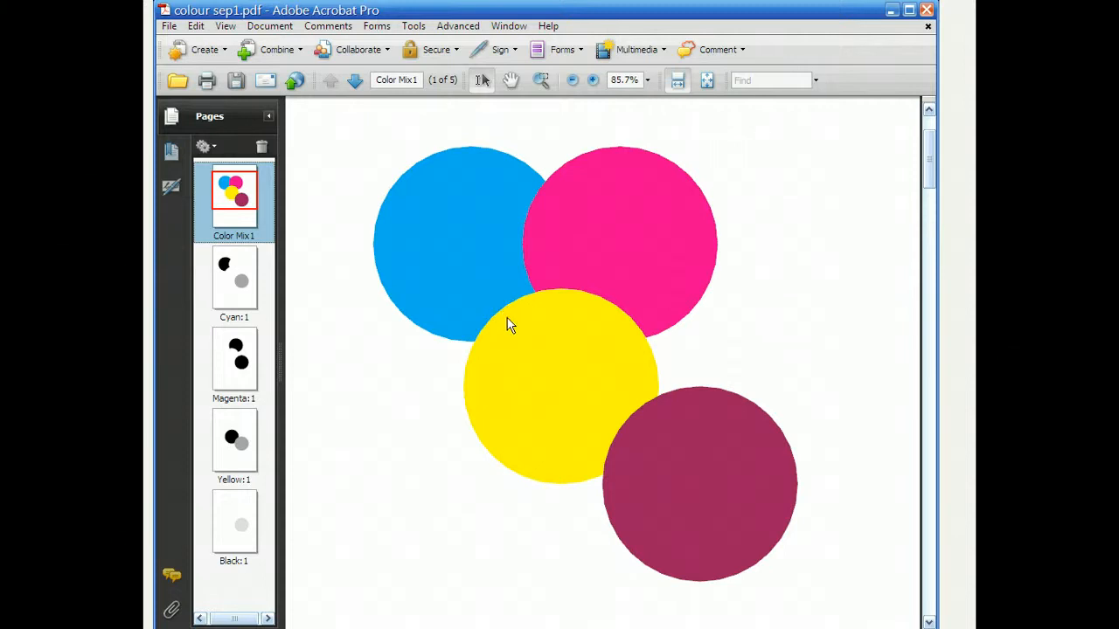
{"action": "mouse_move", "coordinate": [535, 319]}
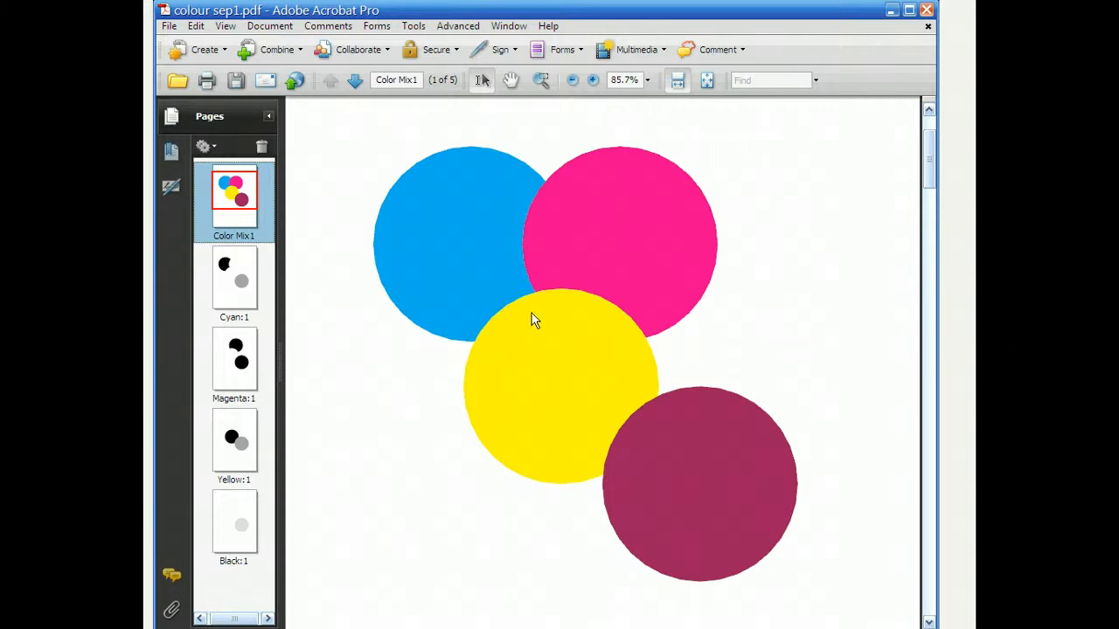
{"action": "mouse_move", "coordinate": [490, 319]}
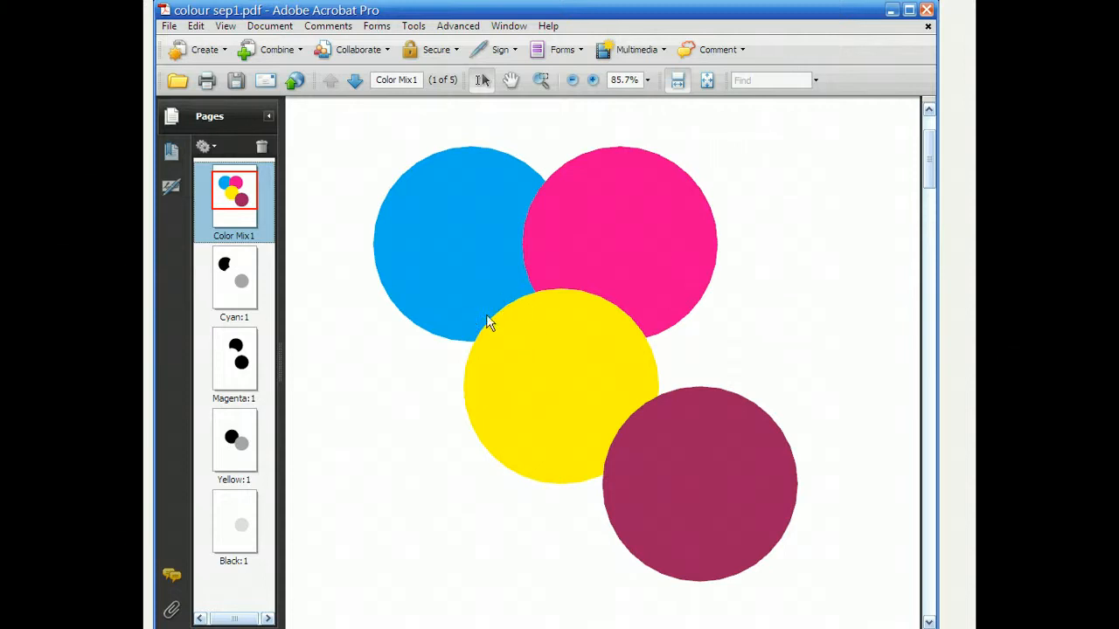
{"action": "mouse_move", "coordinate": [502, 344]}
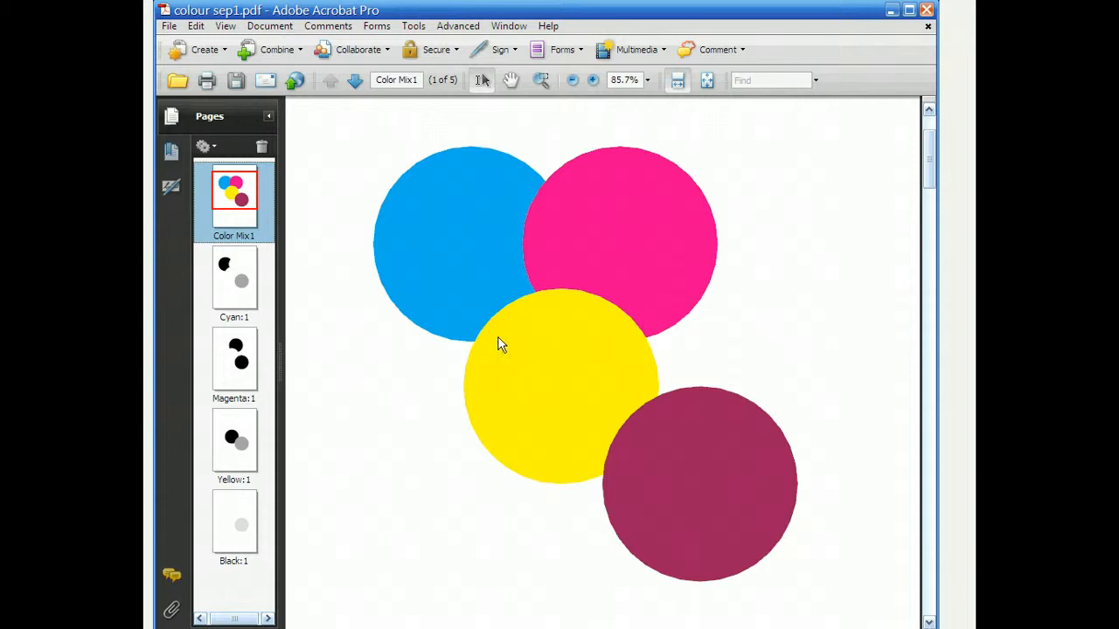
{"action": "mouse_move", "coordinate": [541, 244]}
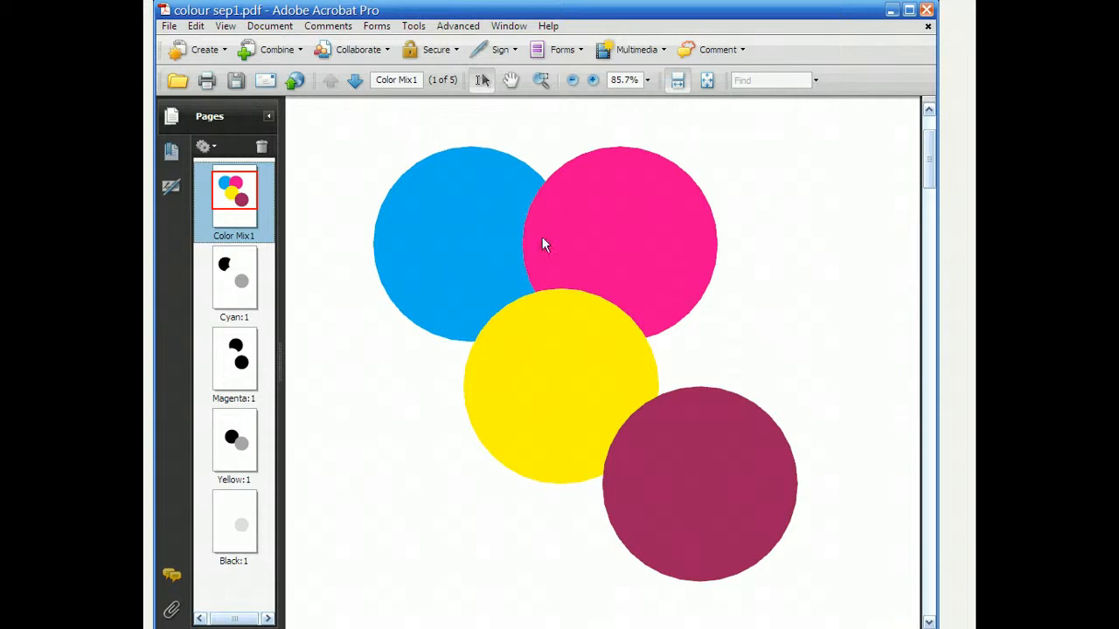
{"action": "mouse_move", "coordinate": [405, 217]}
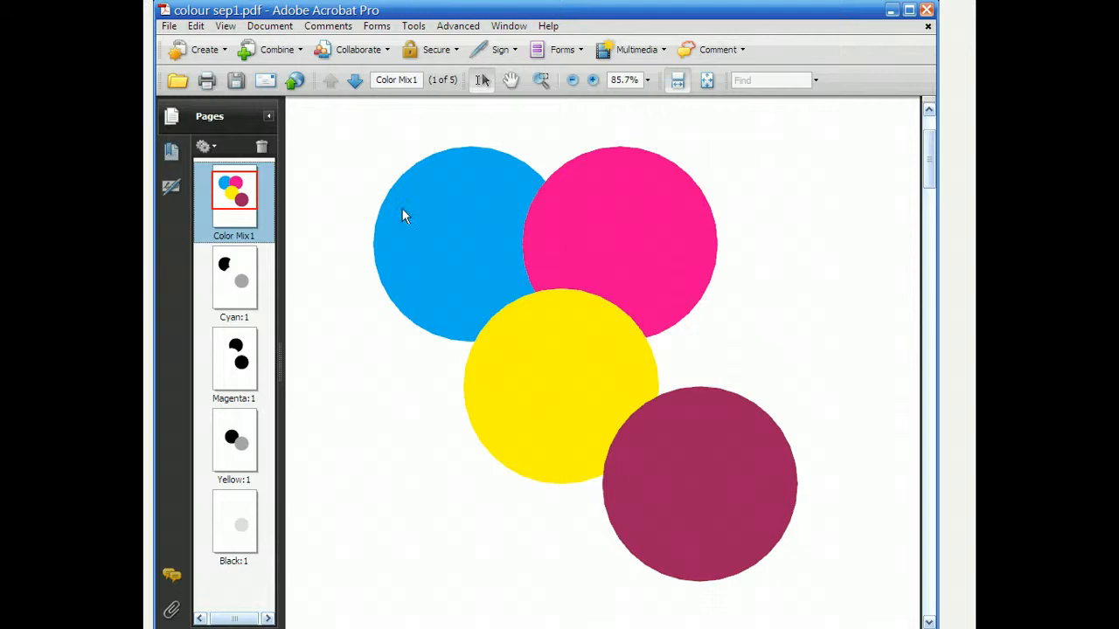
{"action": "mouse_move", "coordinate": [516, 276]}
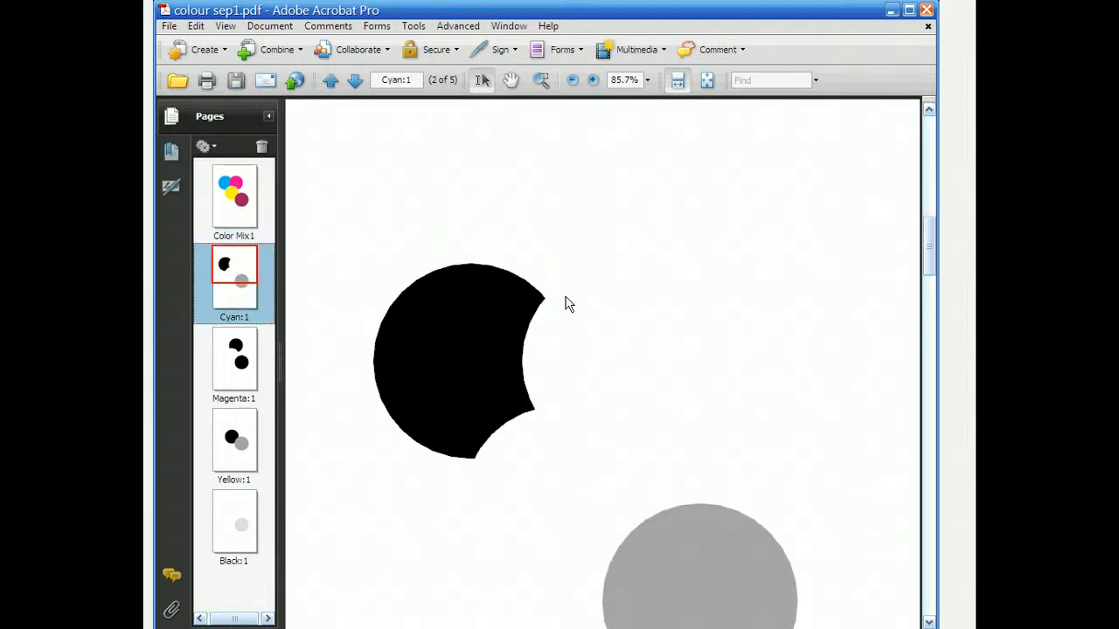
Scroll the Pages panel up and select the Color Mix1 thumbnail for page 1.
{"action": "scroll", "scroll_direction": "up", "scroll_amount": 3}
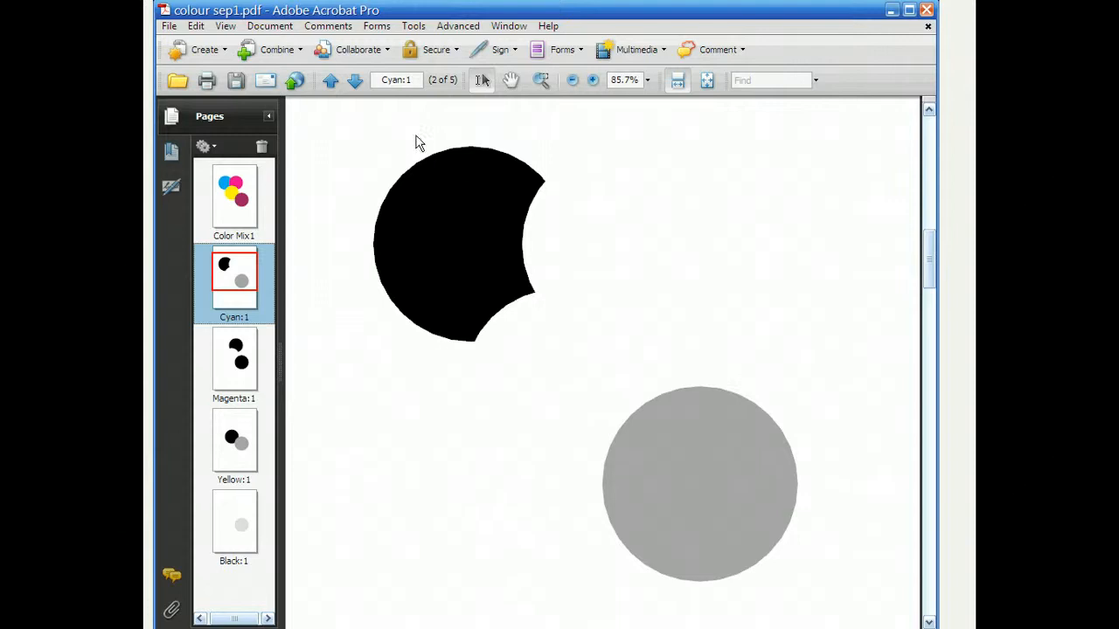
{"action": "mouse_move", "coordinate": [365, 242]}
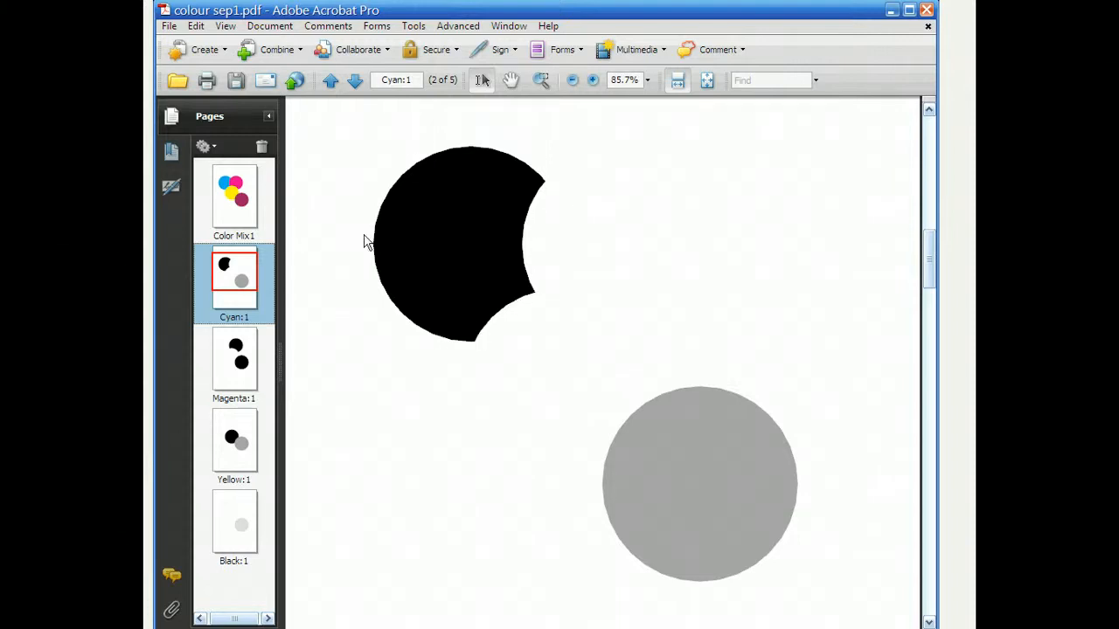
{"action": "mouse_move", "coordinate": [526, 256]}
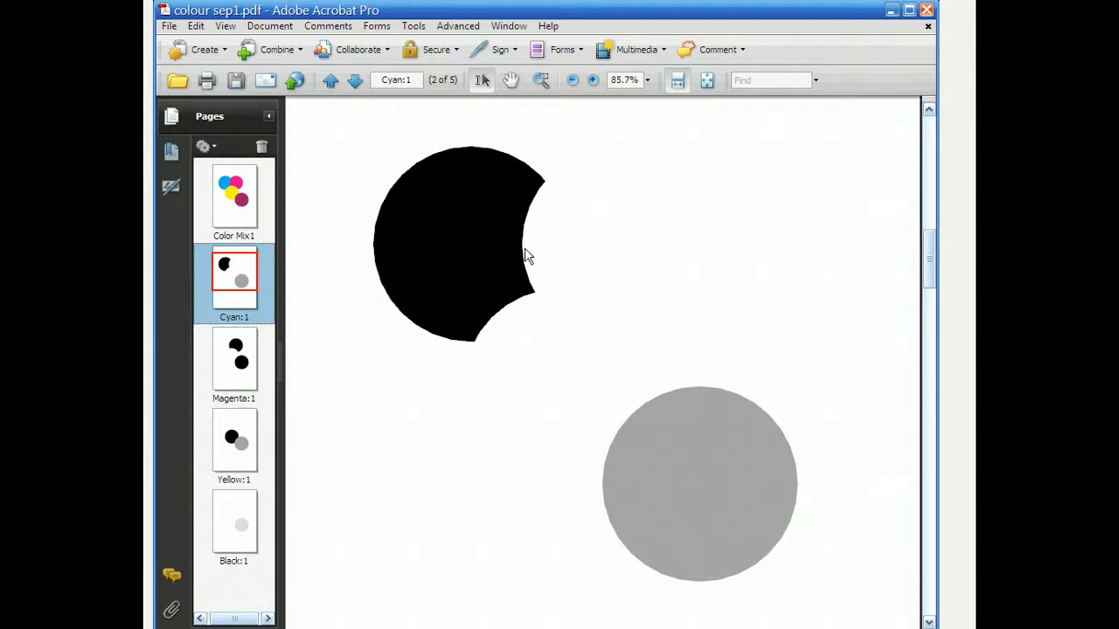
{"action": "mouse_move", "coordinate": [542, 331]}
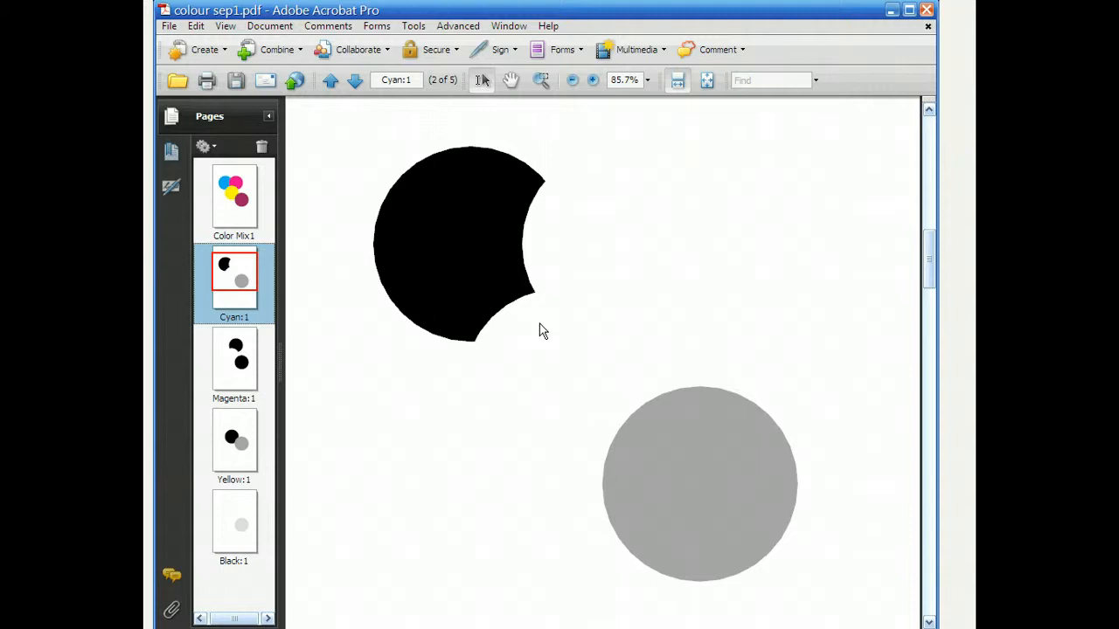
{"action": "mouse_move", "coordinate": [502, 304]}
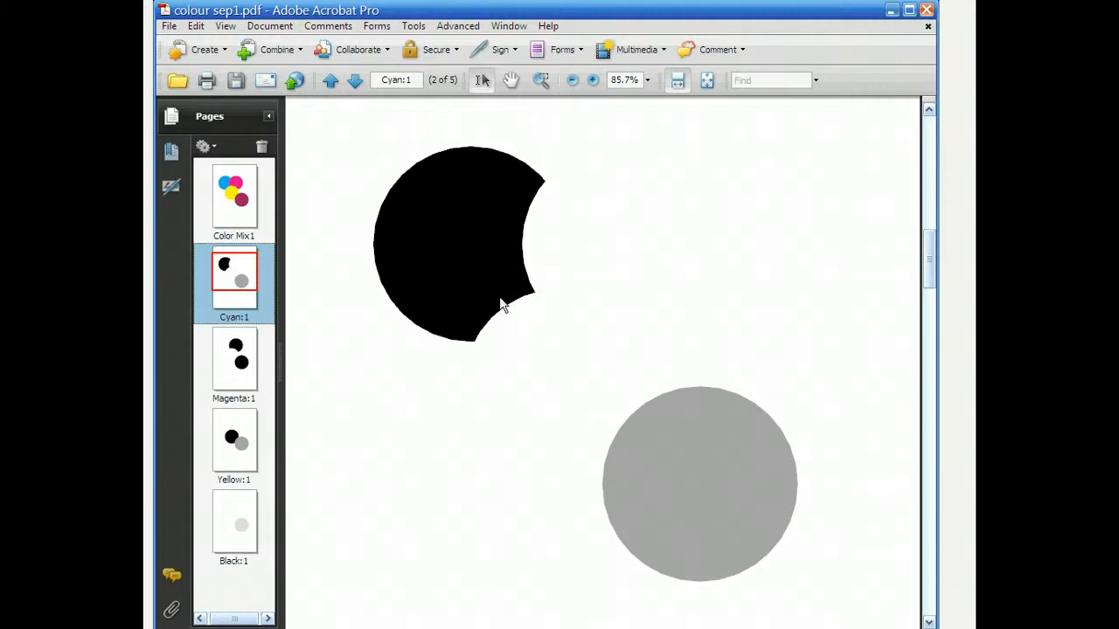
{"action": "mouse_move", "coordinate": [531, 320]}
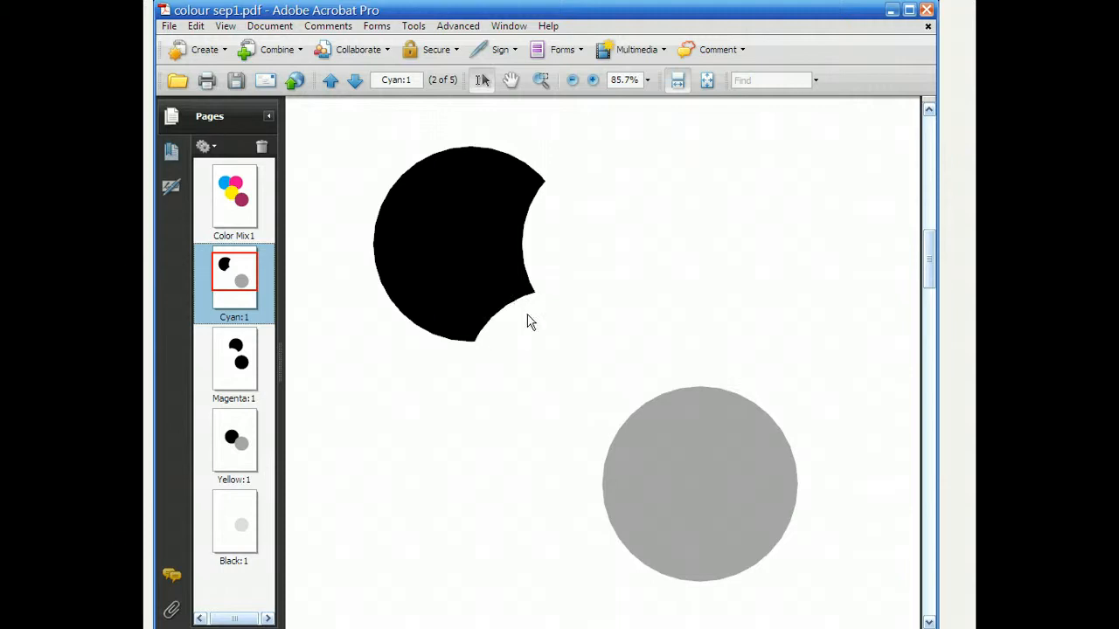
{"action": "mouse_move", "coordinate": [502, 278]}
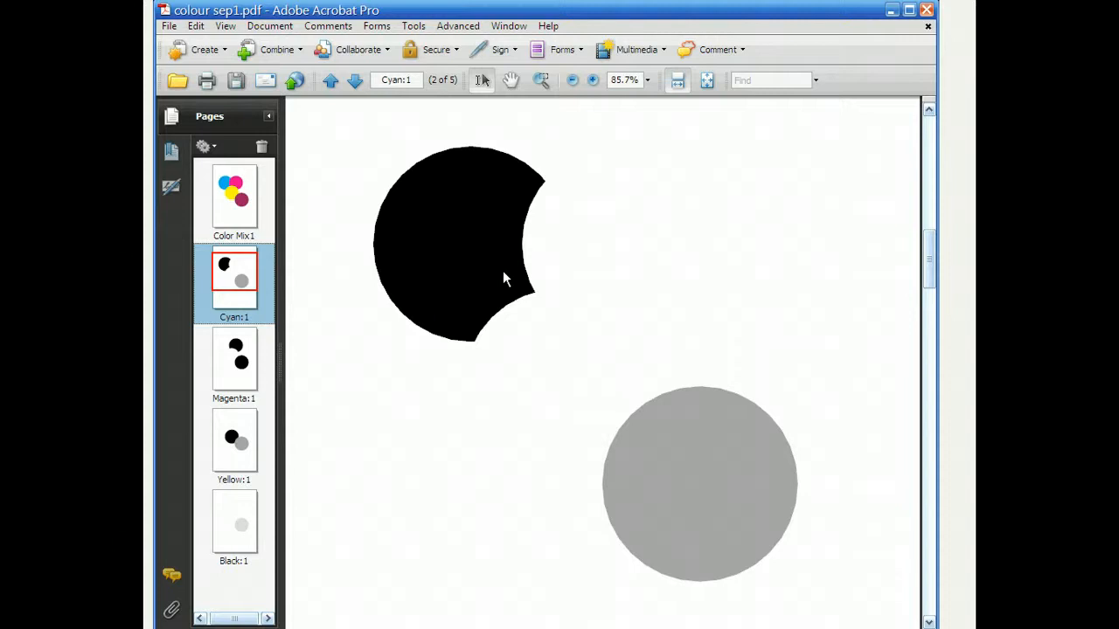
{"action": "mouse_move", "coordinate": [289, 232]}
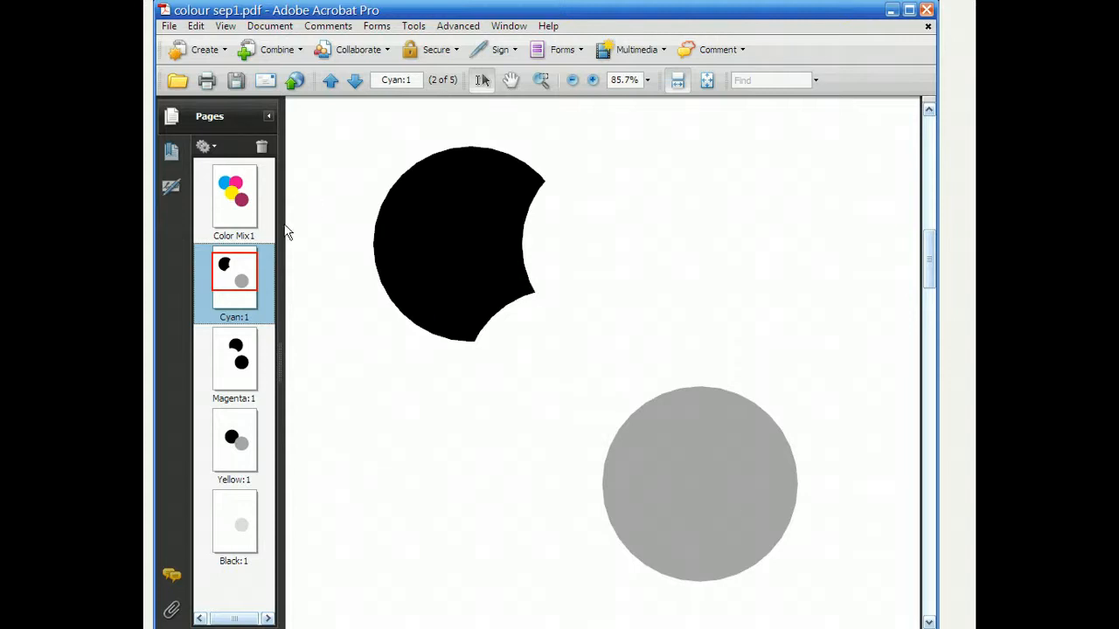
{"action": "left_click", "coordinate": [234, 197]}
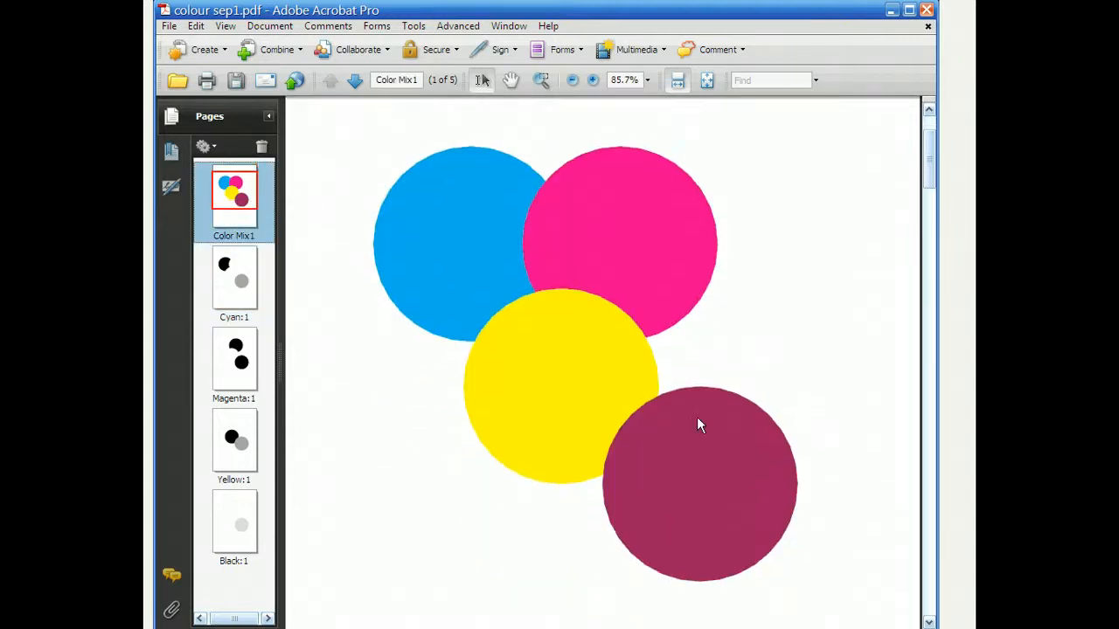
{"action": "mouse_move", "coordinate": [318, 291]}
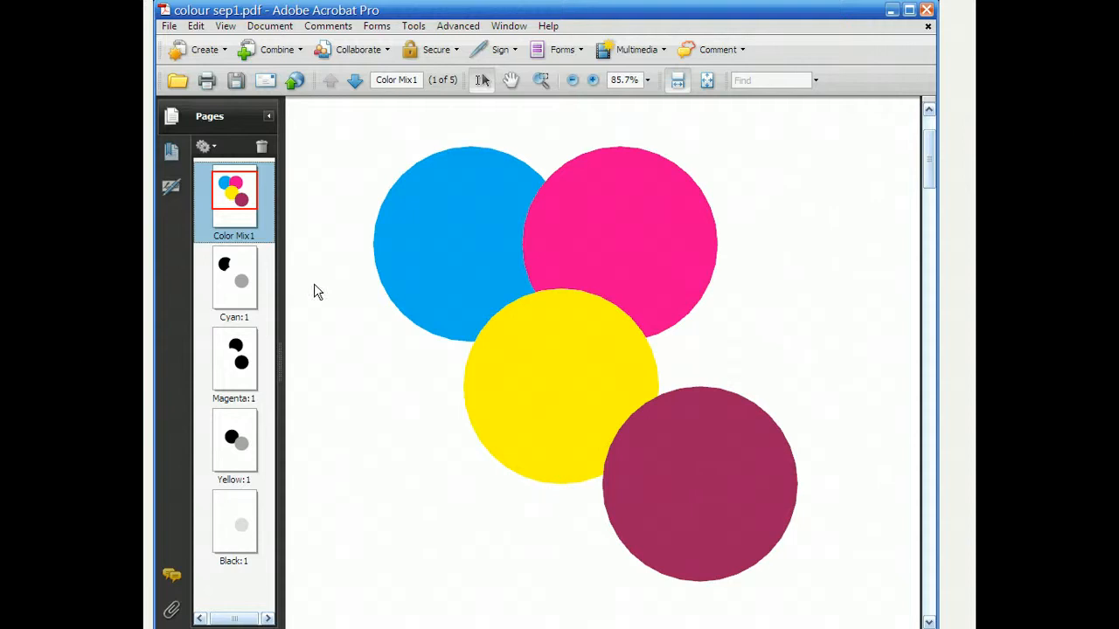
View the Cyan:1 plate page, then move on to the Magenta:1 page.
{"action": "left_click", "coordinate": [233, 280]}
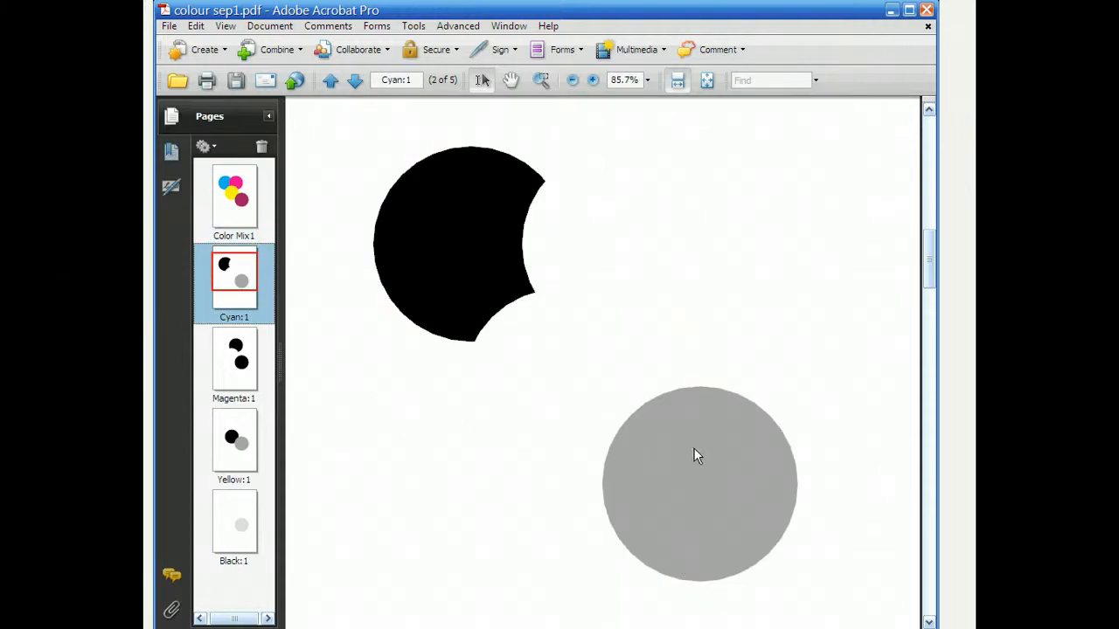
{"action": "mouse_move", "coordinate": [789, 474]}
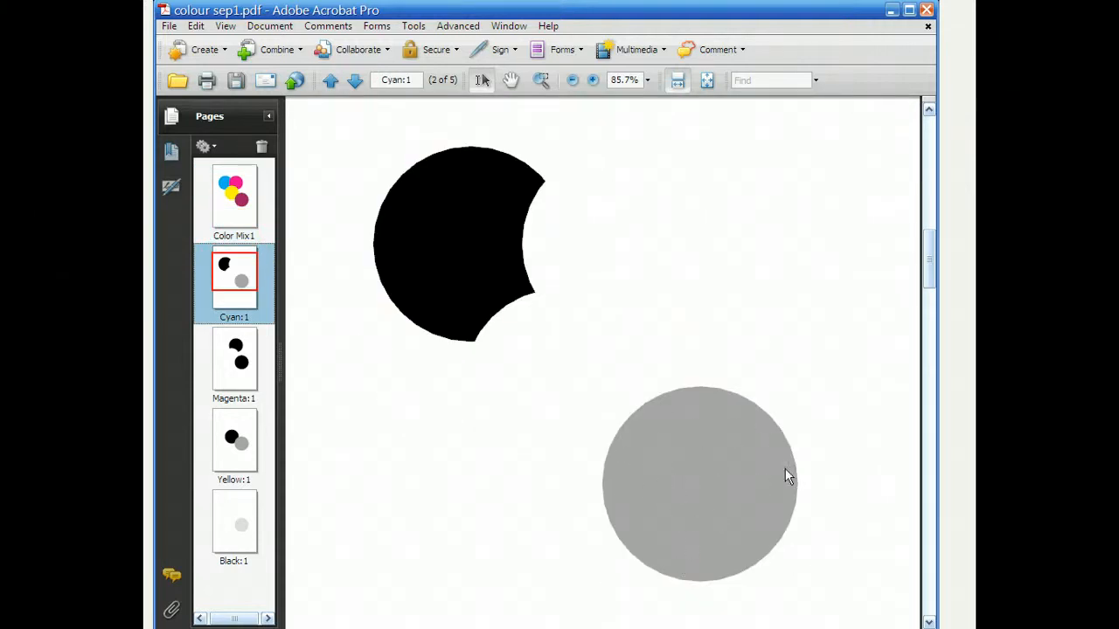
{"action": "mouse_move", "coordinate": [738, 463]}
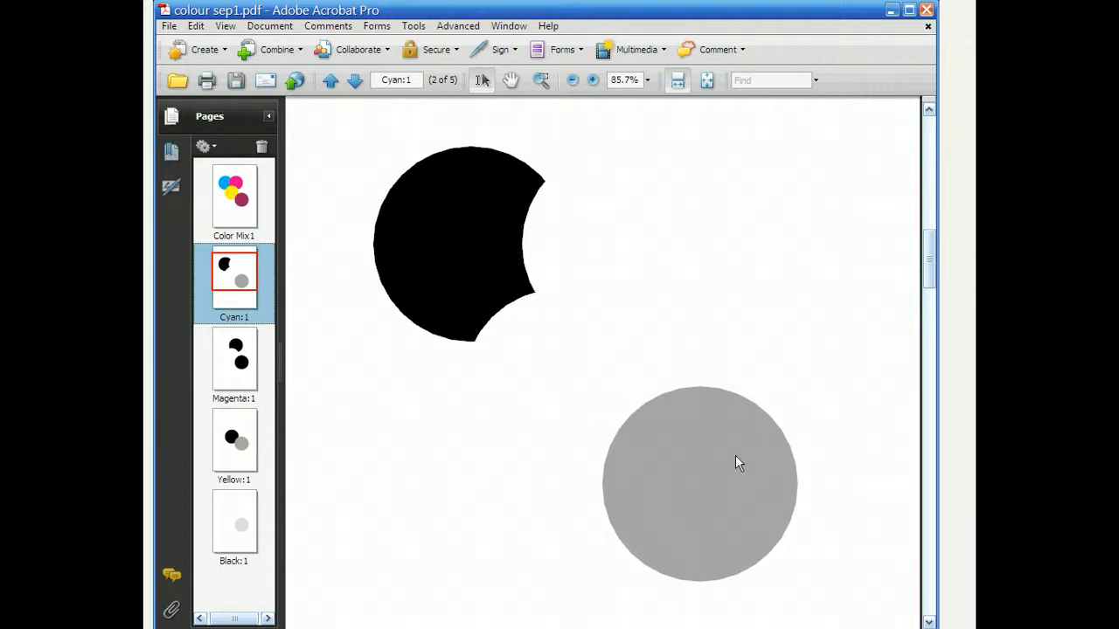
{"action": "mouse_move", "coordinate": [708, 455]}
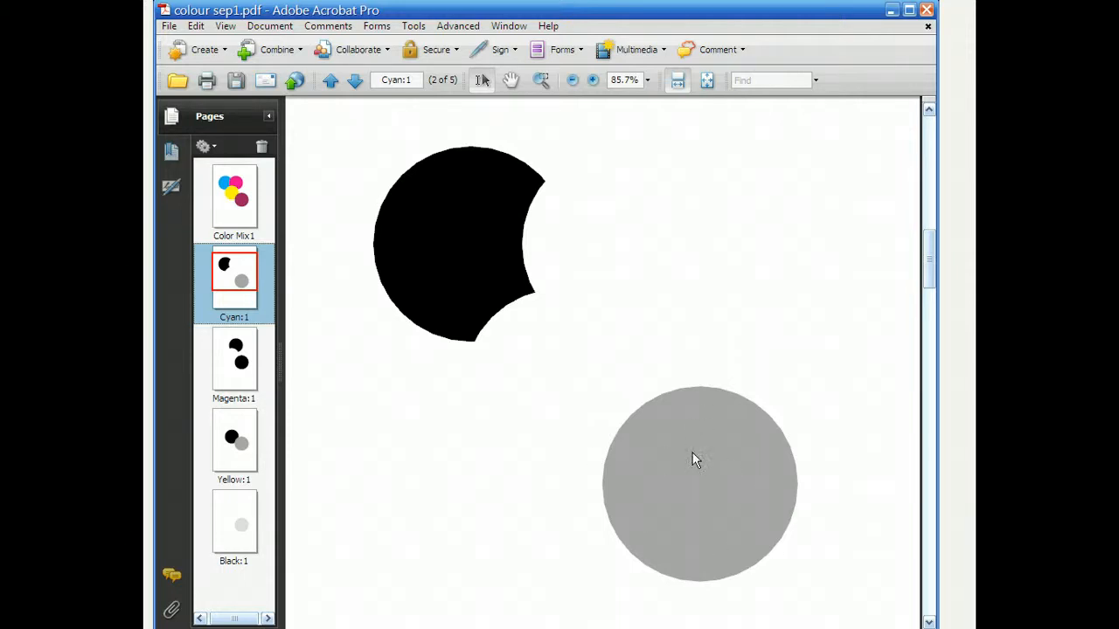
{"action": "left_click", "coordinate": [233, 361]}
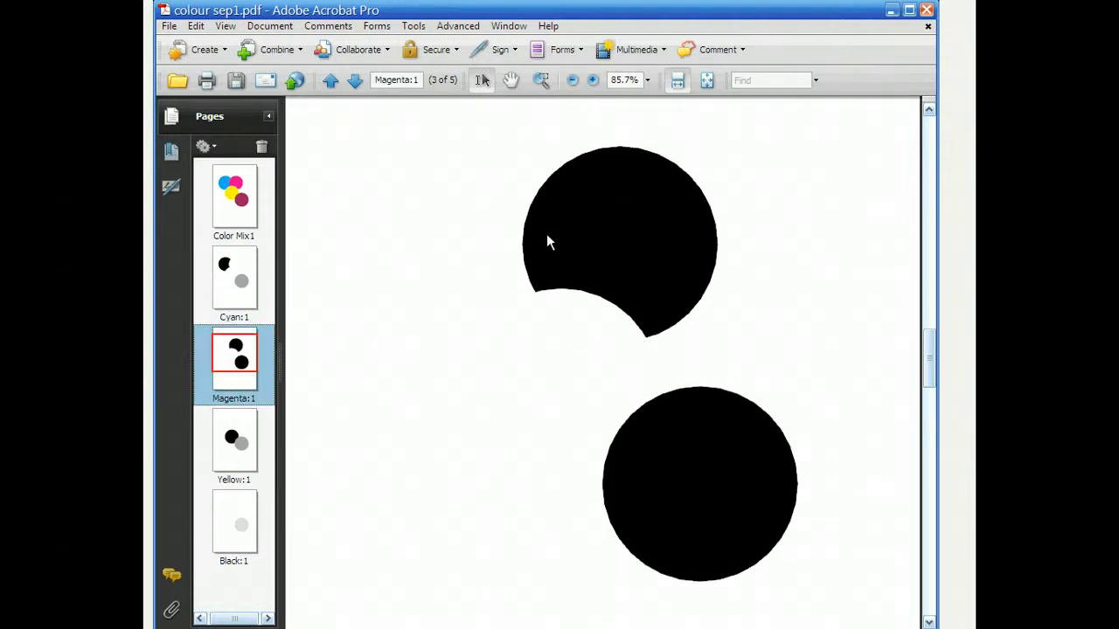
{"action": "mouse_move", "coordinate": [577, 283]}
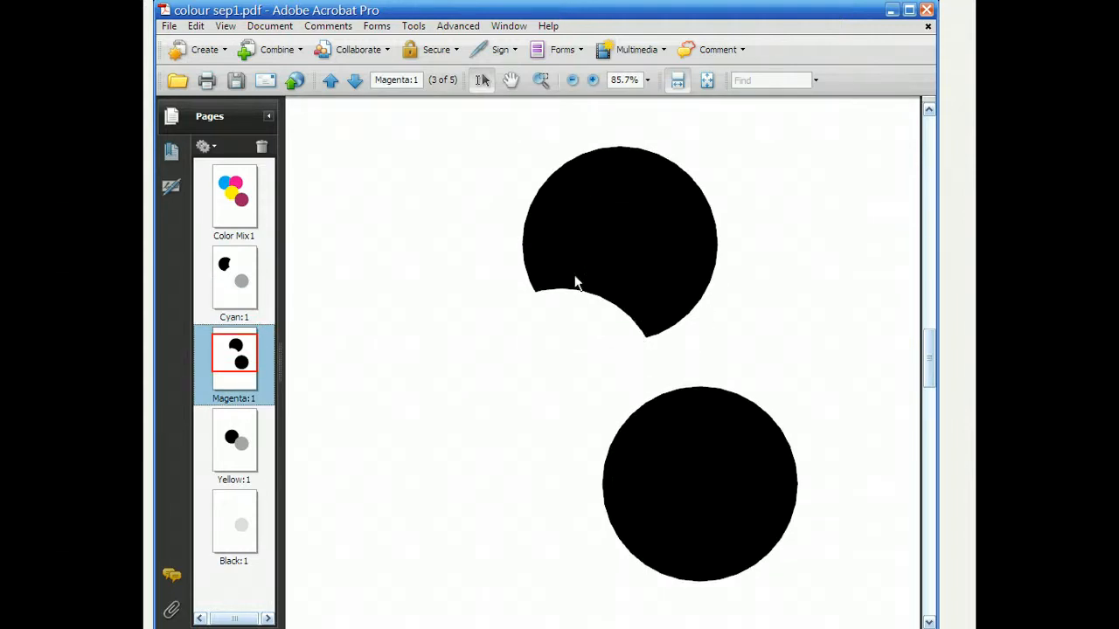
{"action": "mouse_move", "coordinate": [660, 244]}
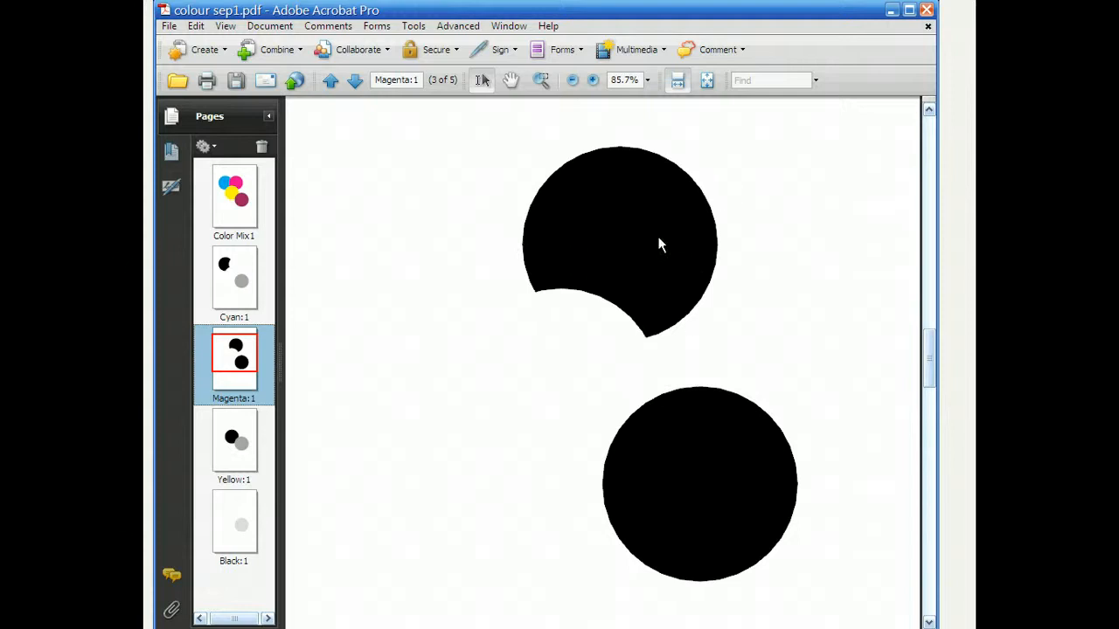
{"action": "mouse_move", "coordinate": [624, 227]}
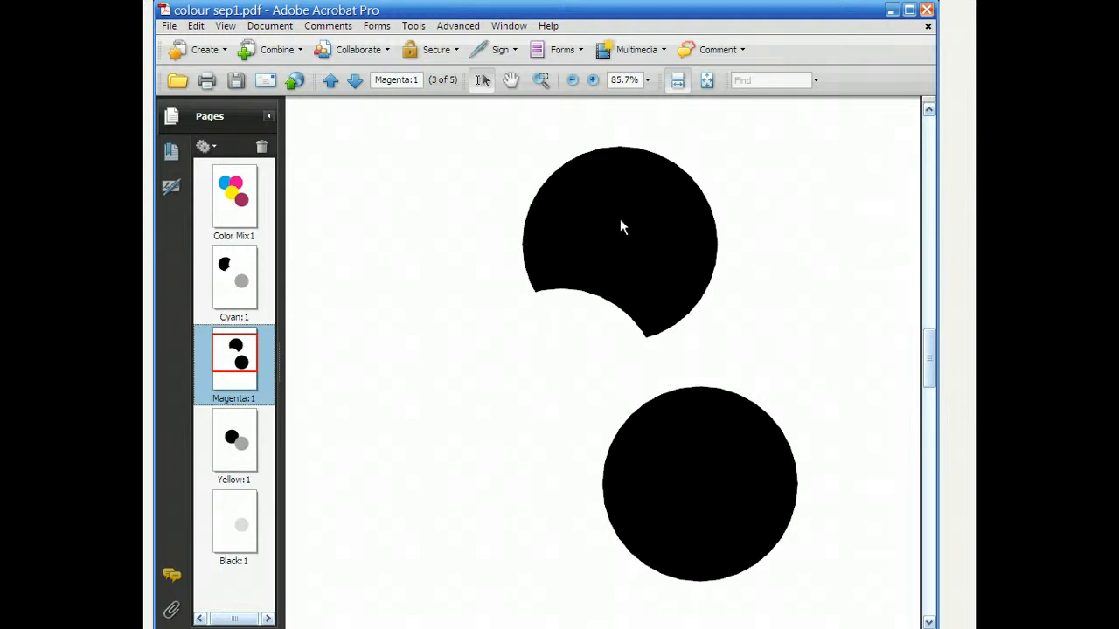
{"action": "mouse_move", "coordinate": [713, 306]}
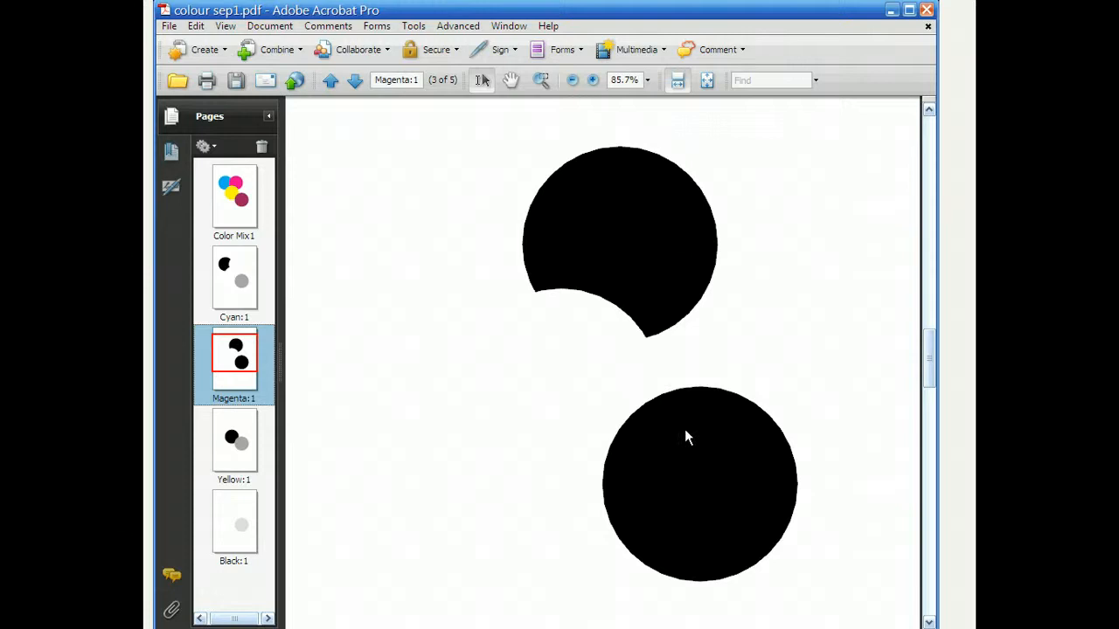
{"action": "mouse_move", "coordinate": [248, 216]}
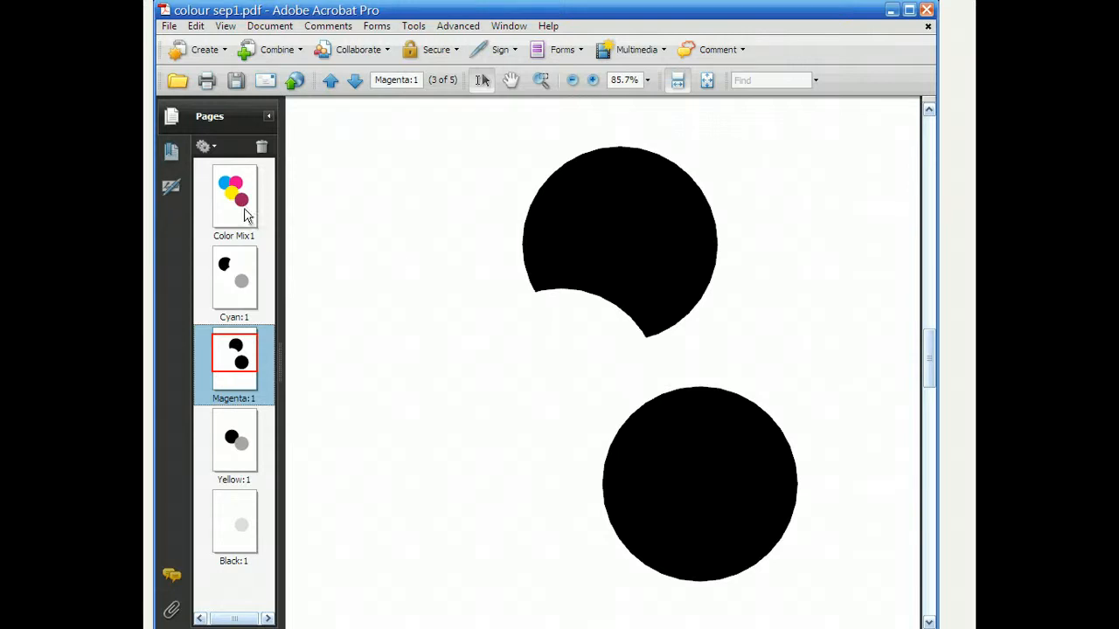
Briefly revisit the composite page, then display the Magenta:1 plate, page 3 of 5.
{"action": "left_click", "coordinate": [233, 199]}
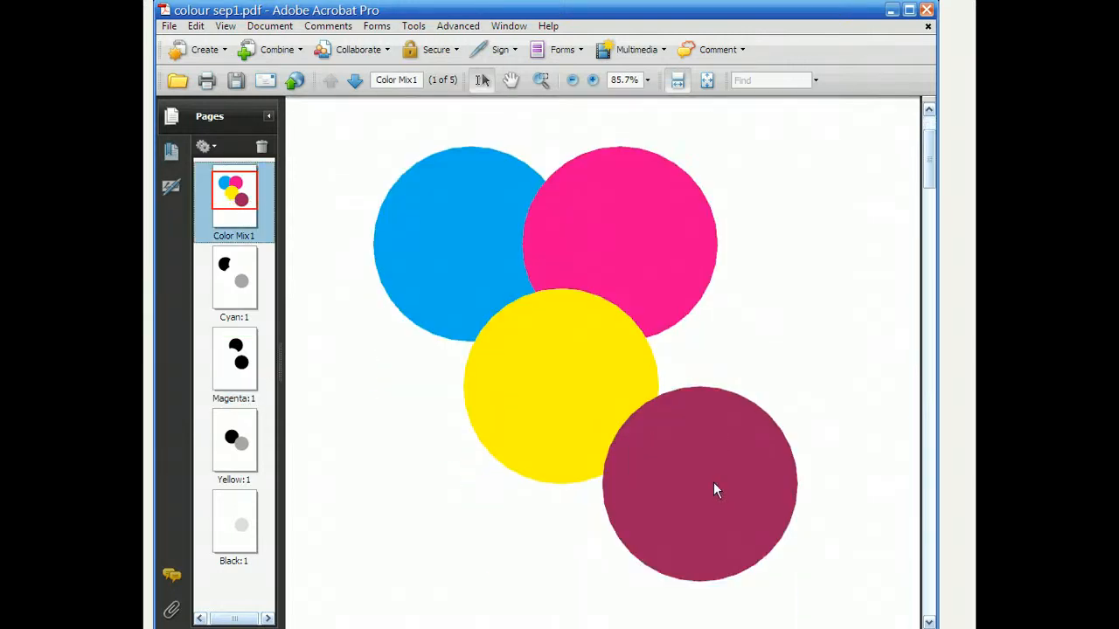
{"action": "mouse_move", "coordinate": [436, 409]}
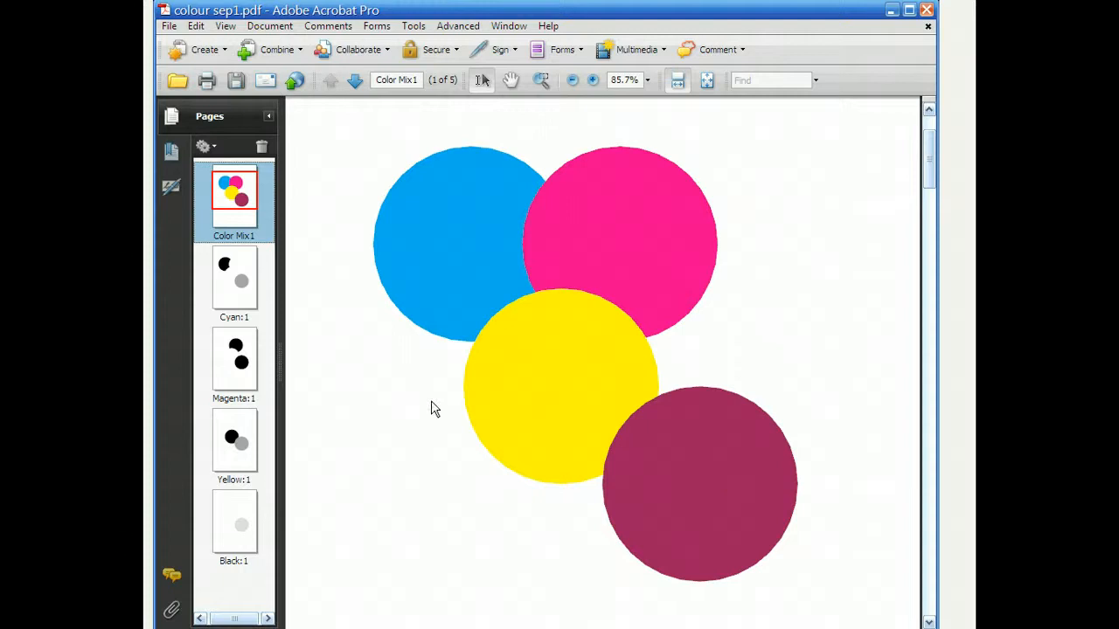
{"action": "left_click", "coordinate": [233, 359]}
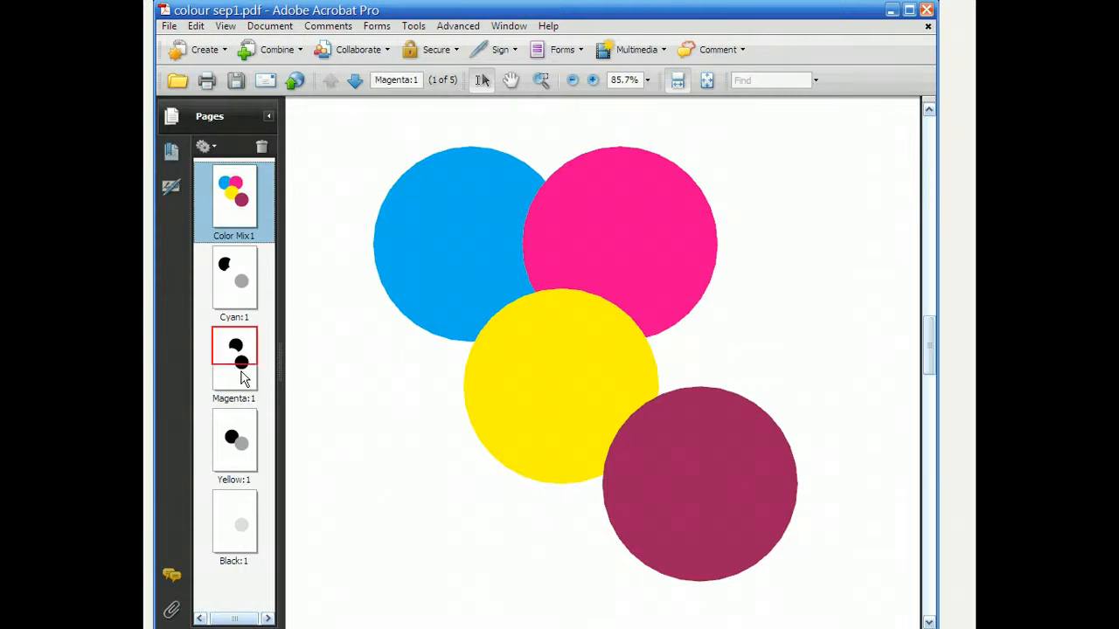
{"action": "left_click", "coordinate": [234, 359]}
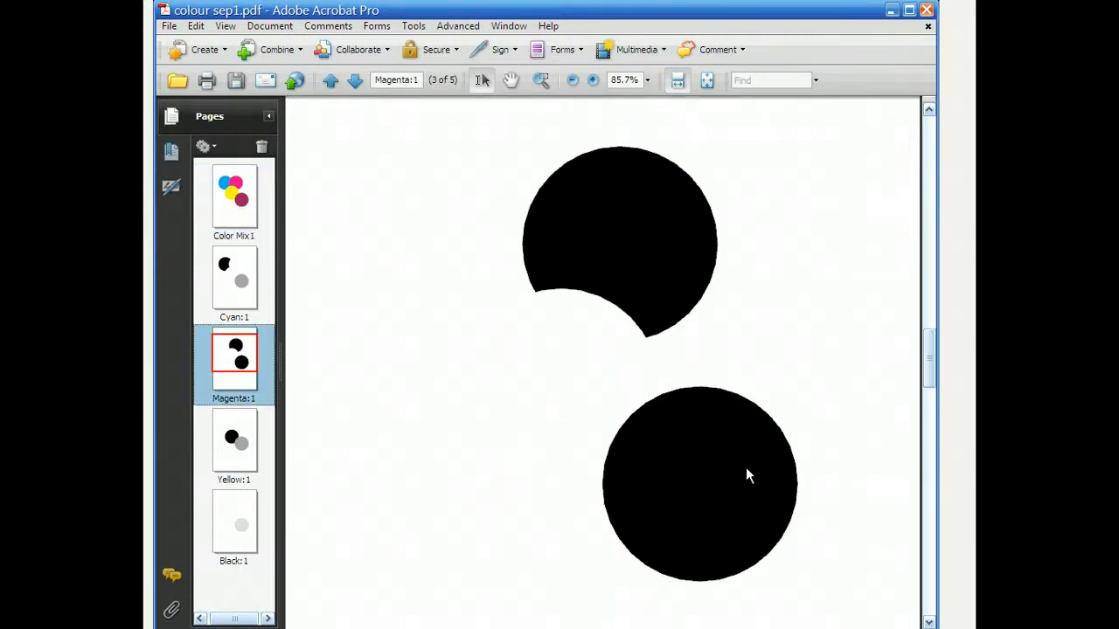
{"action": "mouse_move", "coordinate": [609, 440]}
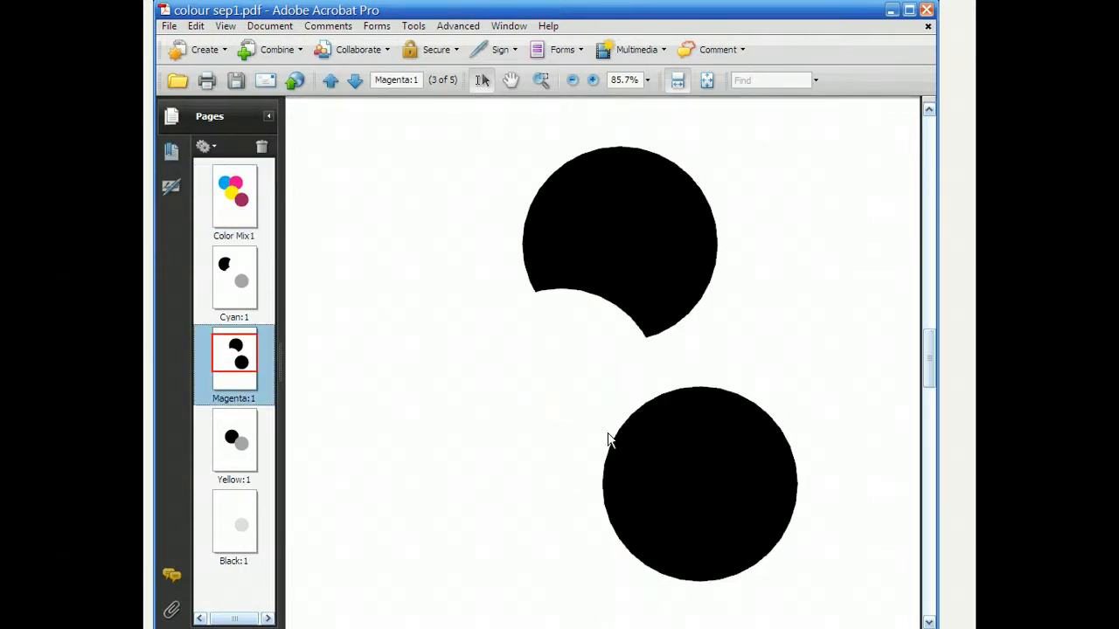
Display the Yellow:1 plate, page 4 of 5, with its black and grey circles.
{"action": "left_click", "coordinate": [234, 442]}
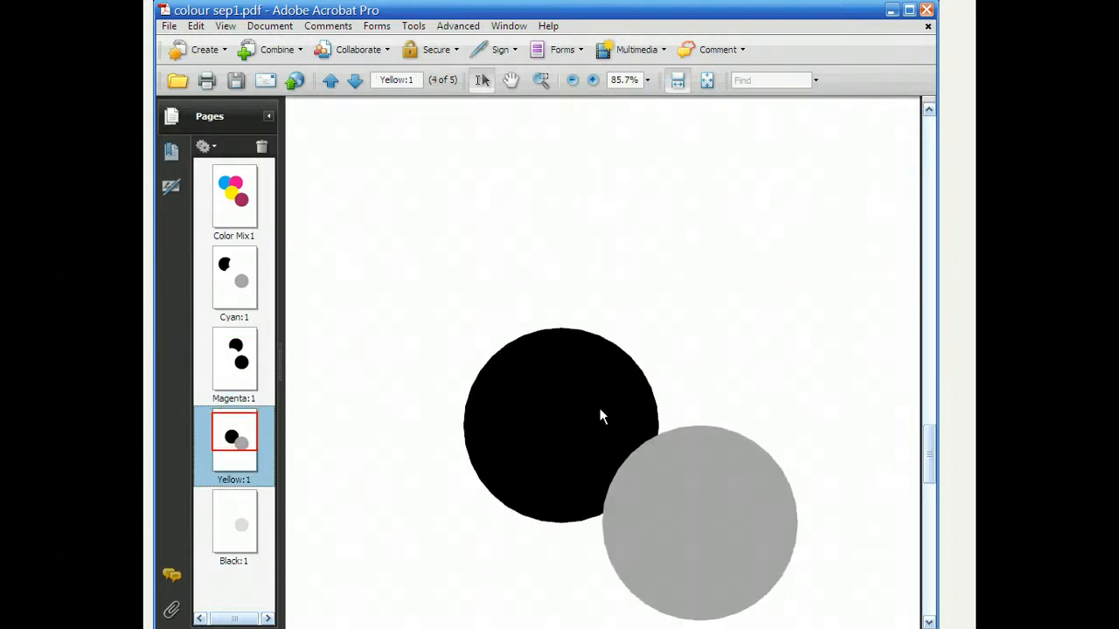
{"action": "scroll", "scroll_direction": "up", "scroll_amount": 3}
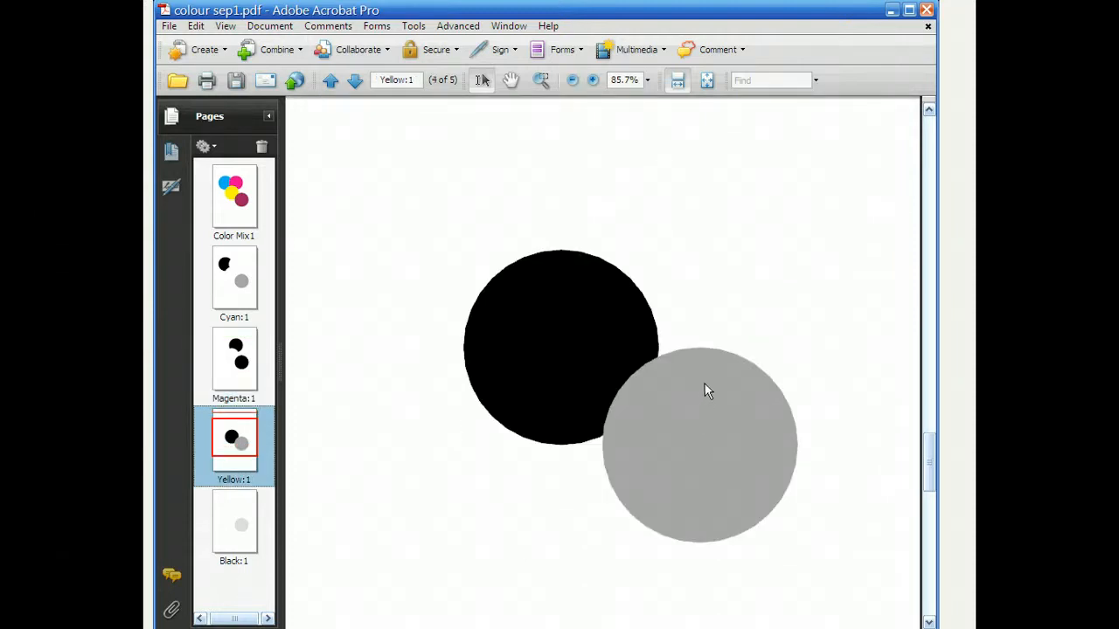
{"action": "mouse_move", "coordinate": [637, 336]}
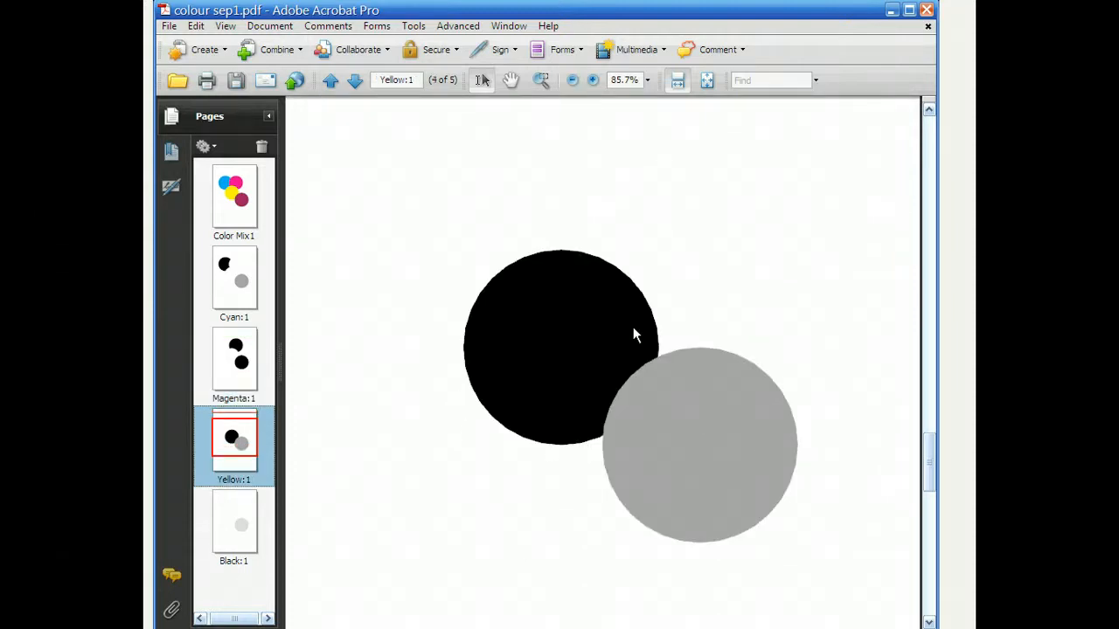
{"action": "mouse_move", "coordinate": [560, 320]}
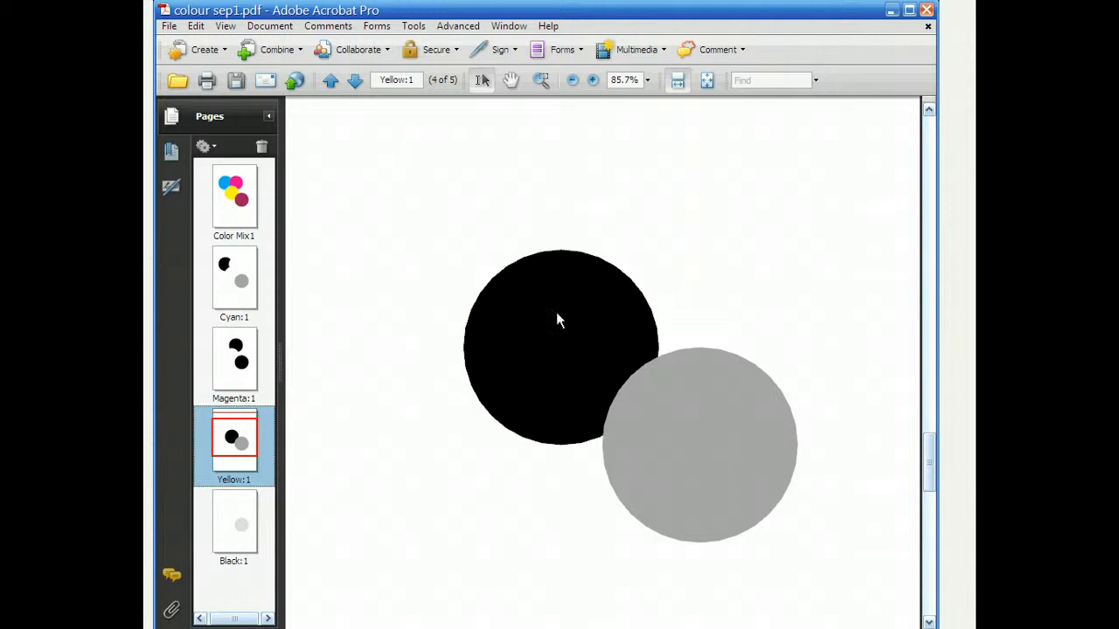
{"action": "mouse_move", "coordinate": [725, 382]}
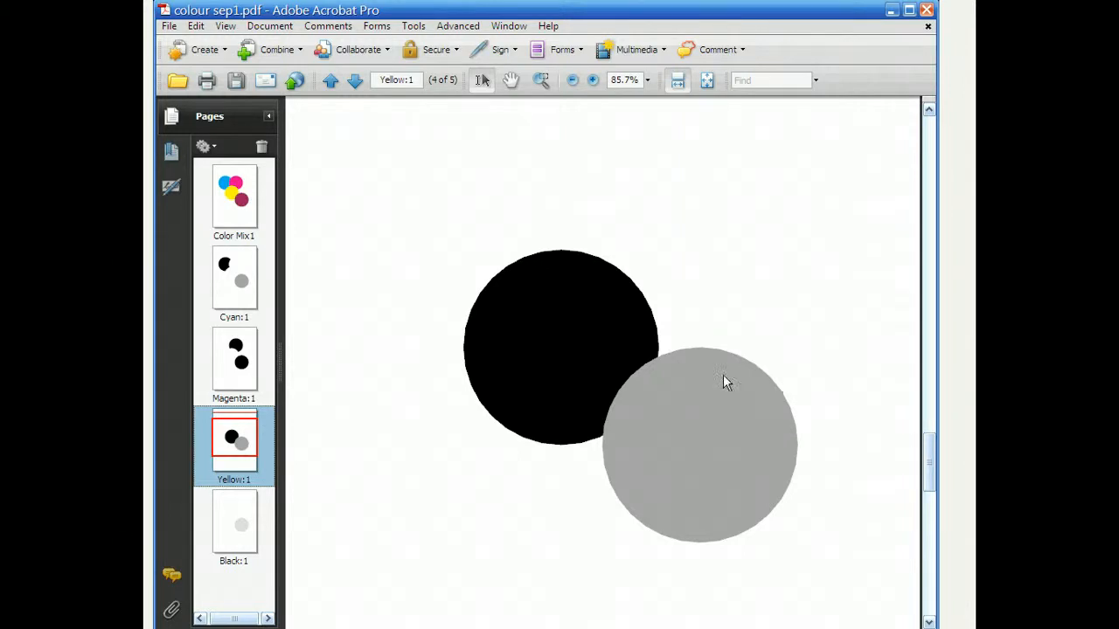
{"action": "mouse_move", "coordinate": [673, 430]}
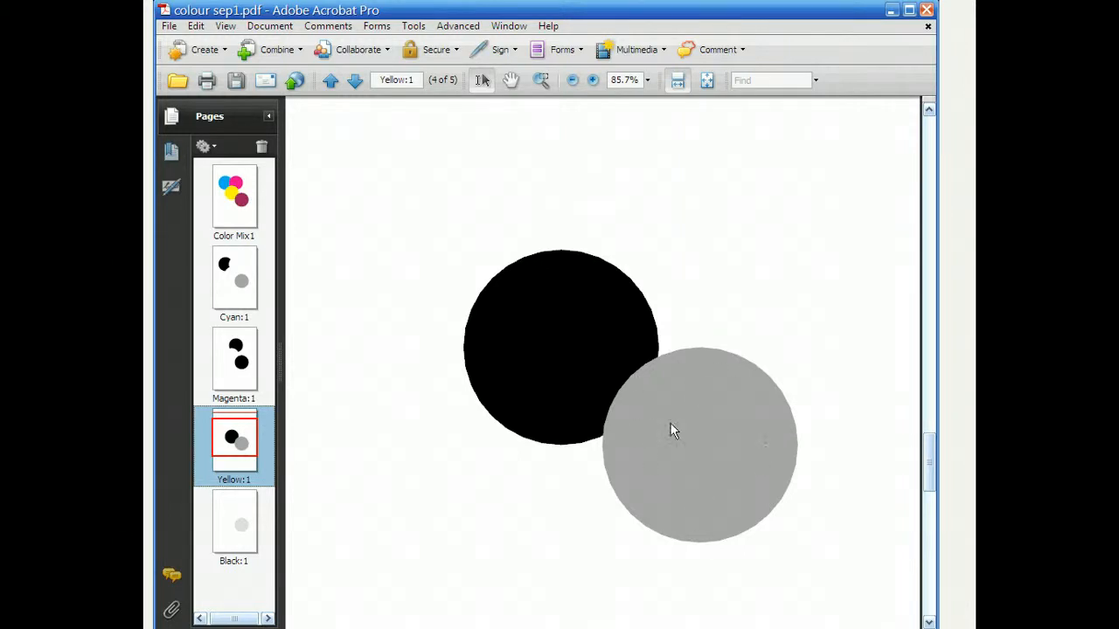
{"action": "mouse_move", "coordinate": [720, 449]}
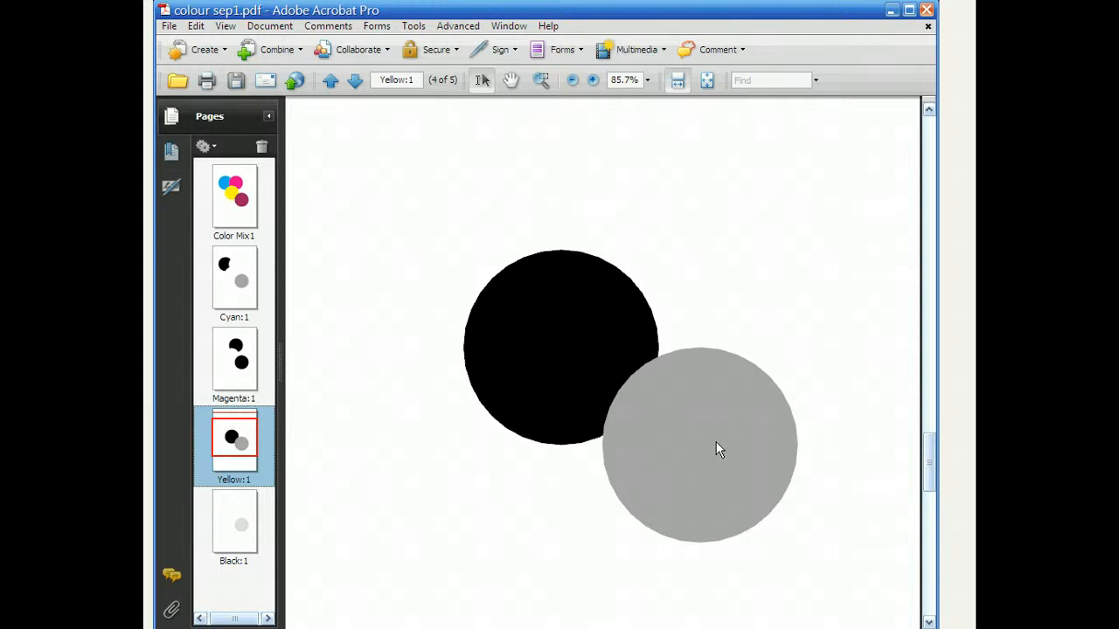
{"action": "mouse_move", "coordinate": [658, 434]}
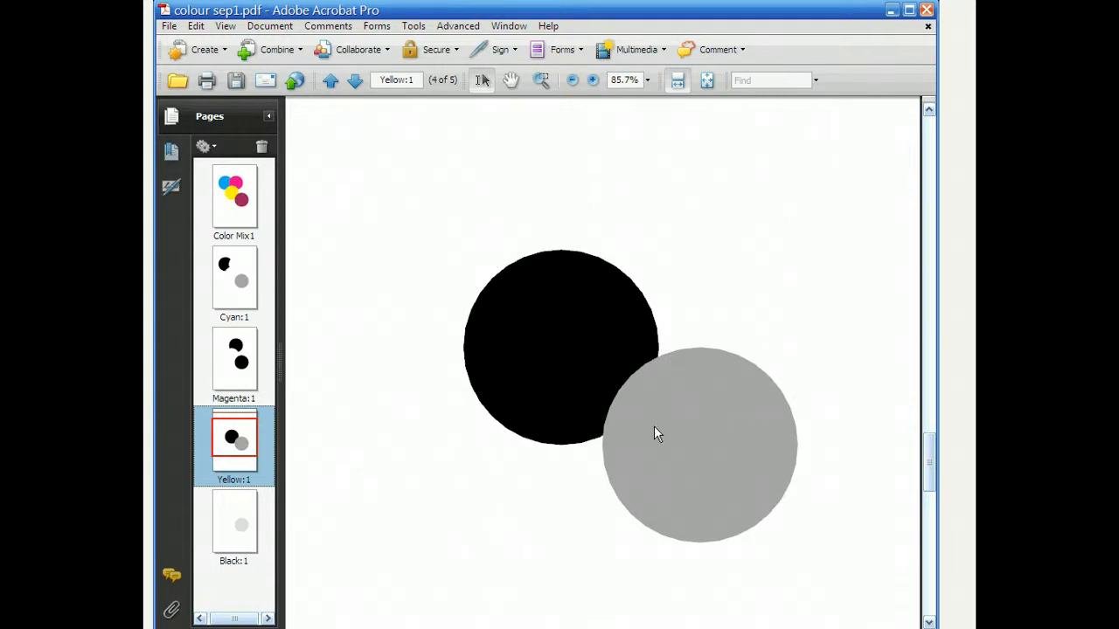
{"action": "mouse_move", "coordinate": [270, 352]}
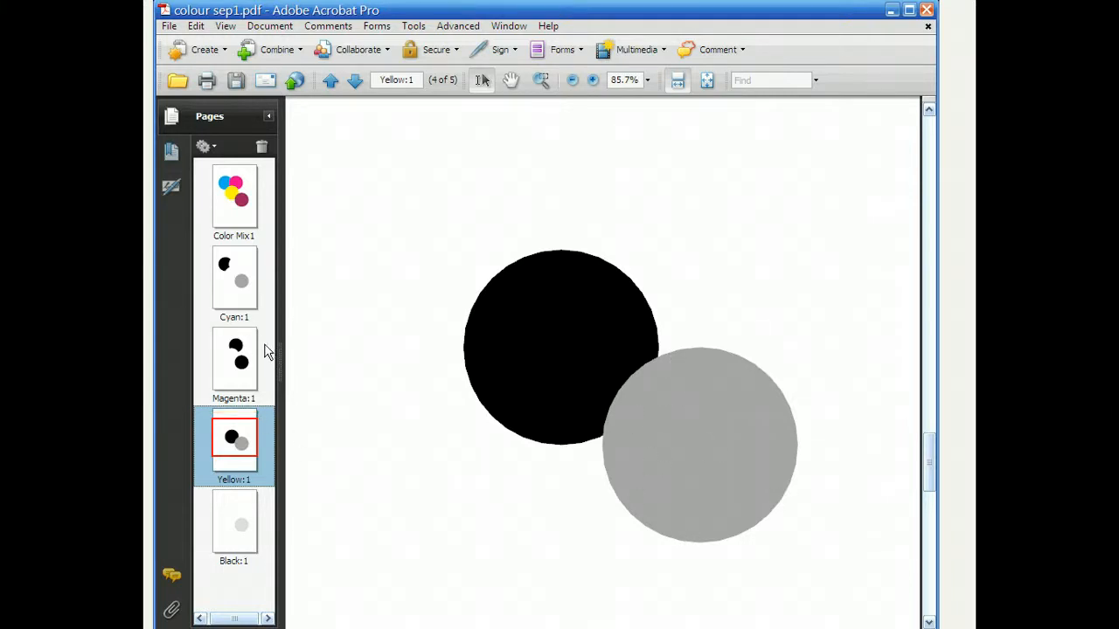
{"action": "mouse_move", "coordinate": [723, 475]}
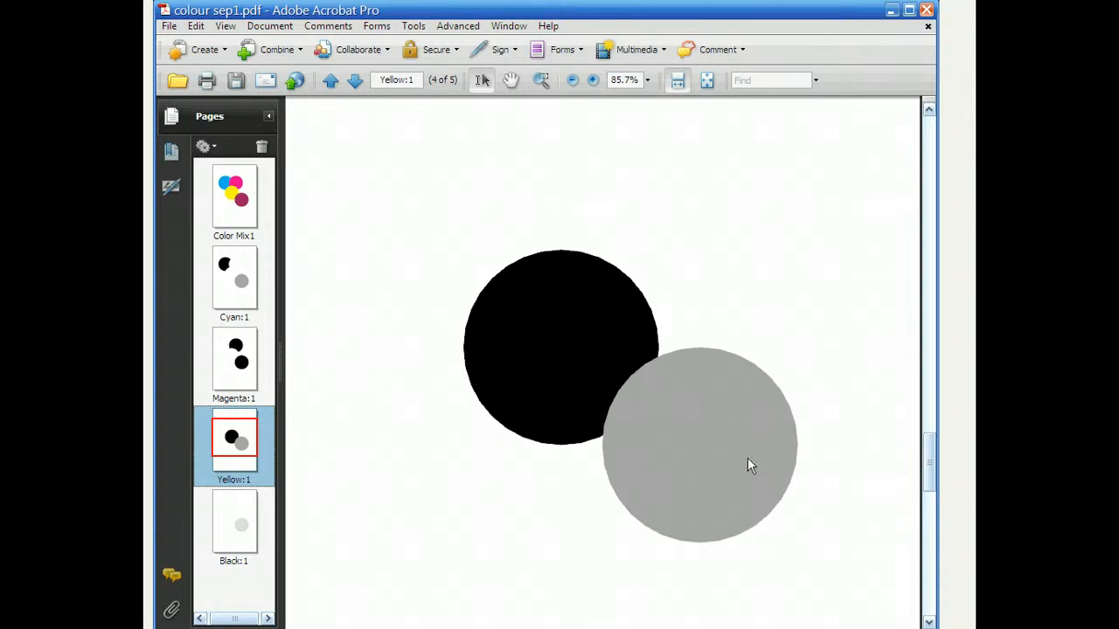
{"action": "mouse_move", "coordinate": [650, 474]}
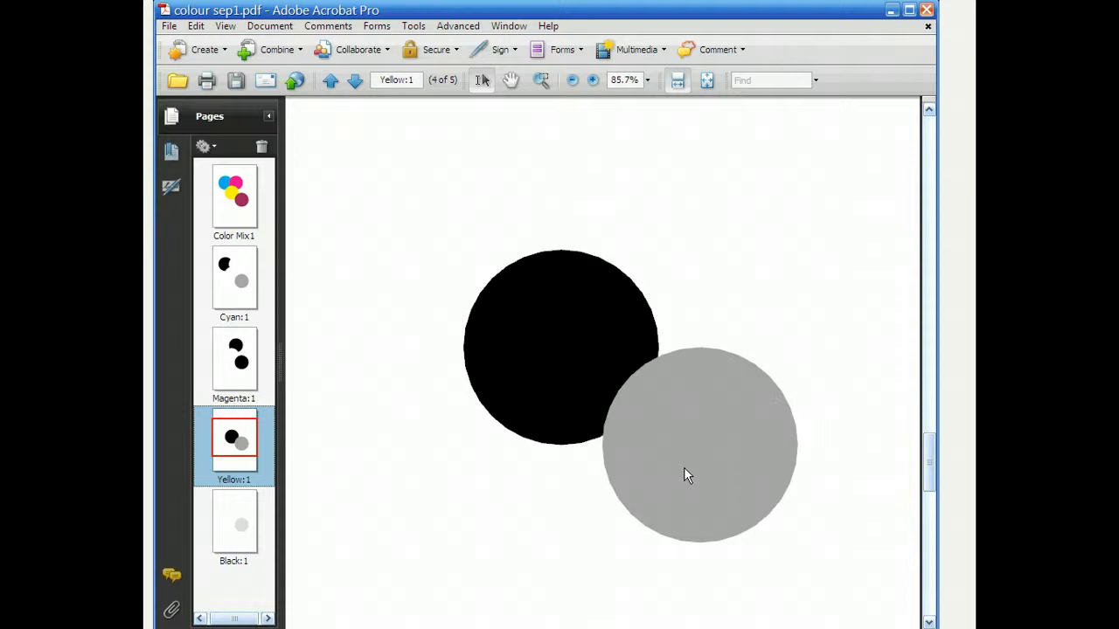
{"action": "mouse_move", "coordinate": [367, 493]}
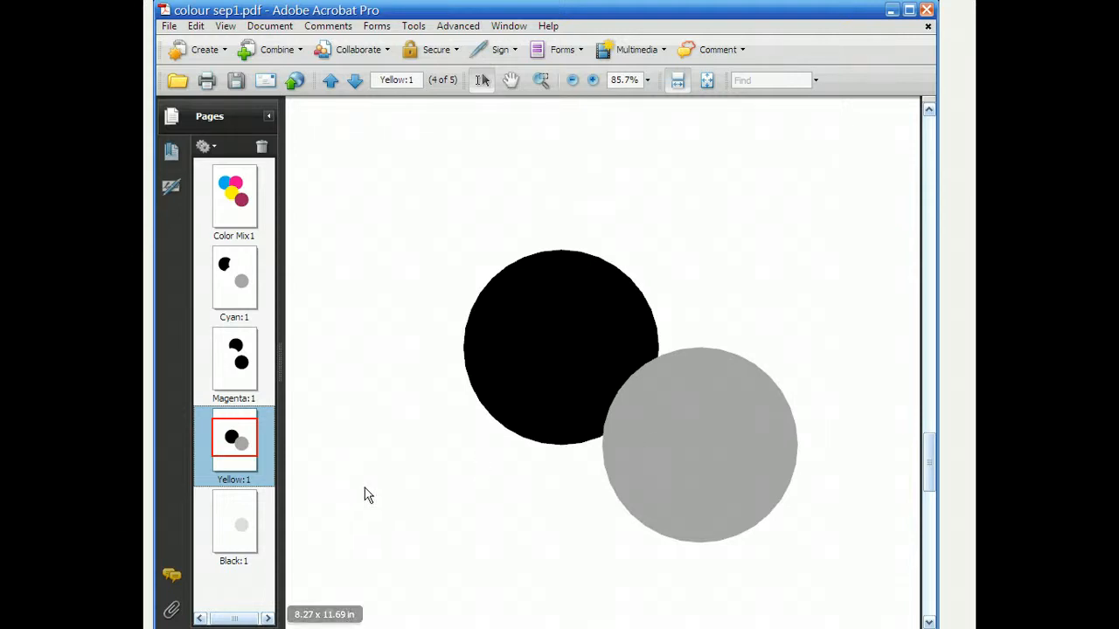
Display the Black:1 plate, page 5 of 5, centring its light grey circle.
{"action": "left_click", "coordinate": [233, 524]}
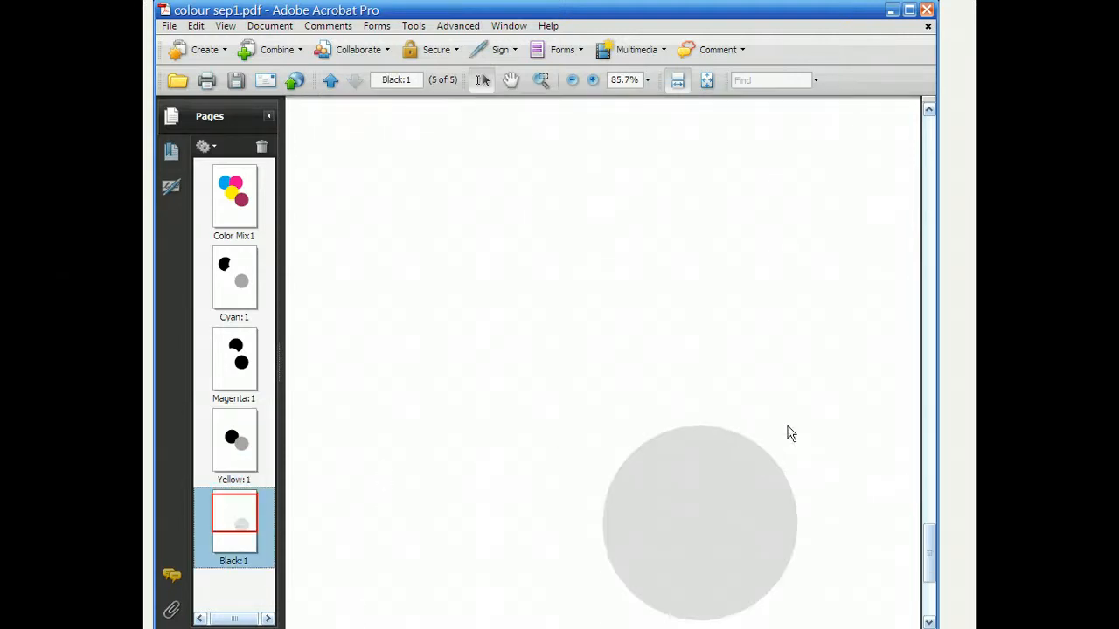
{"action": "scroll", "scroll_direction": "up", "scroll_amount": 3}
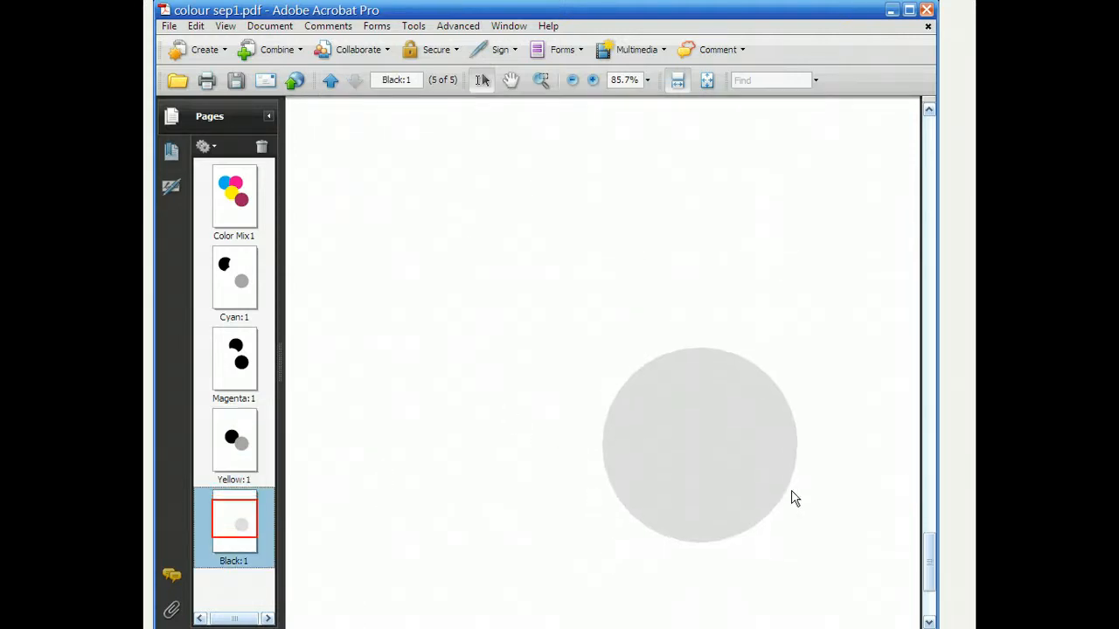
{"action": "mouse_move", "coordinate": [776, 428]}
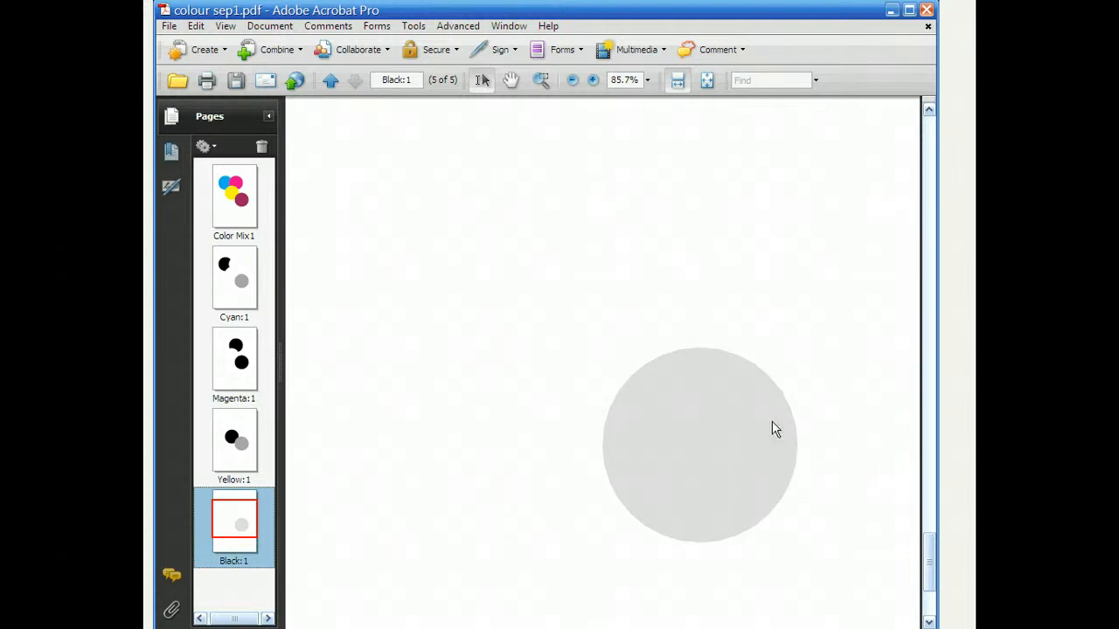
{"action": "mouse_move", "coordinate": [760, 475]}
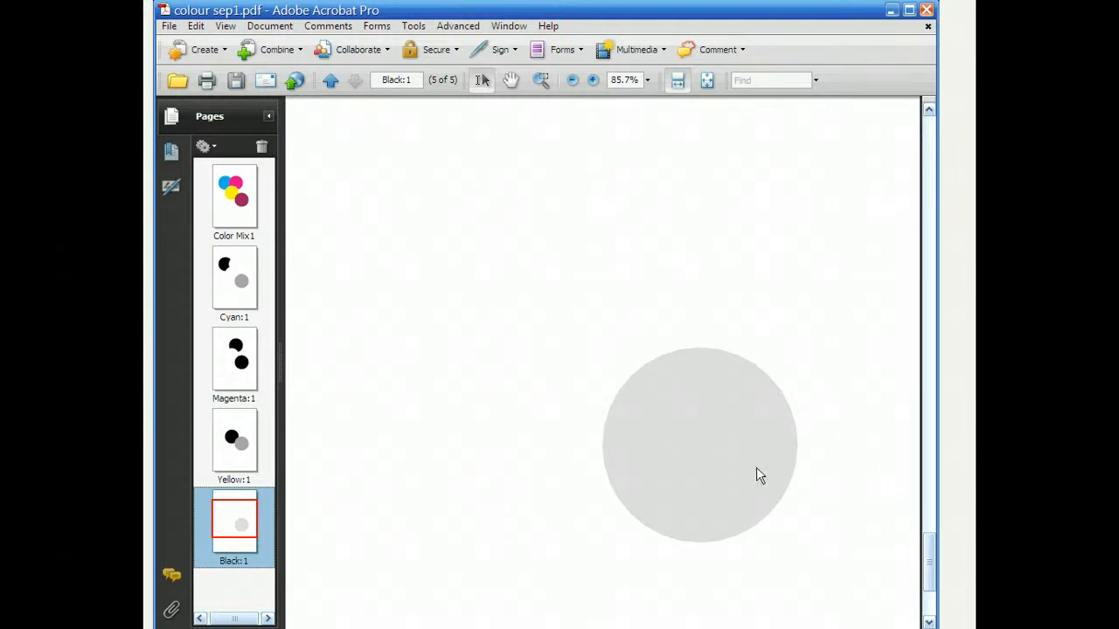
{"action": "mouse_move", "coordinate": [763, 520]}
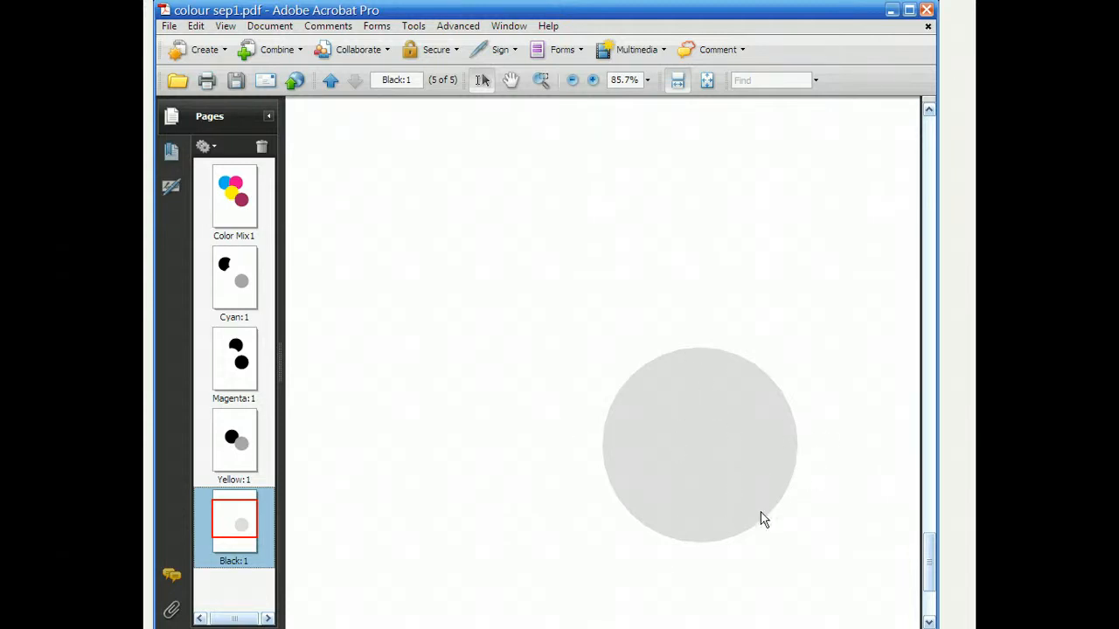
{"action": "mouse_move", "coordinate": [606, 368]}
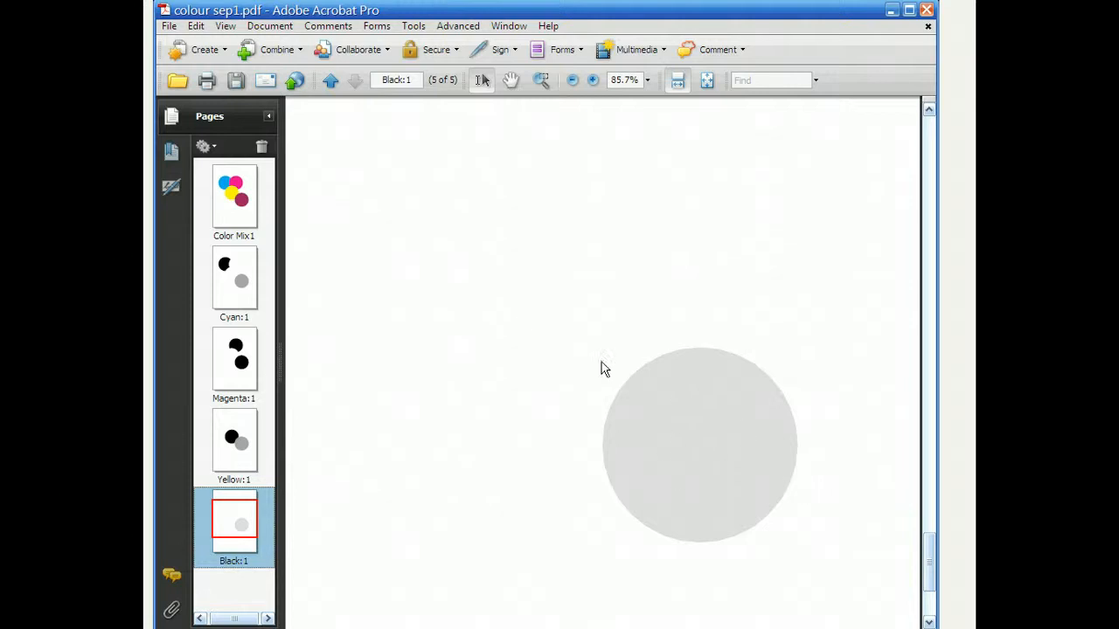
{"action": "mouse_move", "coordinate": [770, 464]}
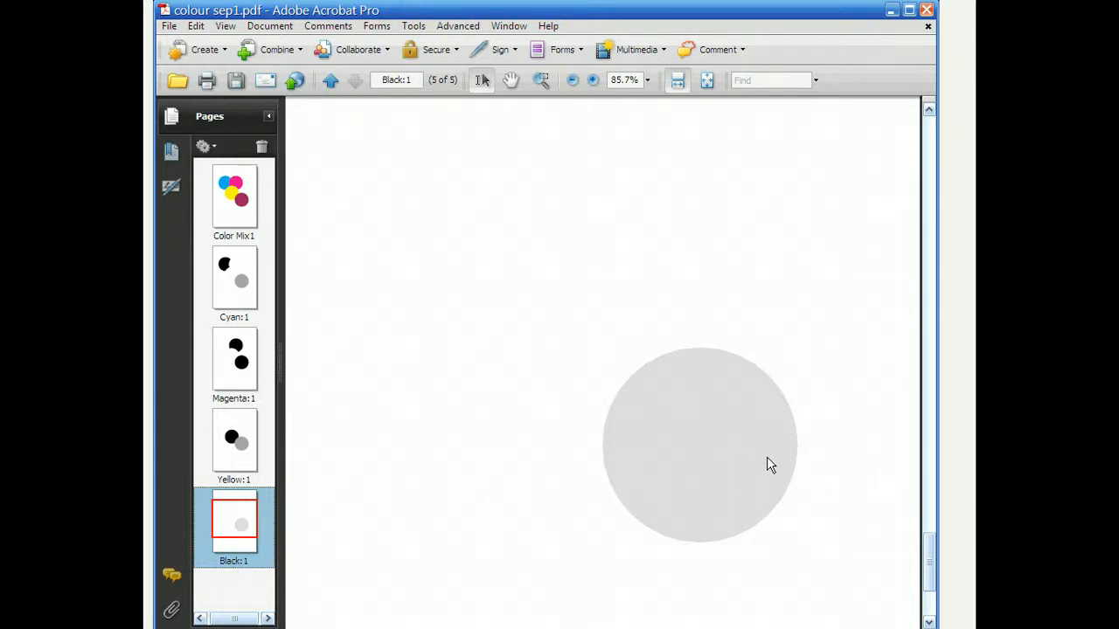
{"action": "mouse_move", "coordinate": [651, 212]}
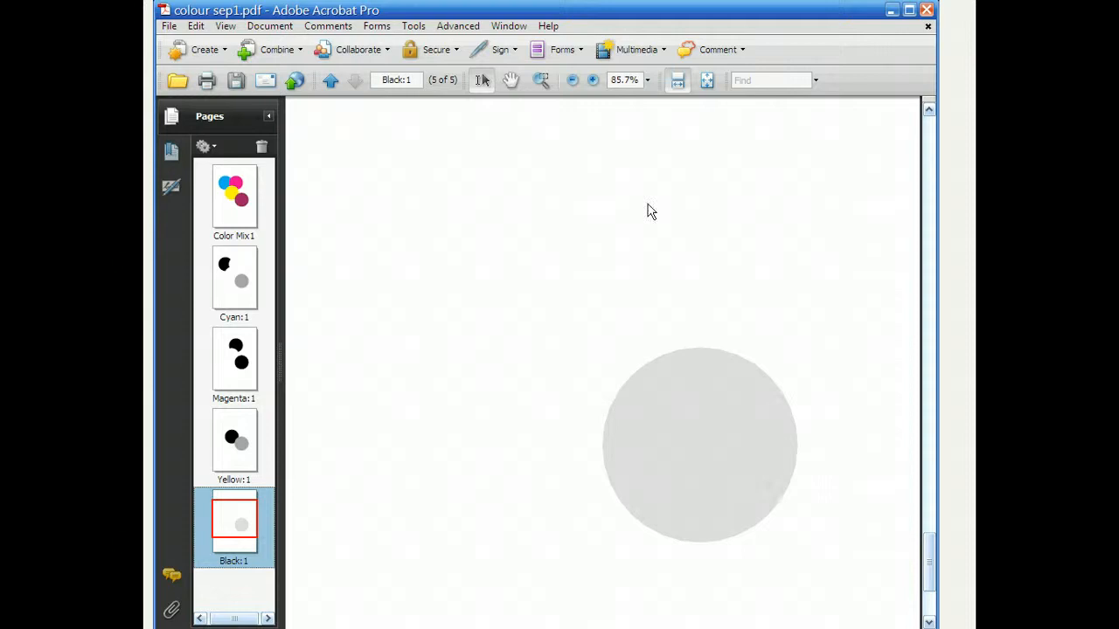
{"action": "mouse_move", "coordinate": [852, 478]}
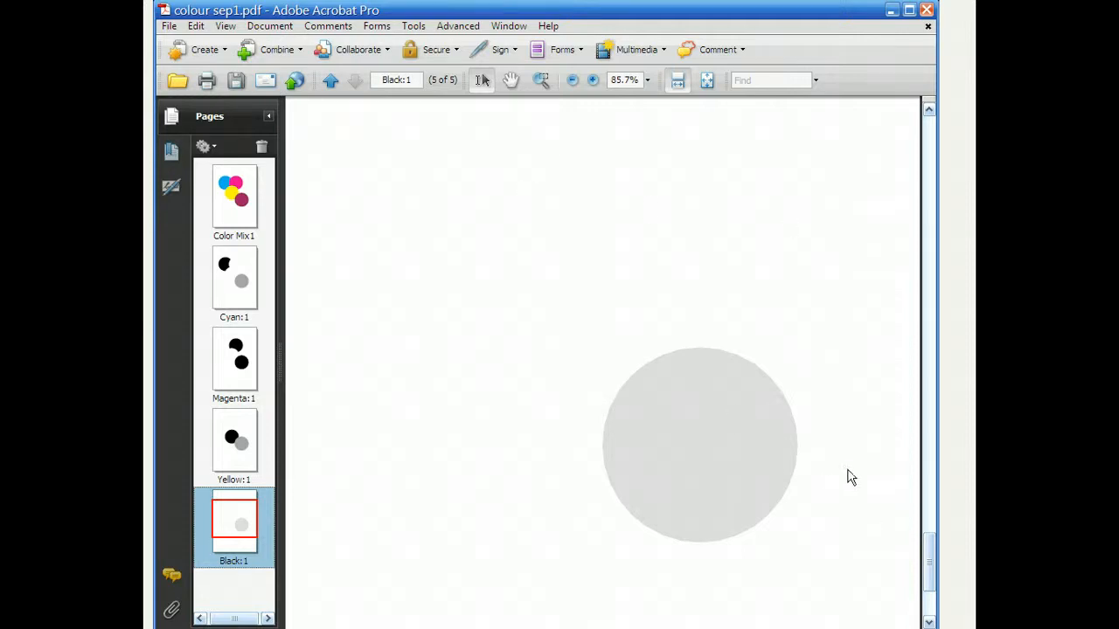
{"action": "mouse_move", "coordinate": [804, 446]}
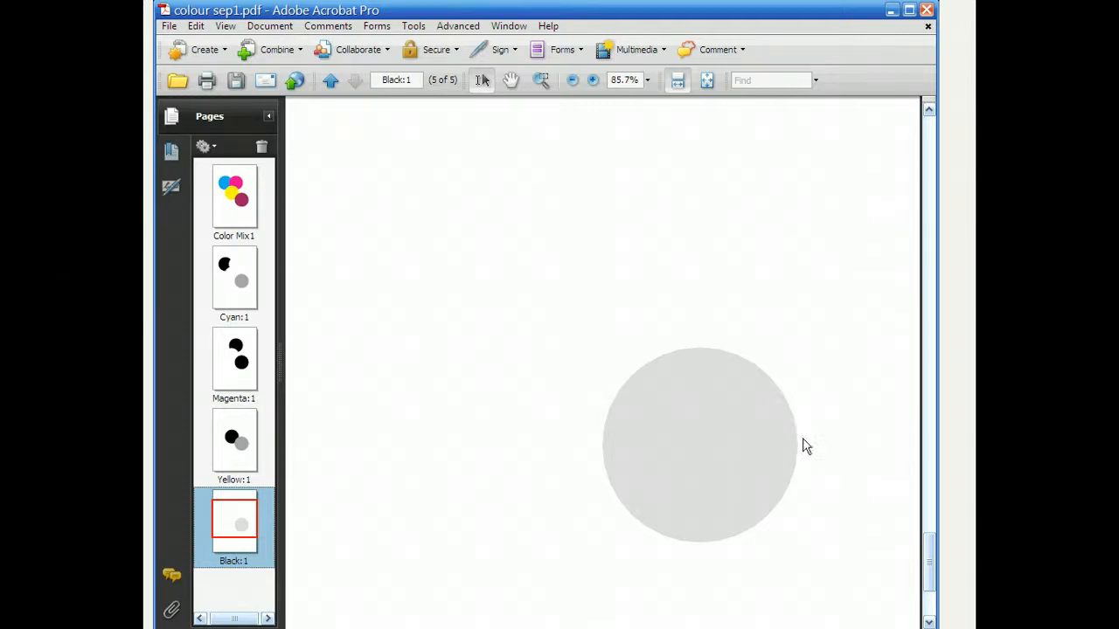
{"action": "mouse_move", "coordinate": [802, 448]}
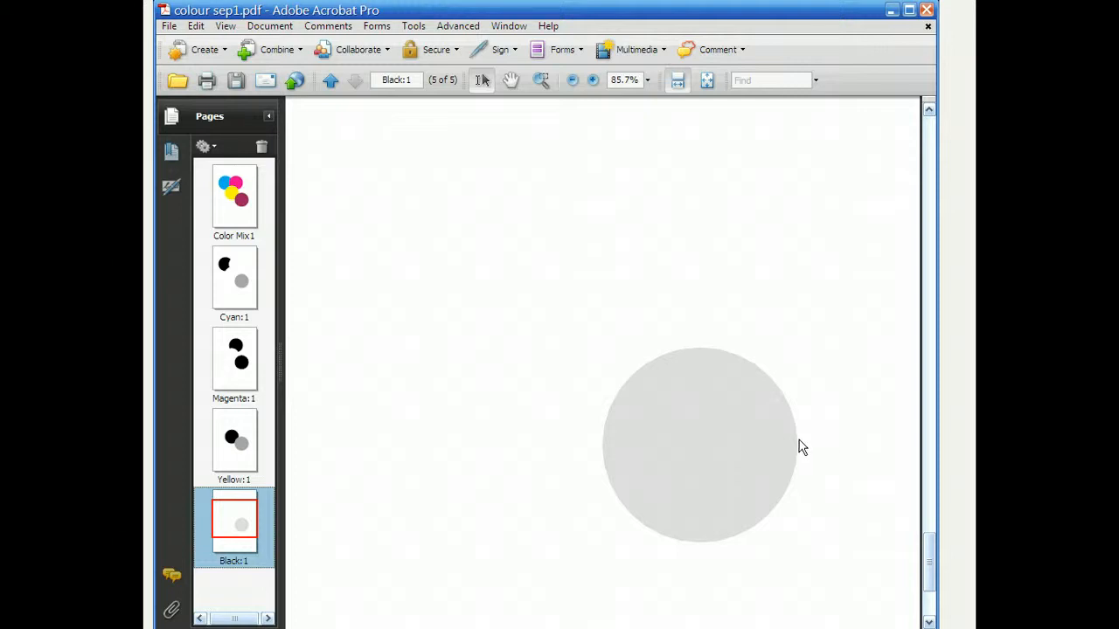
{"action": "mouse_move", "coordinate": [835, 502]}
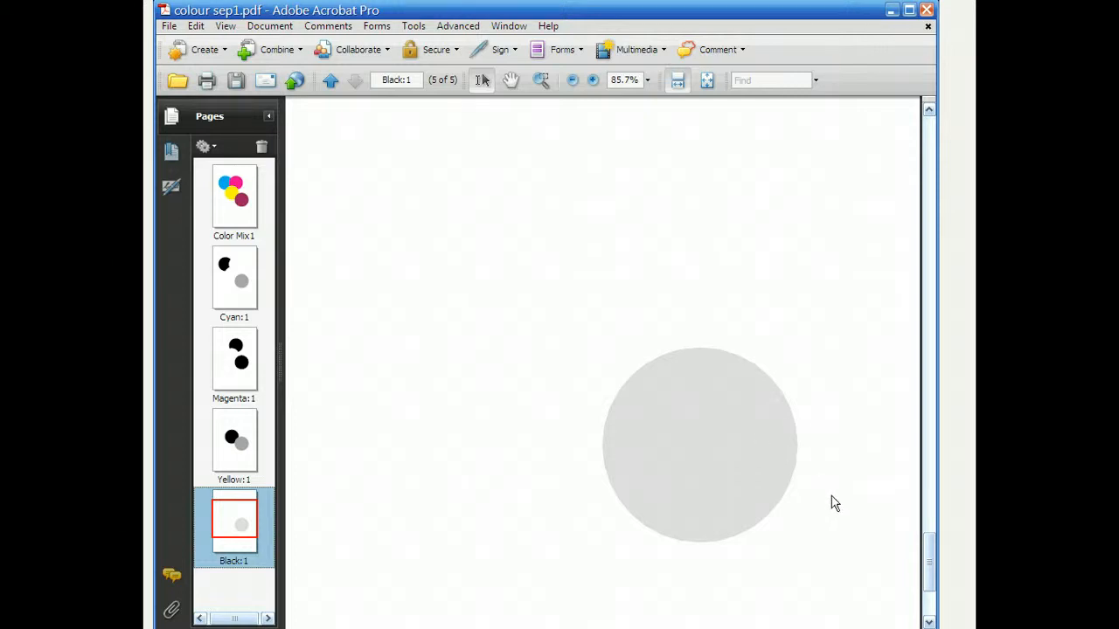